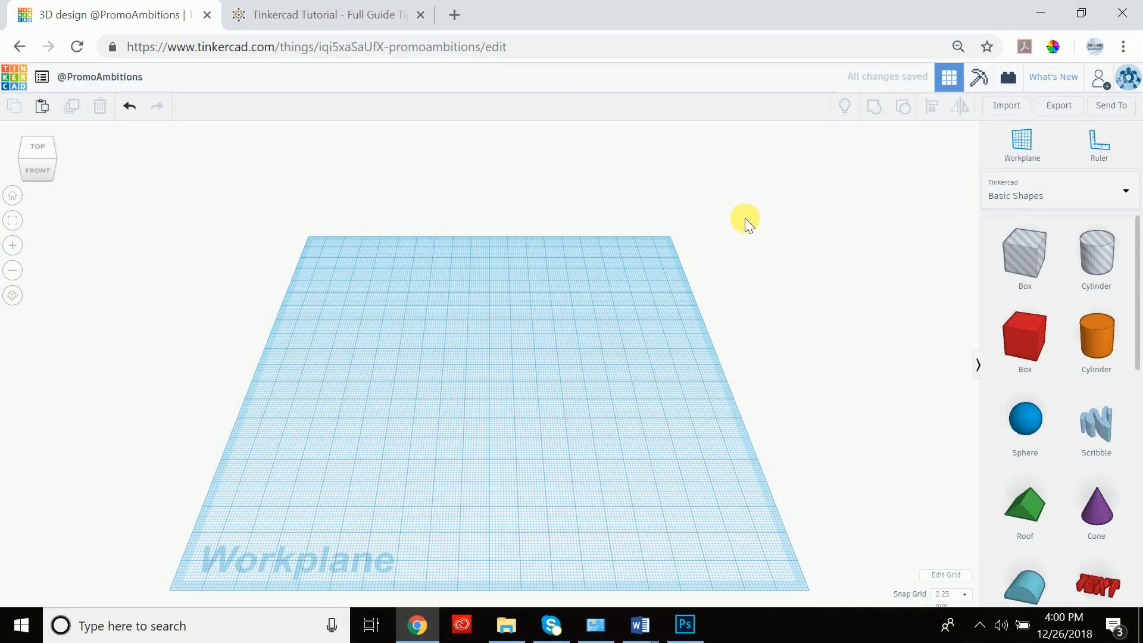
mouse_move(754, 212)
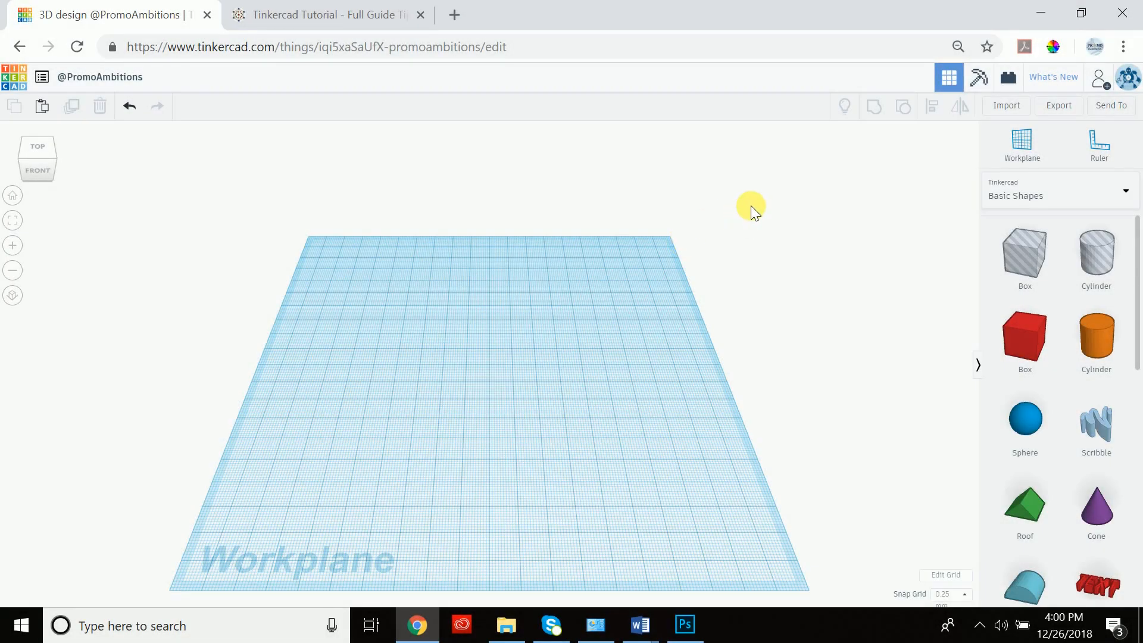
mouse_move(941, 98)
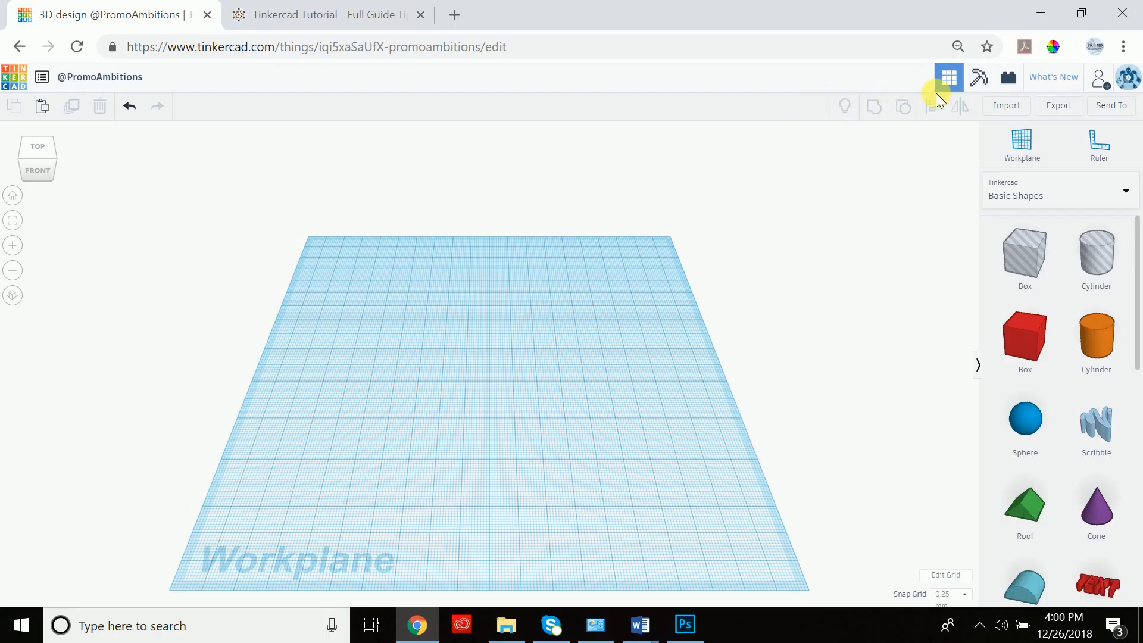
mouse_move(932, 106)
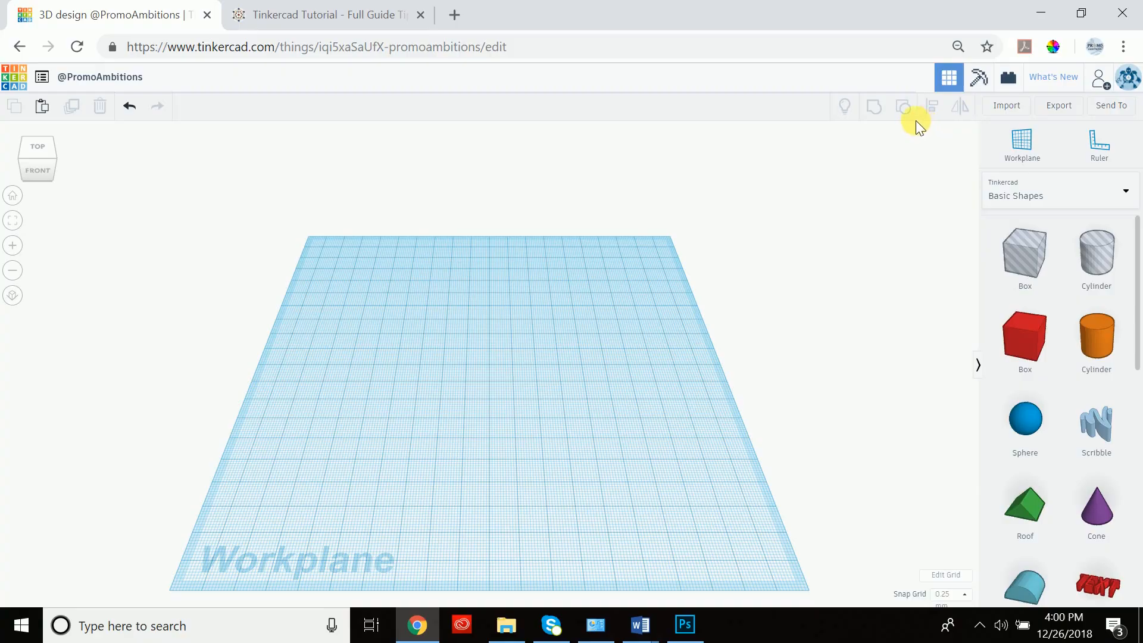
mouse_move(766, 178)
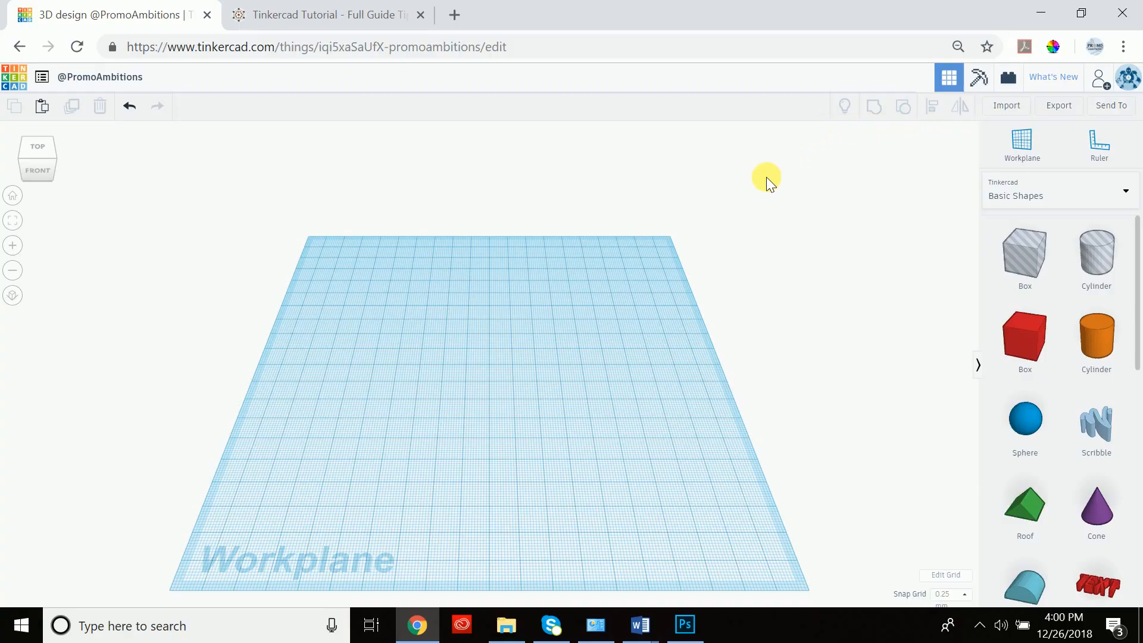
mouse_move(845, 106)
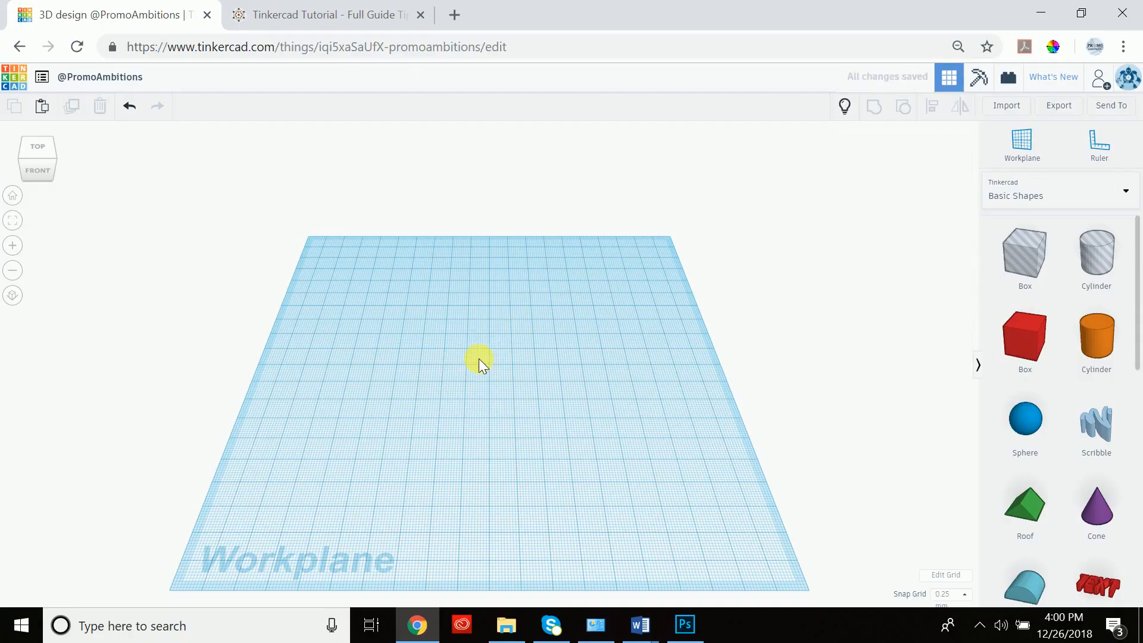
mouse_move(363, 352)
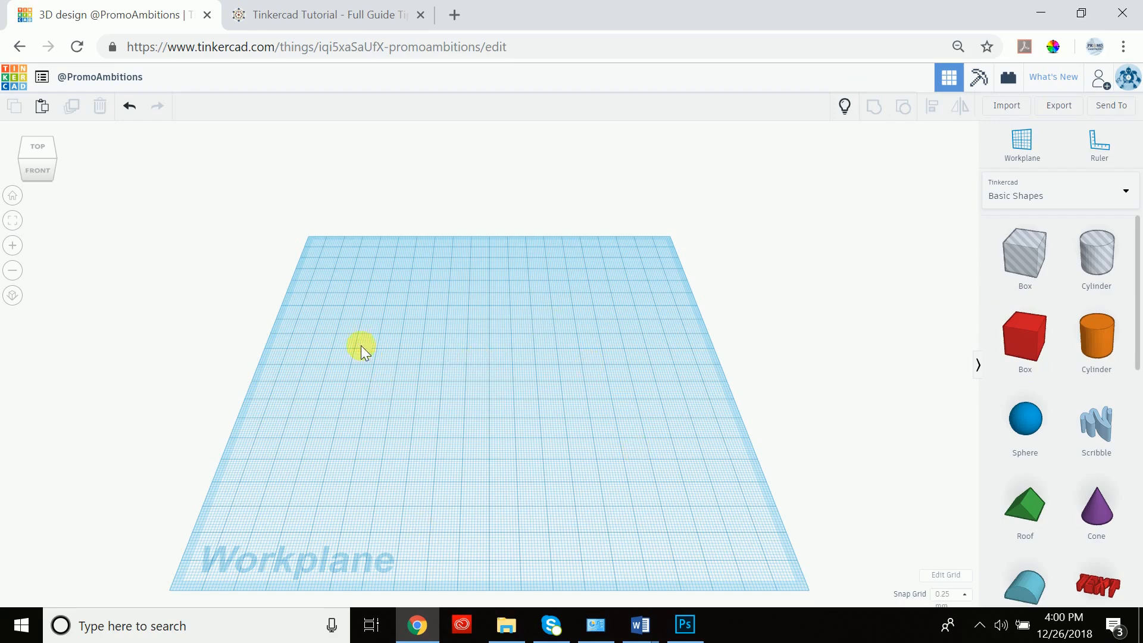
mouse_move(452, 363)
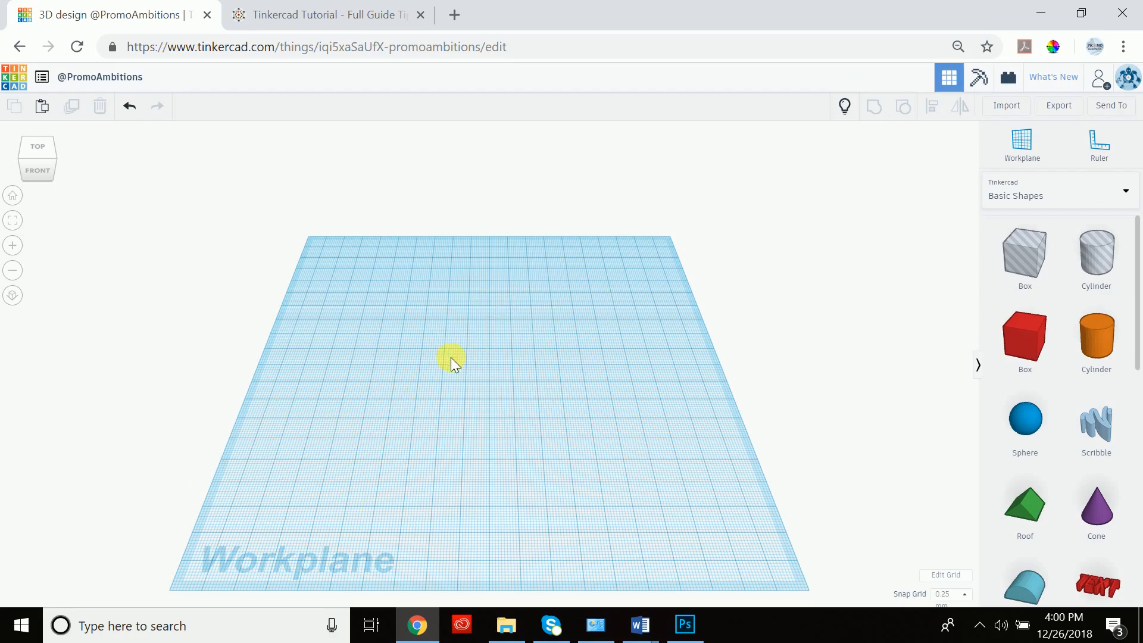
mouse_move(844, 107)
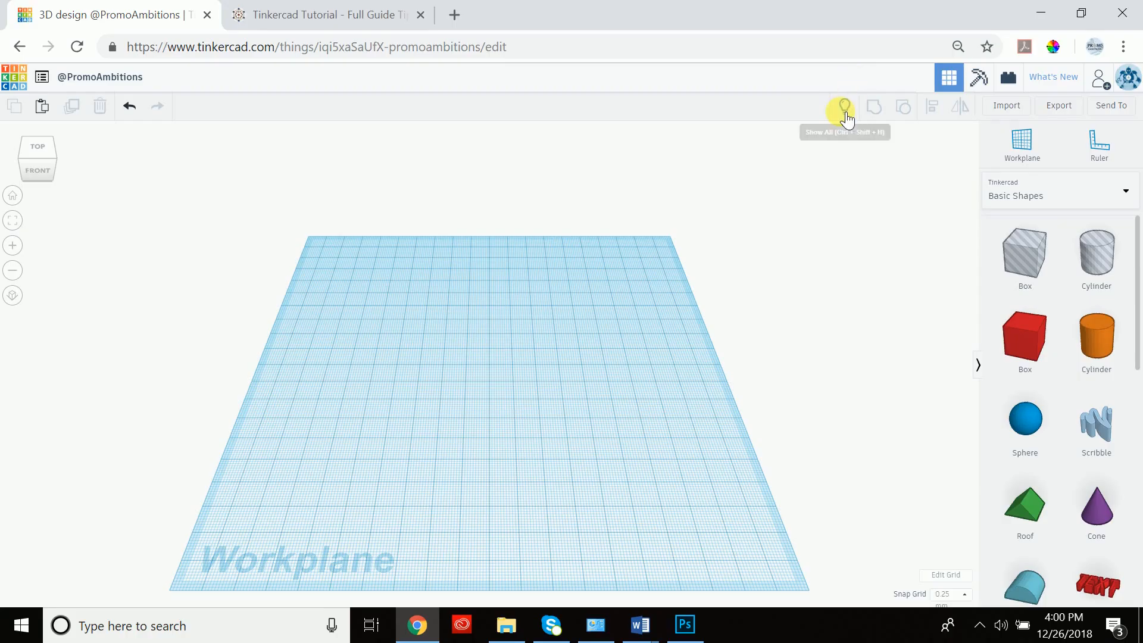
Step: Unhide the hidden 20 mm red box with Show All
left_click(1024, 335)
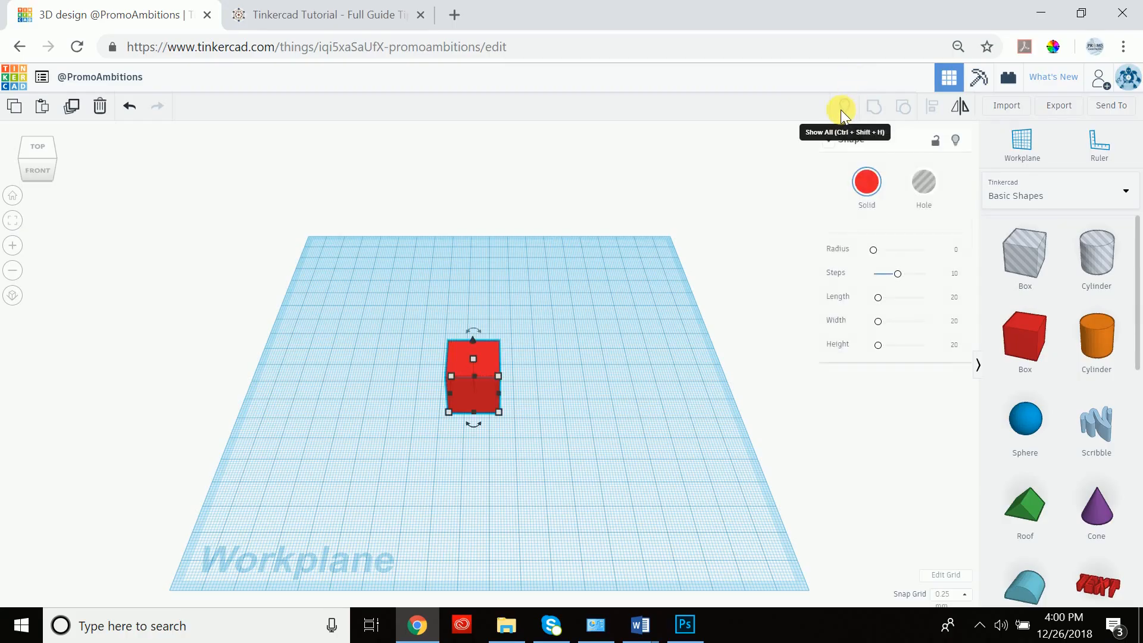
mouse_move(549, 354)
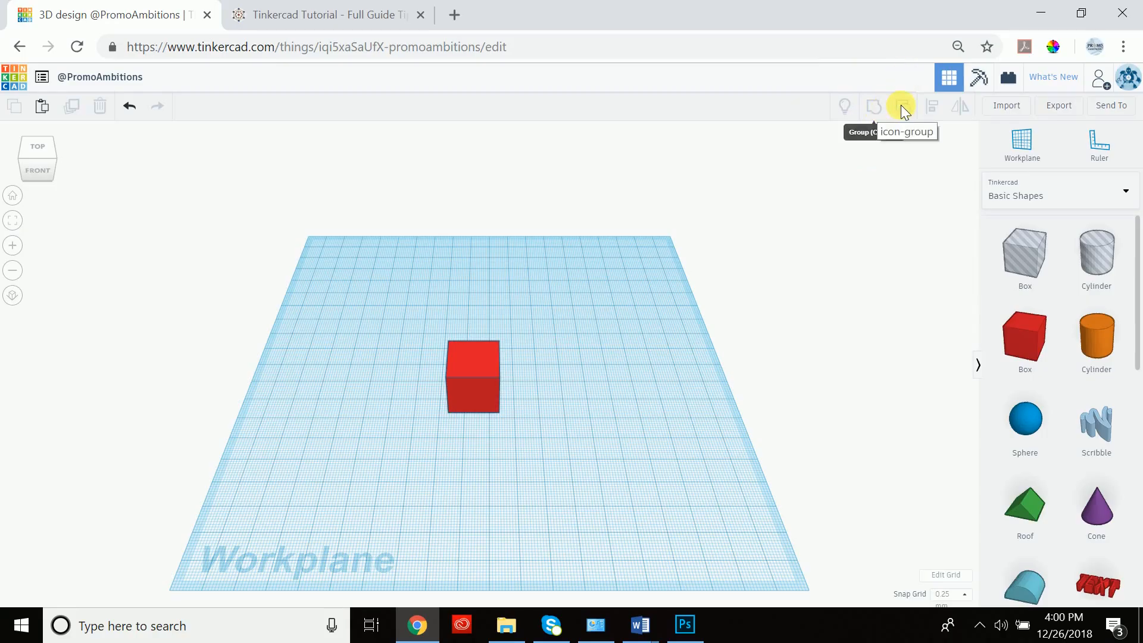
mouse_move(896, 297)
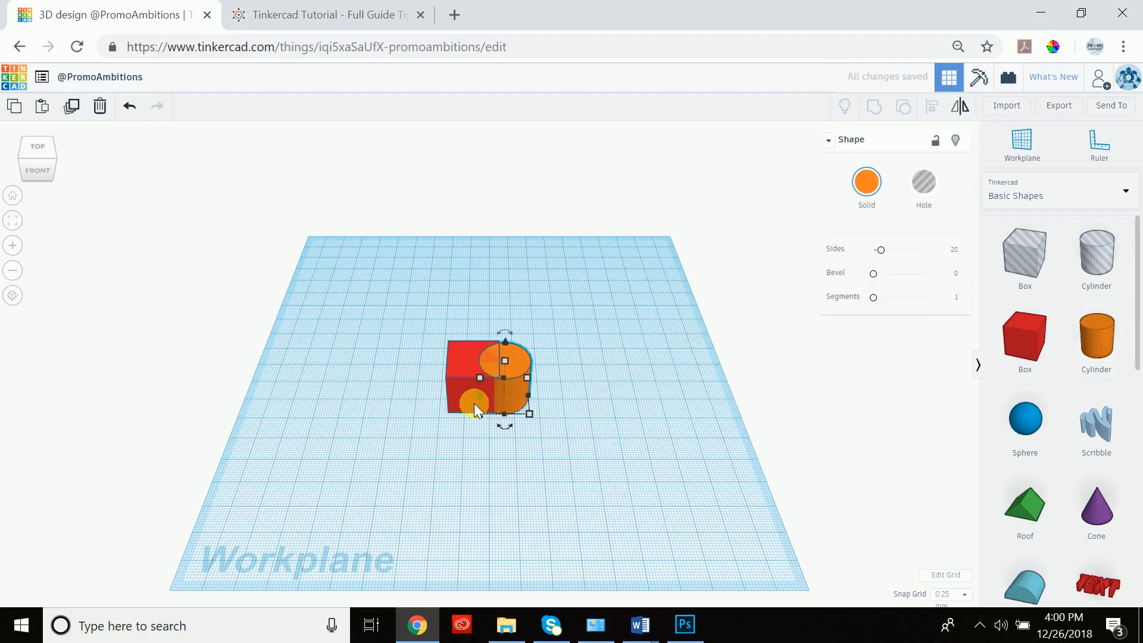
mouse_move(627, 372)
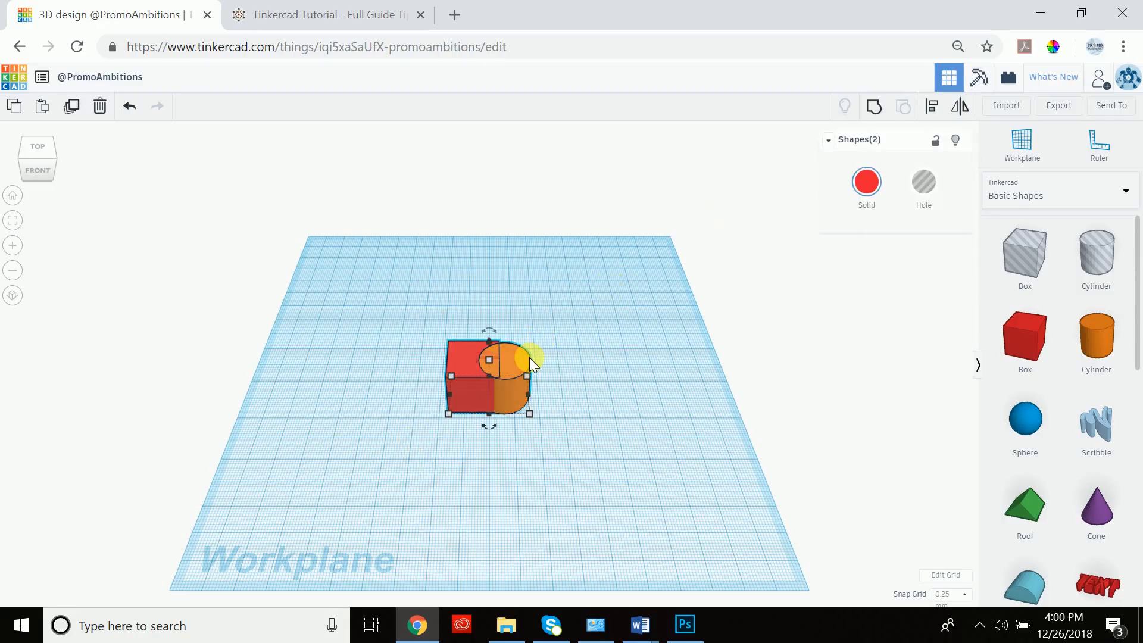
Step: Group the red box and orange cylinder, then ungroup them into separate shapes
left_click(874, 107)
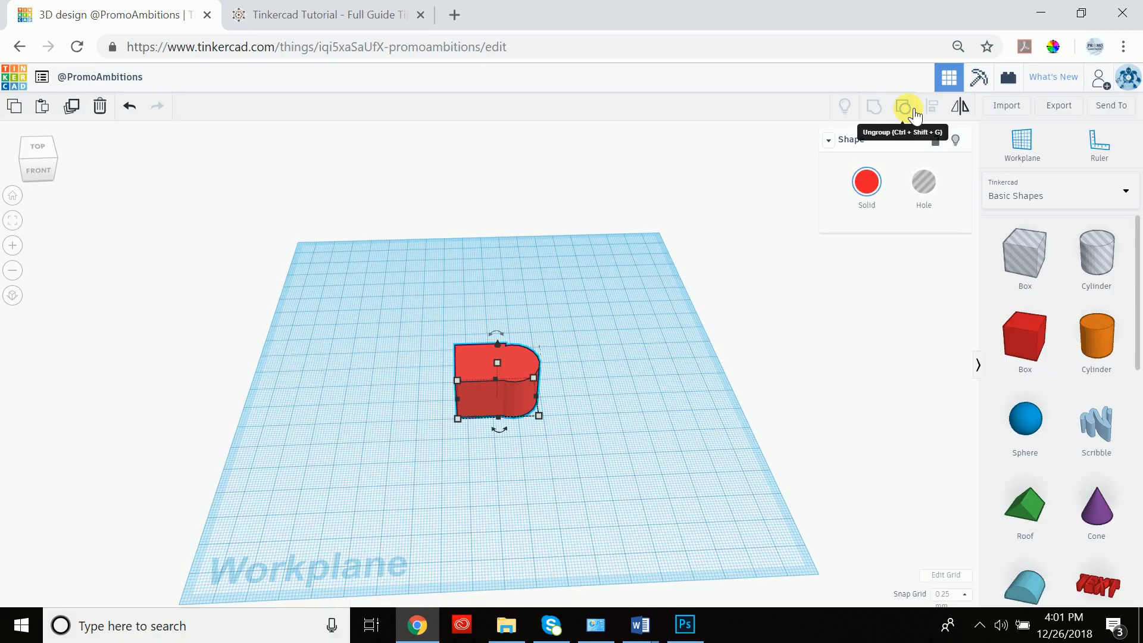
left_click(907, 106)
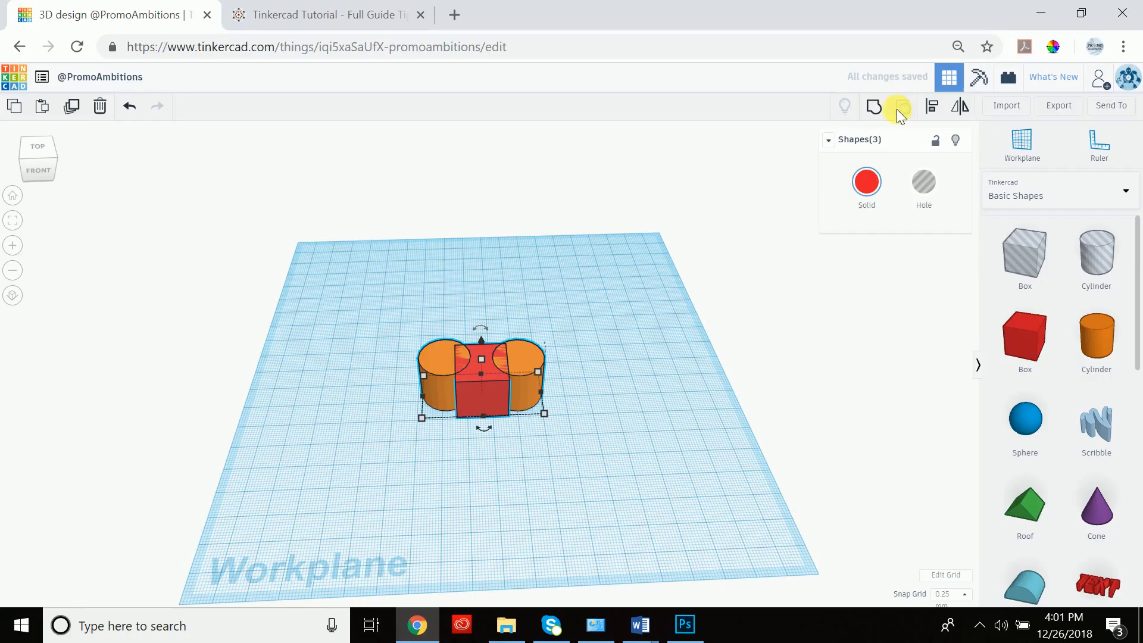
left_click(902, 106)
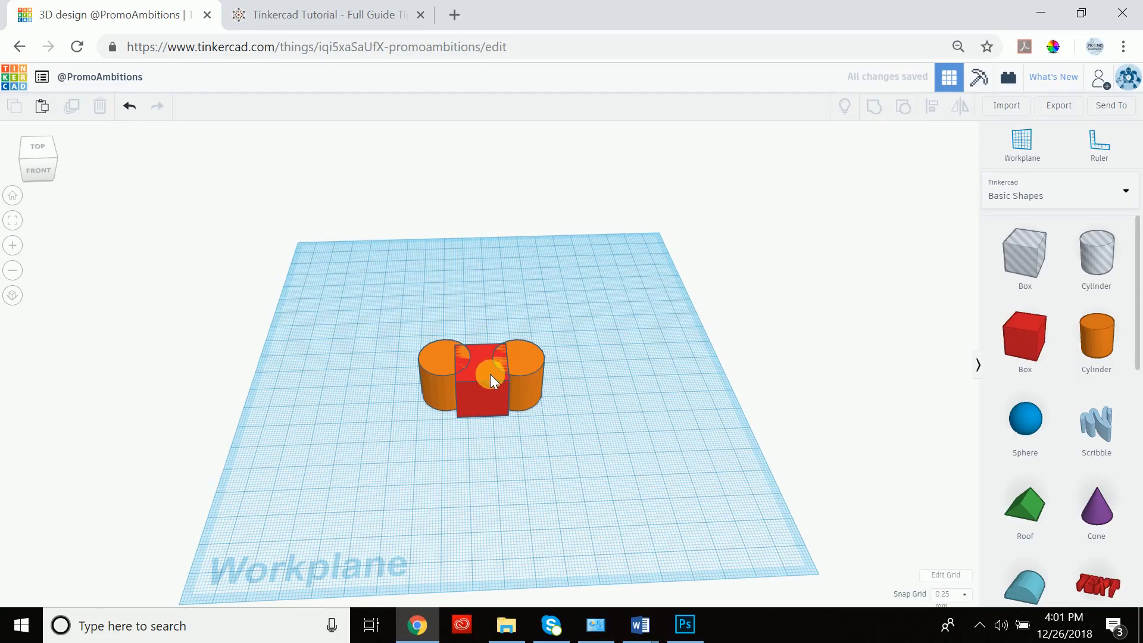
mouse_move(532, 327)
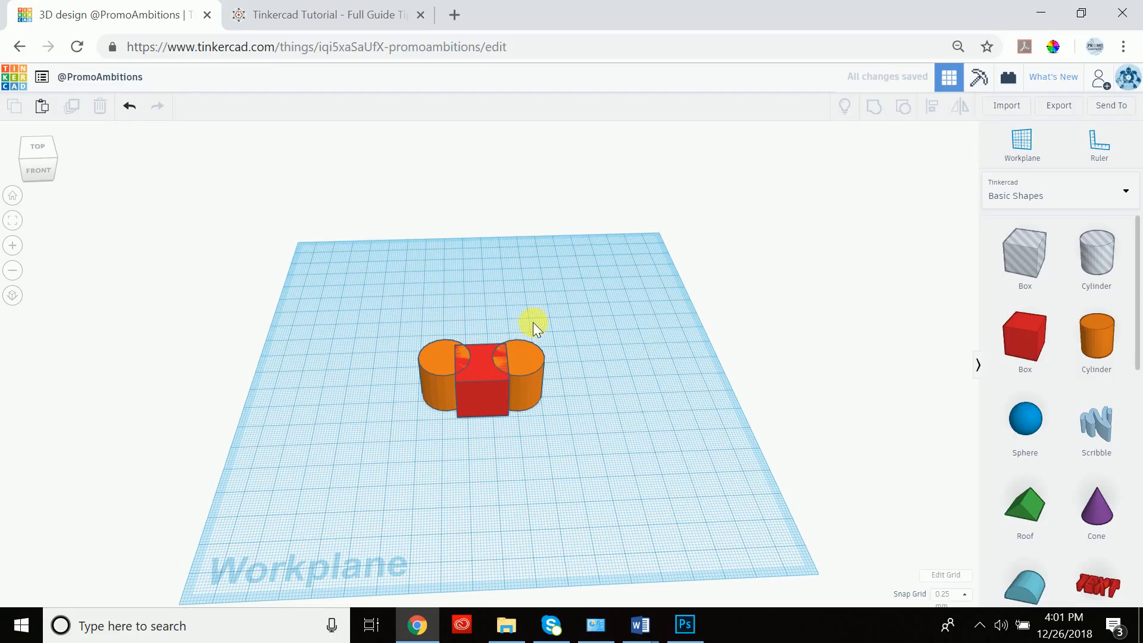
mouse_move(879, 160)
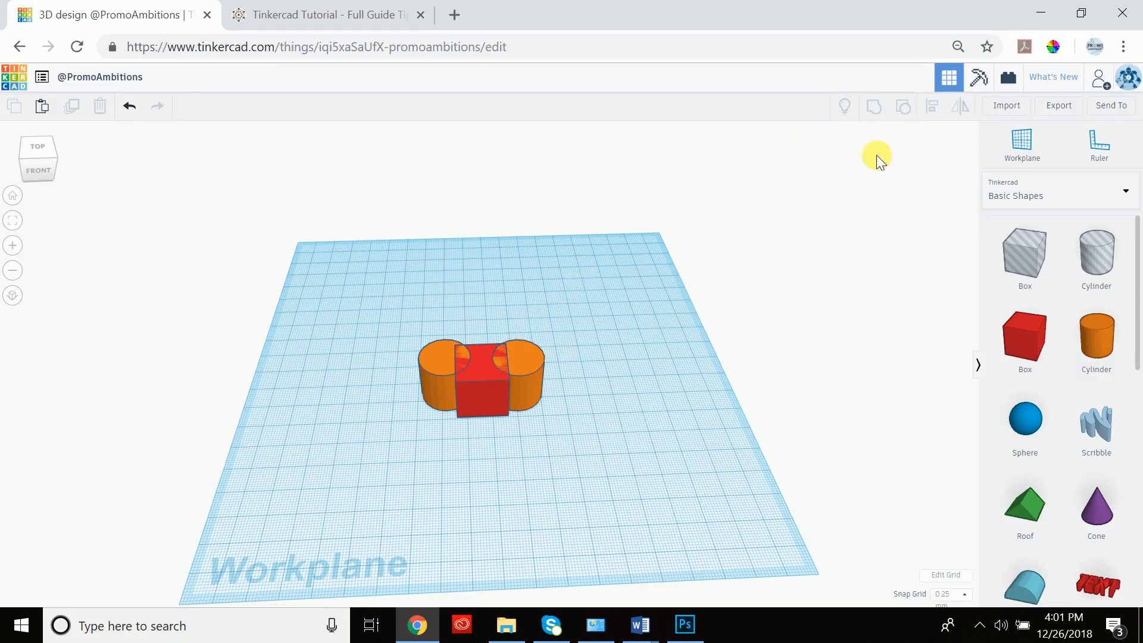
mouse_move(510, 390)
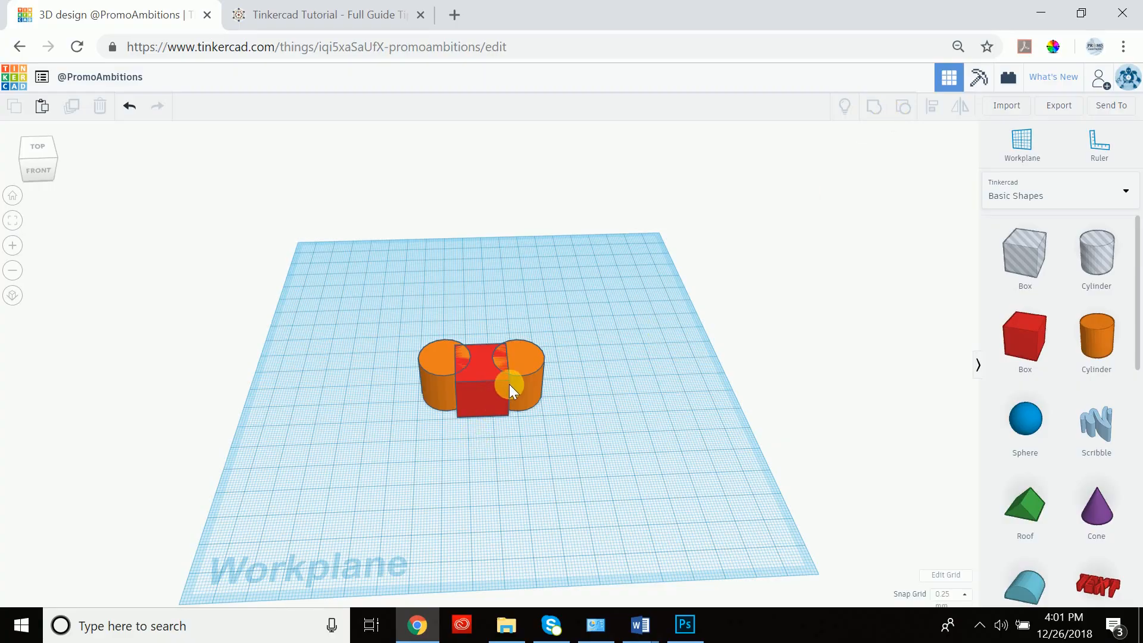
mouse_move(430, 386)
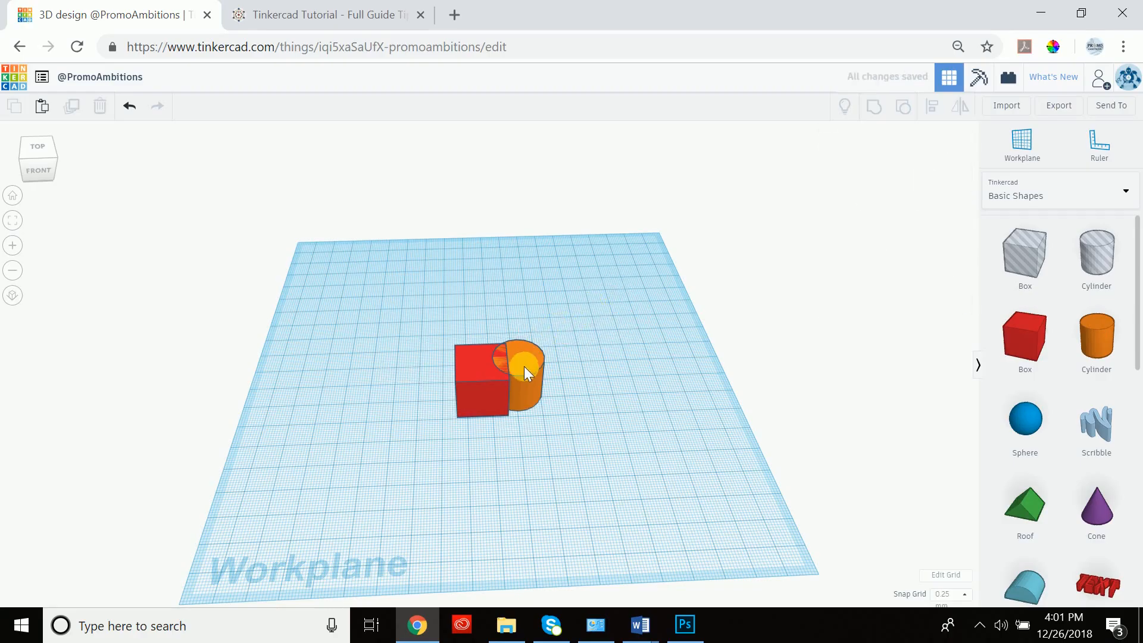
Step: Select the orange cylinder and shift it against the box's right edge
left_click(524, 368)
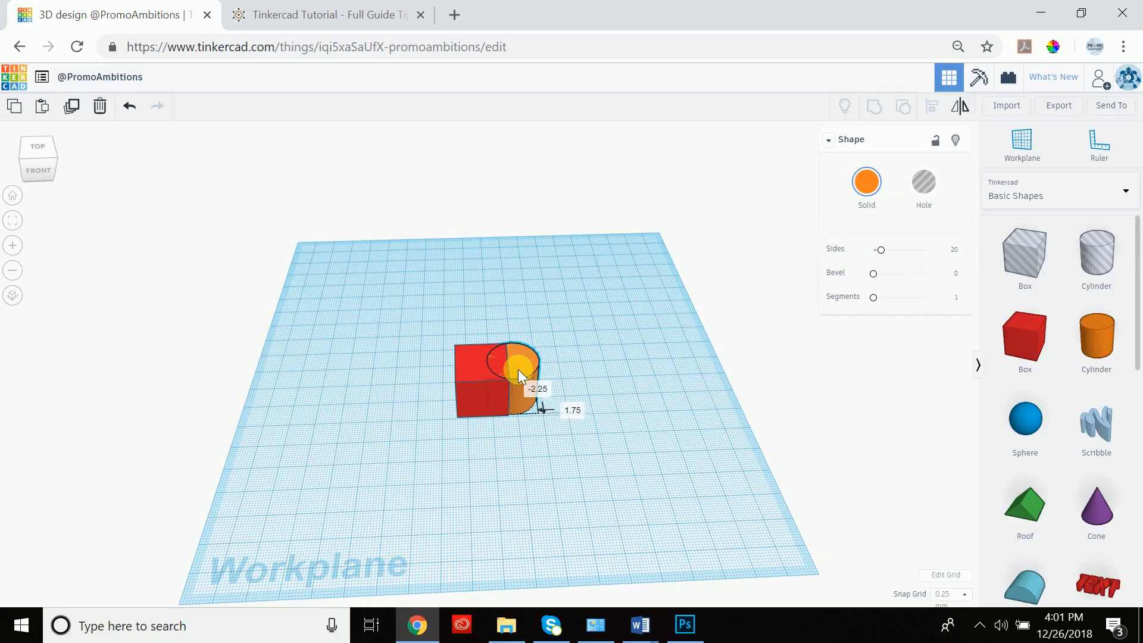
left_click(518, 368)
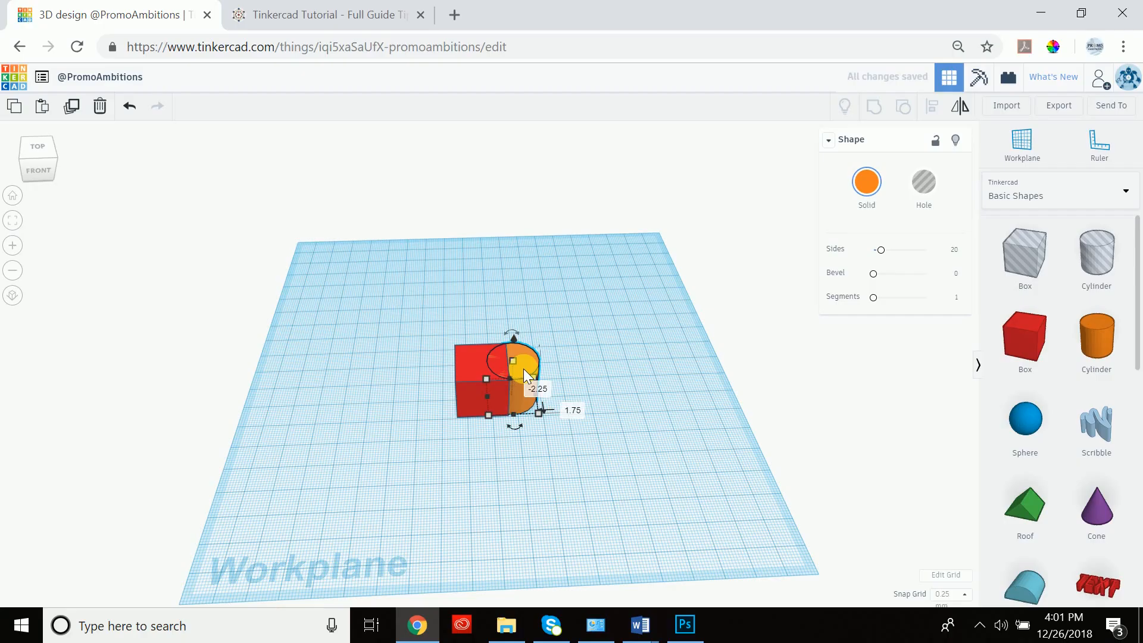
mouse_move(556, 302)
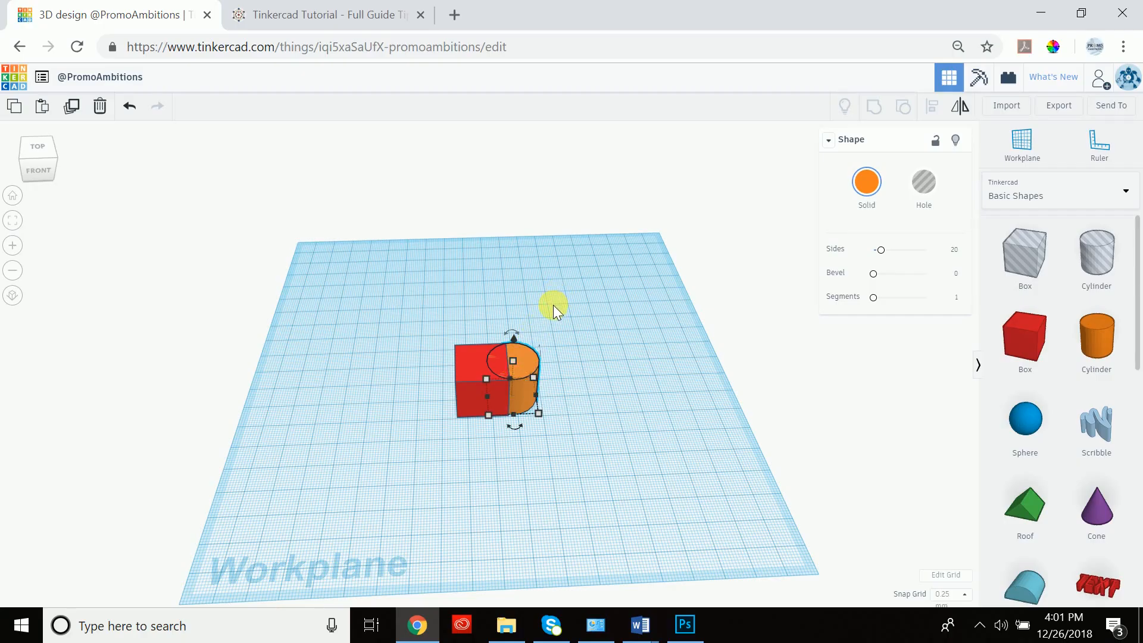
mouse_move(572, 321)
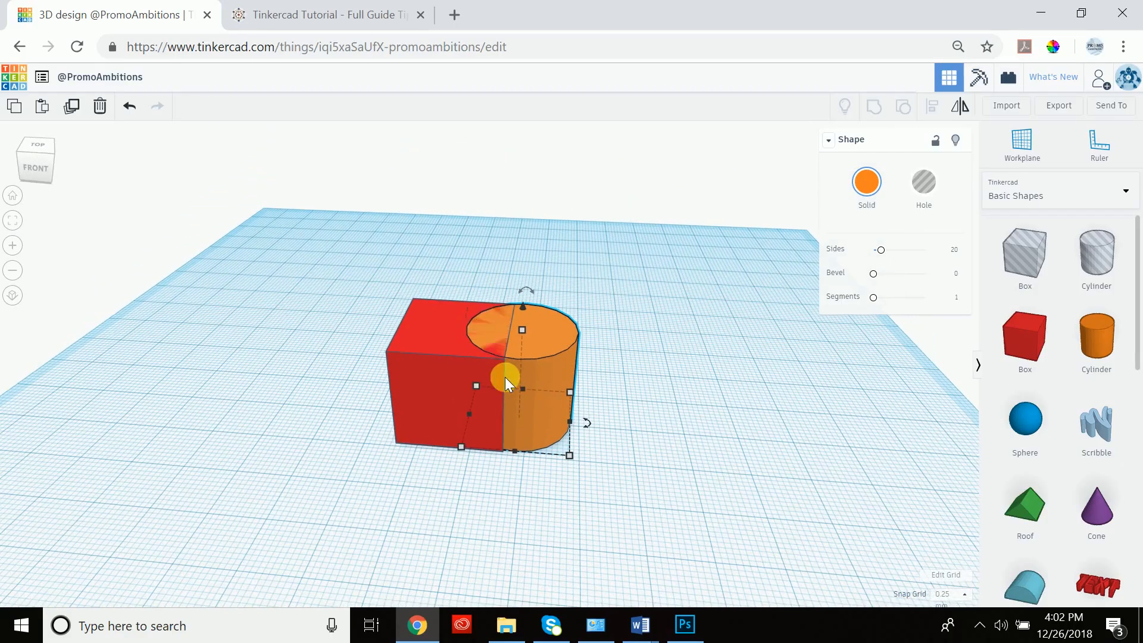
mouse_move(689, 285)
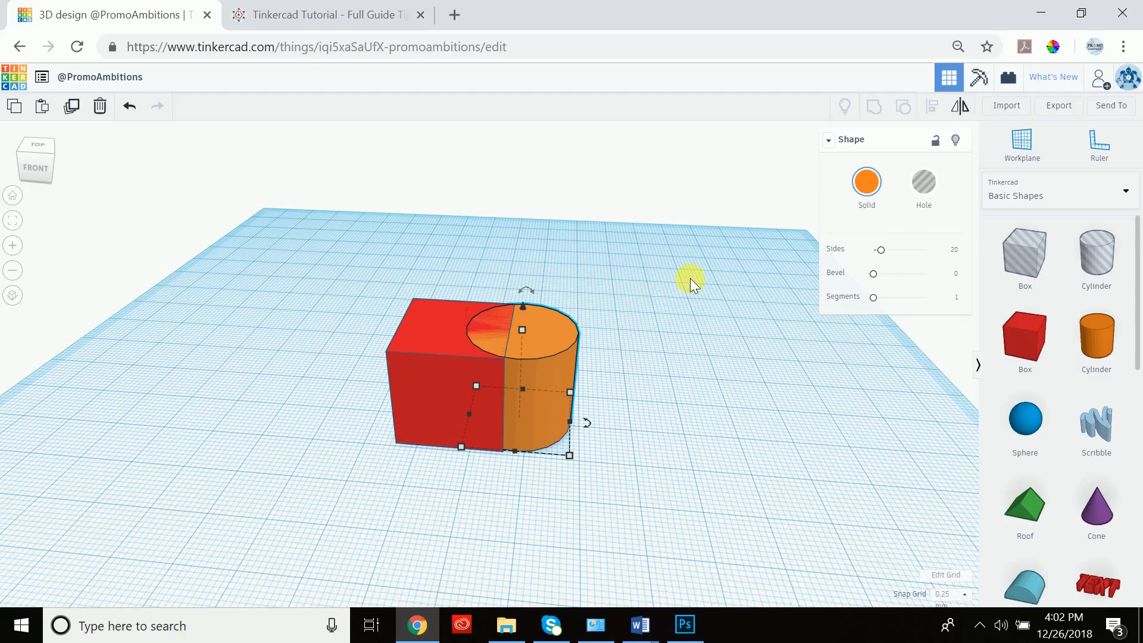
mouse_move(835, 228)
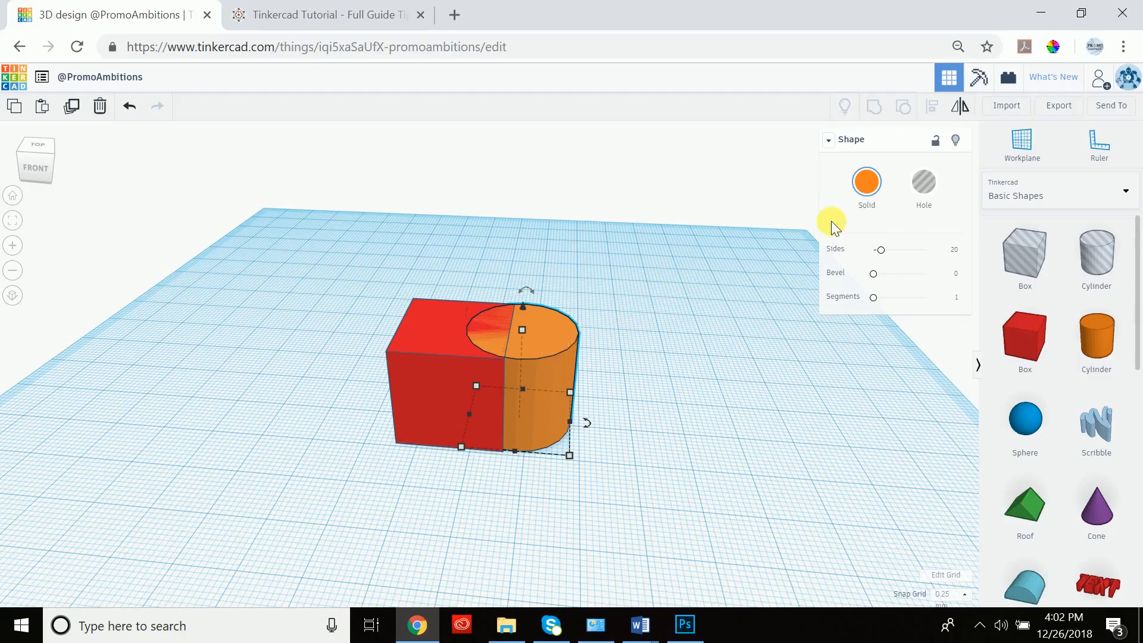
Step: Make the overlapping cylinder a hole and select the hole cylinder
left_click(923, 180)
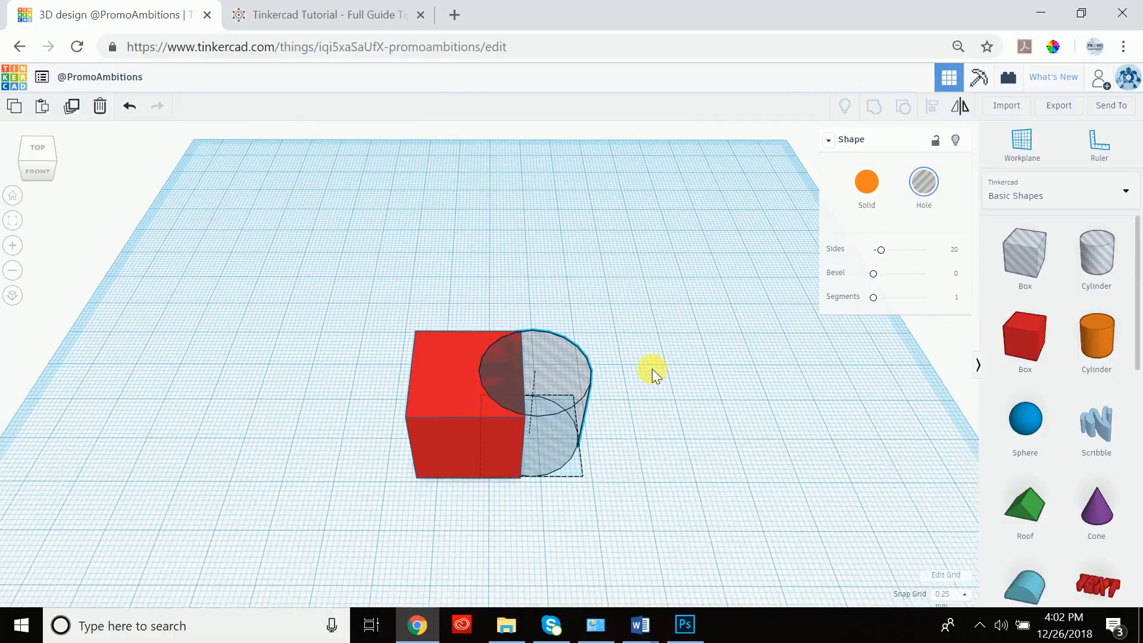
left_click(525, 405)
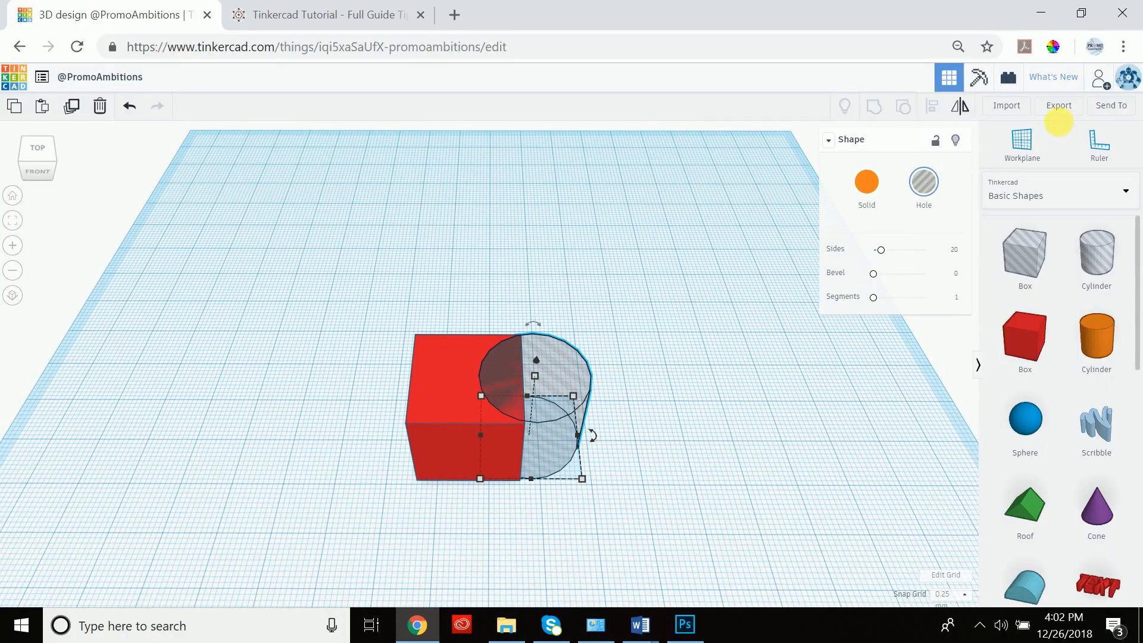
mouse_move(613, 304)
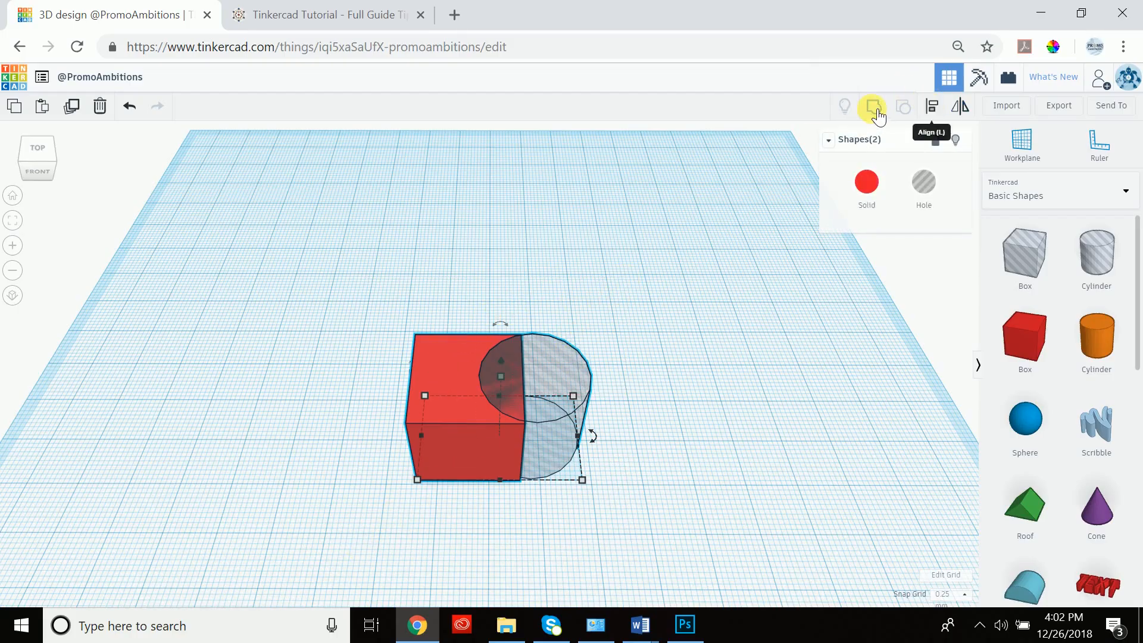
left_click(874, 106)
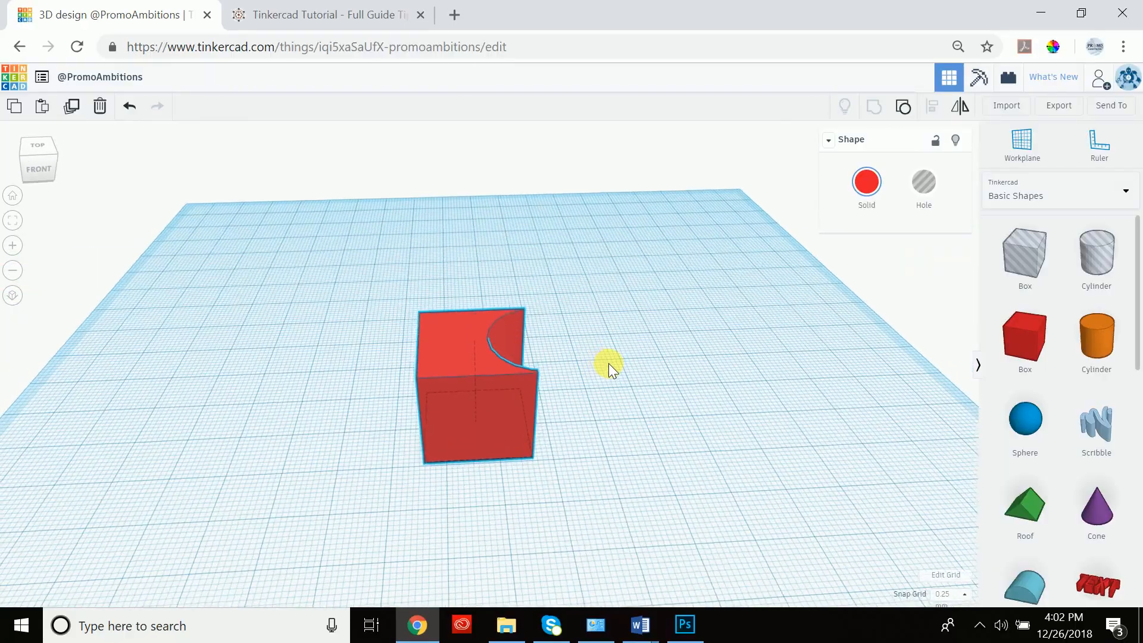
left_click(474, 387)
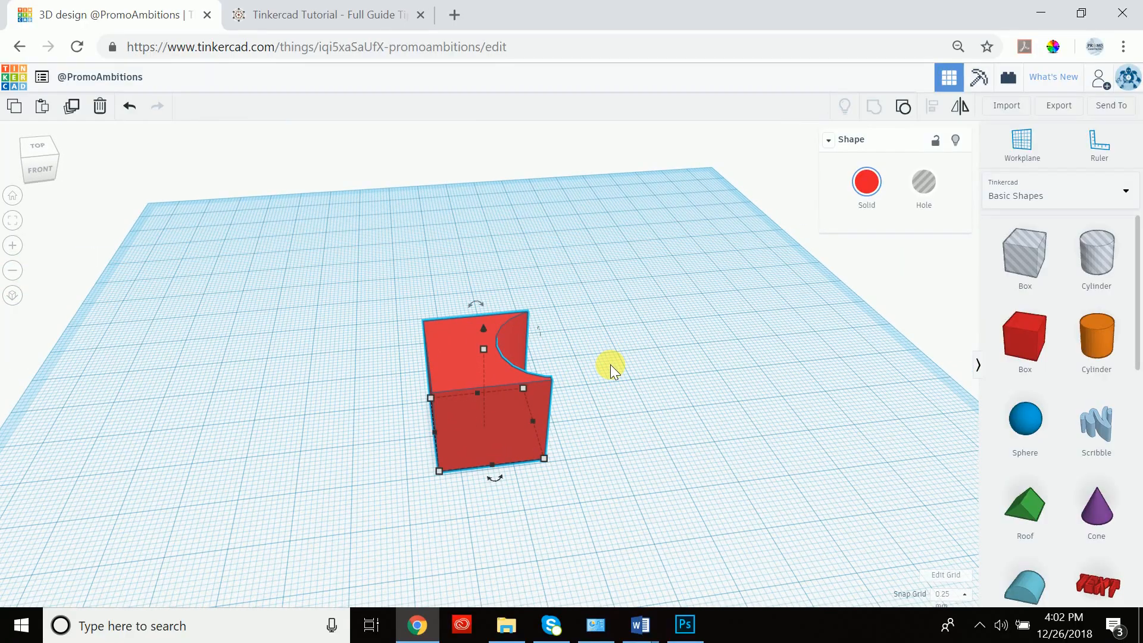
mouse_move(608, 365)
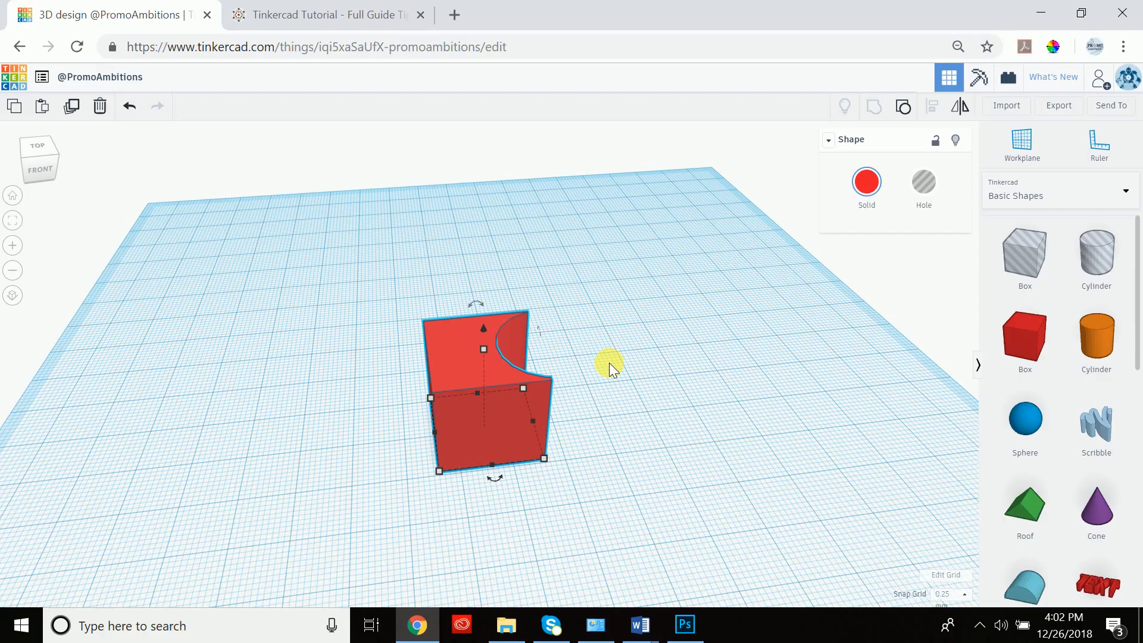
mouse_move(597, 384)
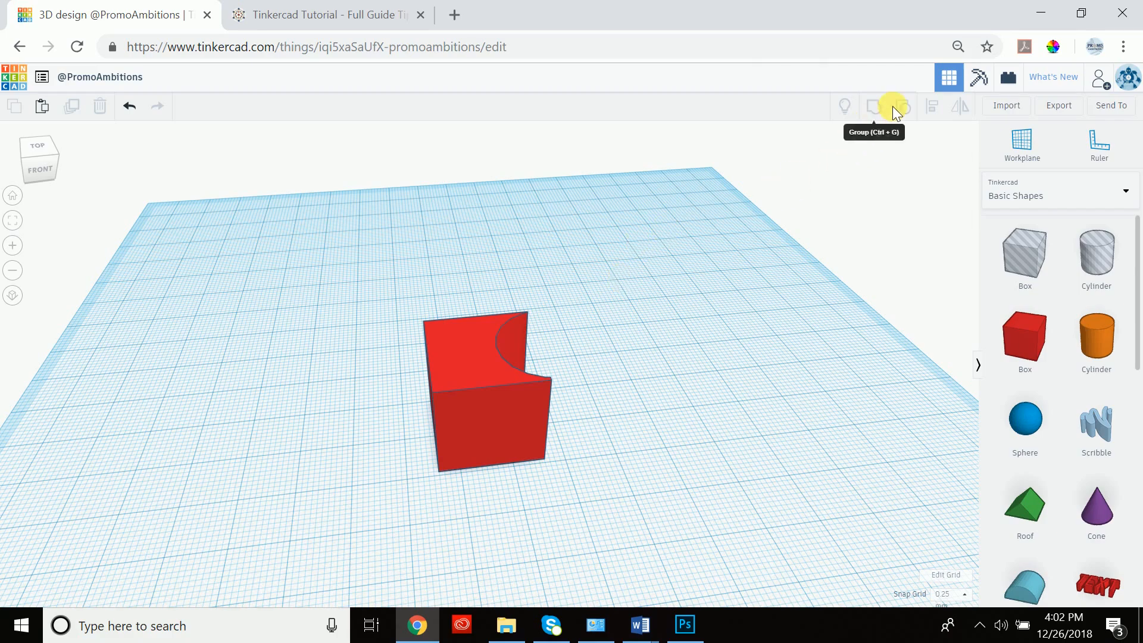
mouse_move(934, 107)
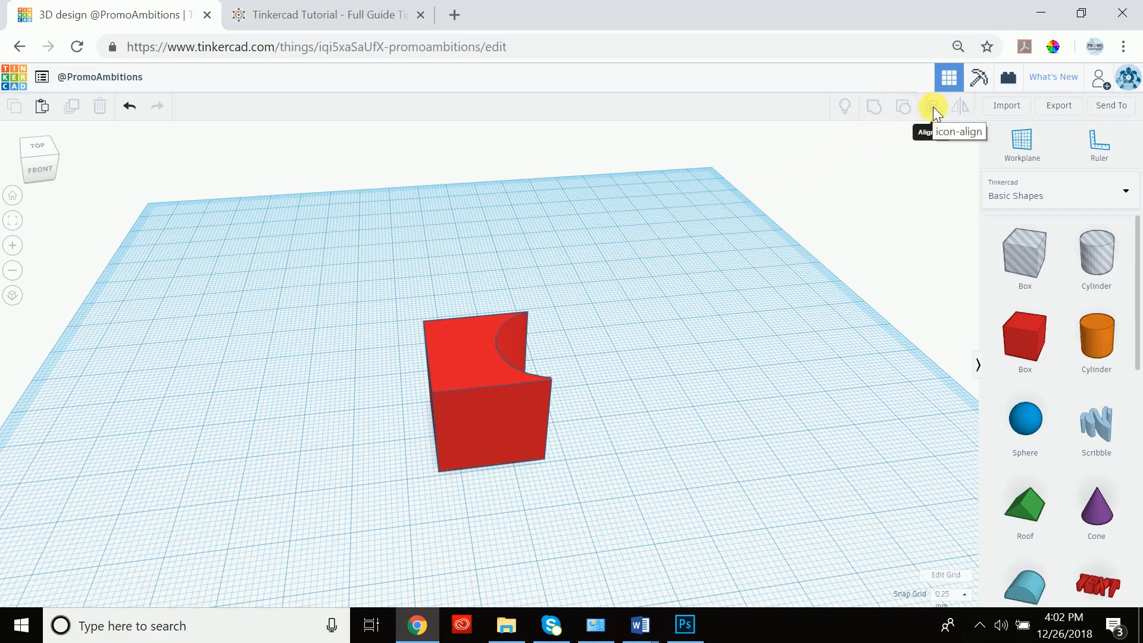
mouse_move(879, 106)
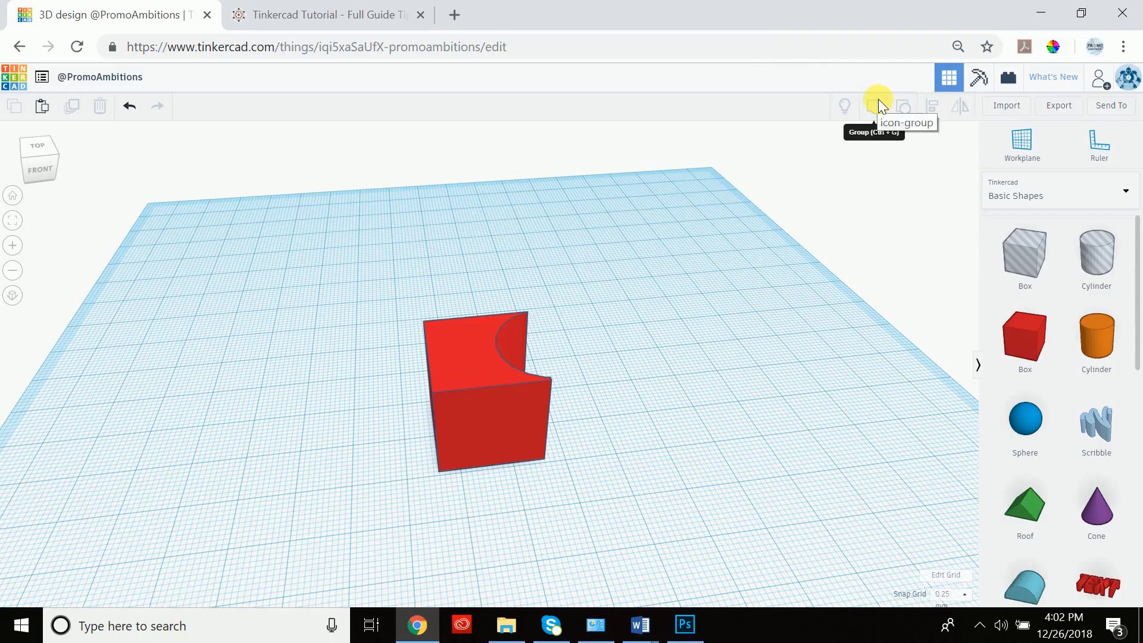
mouse_move(902, 106)
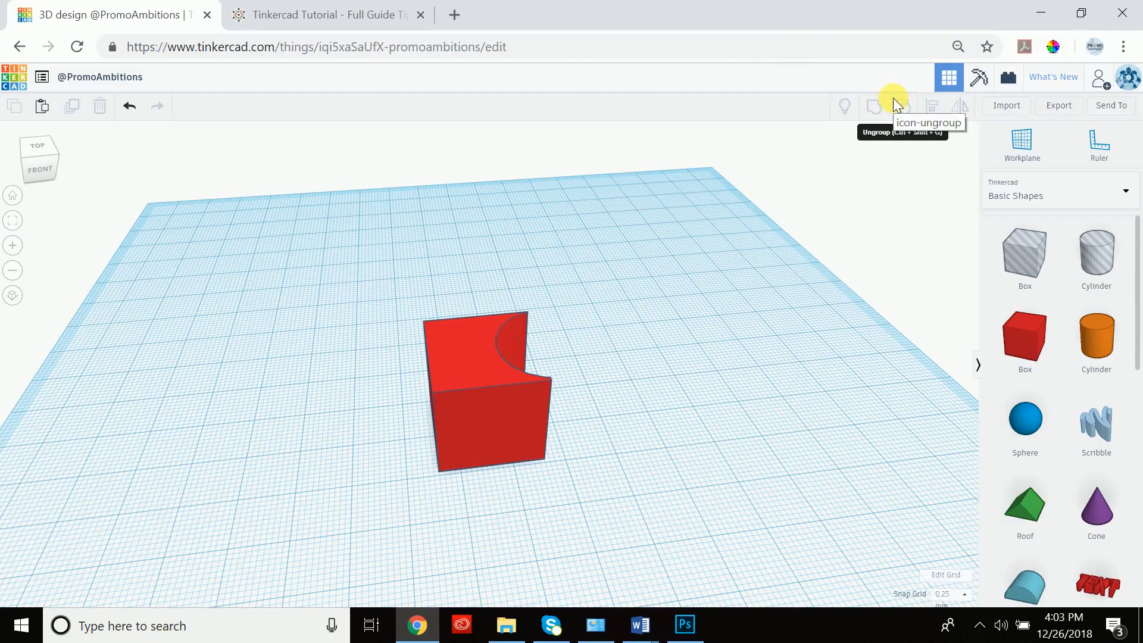
mouse_move(875, 107)
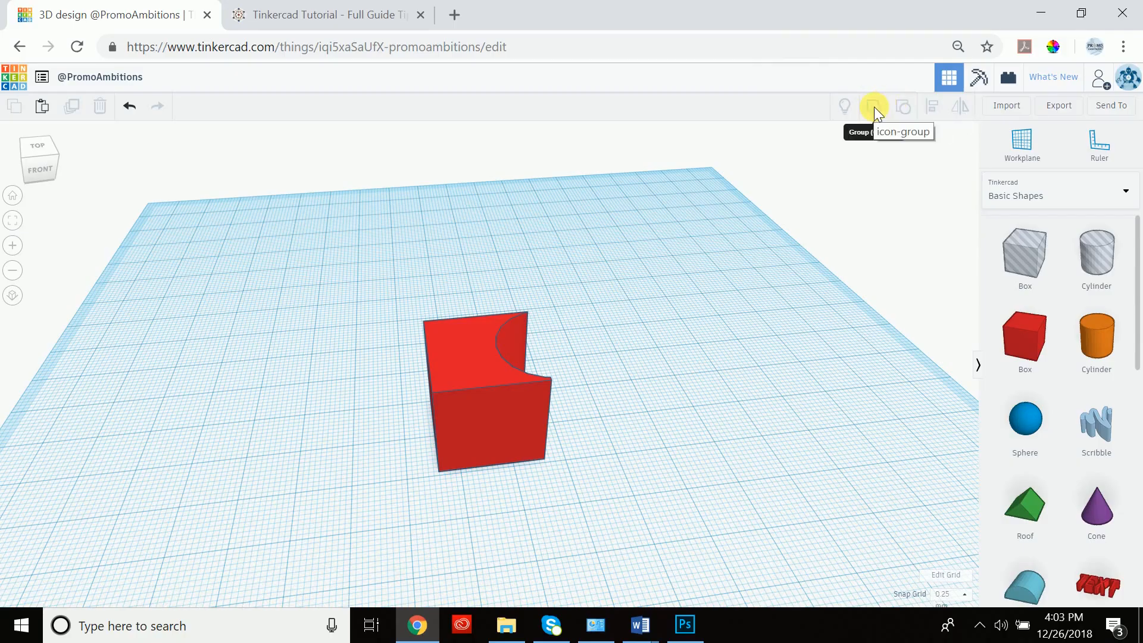
mouse_move(903, 106)
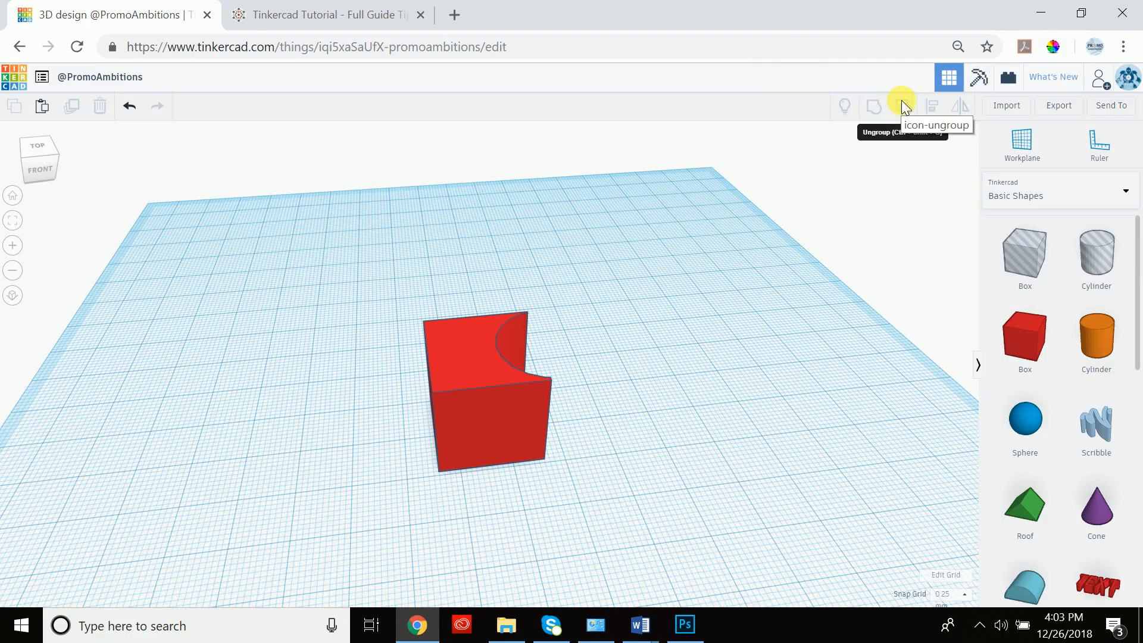
mouse_move(667, 343)
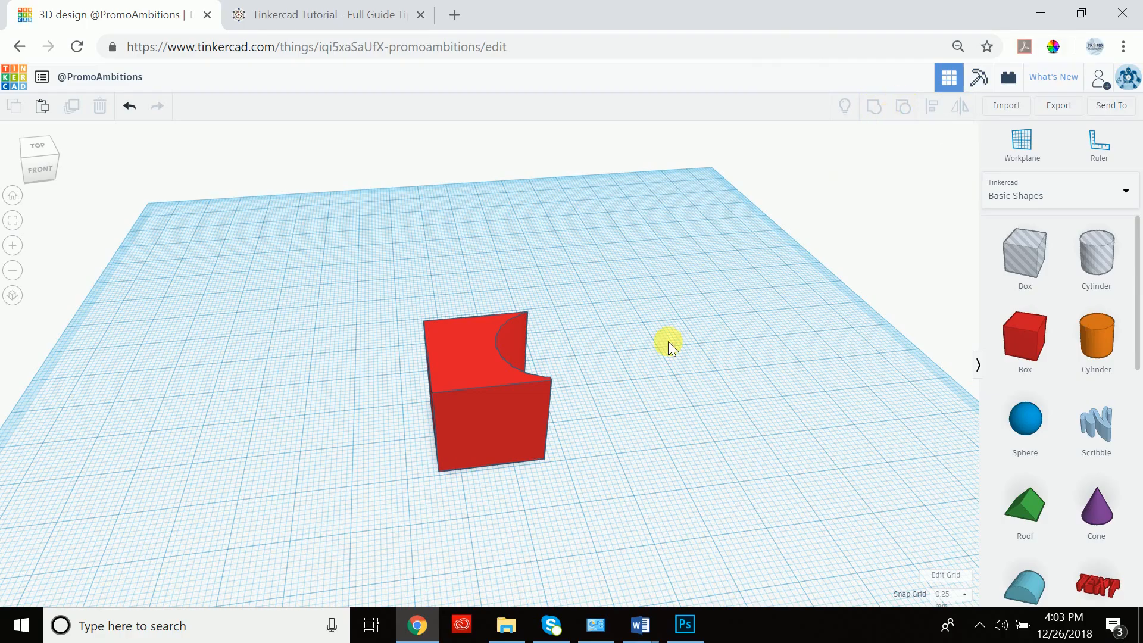
mouse_move(631, 276)
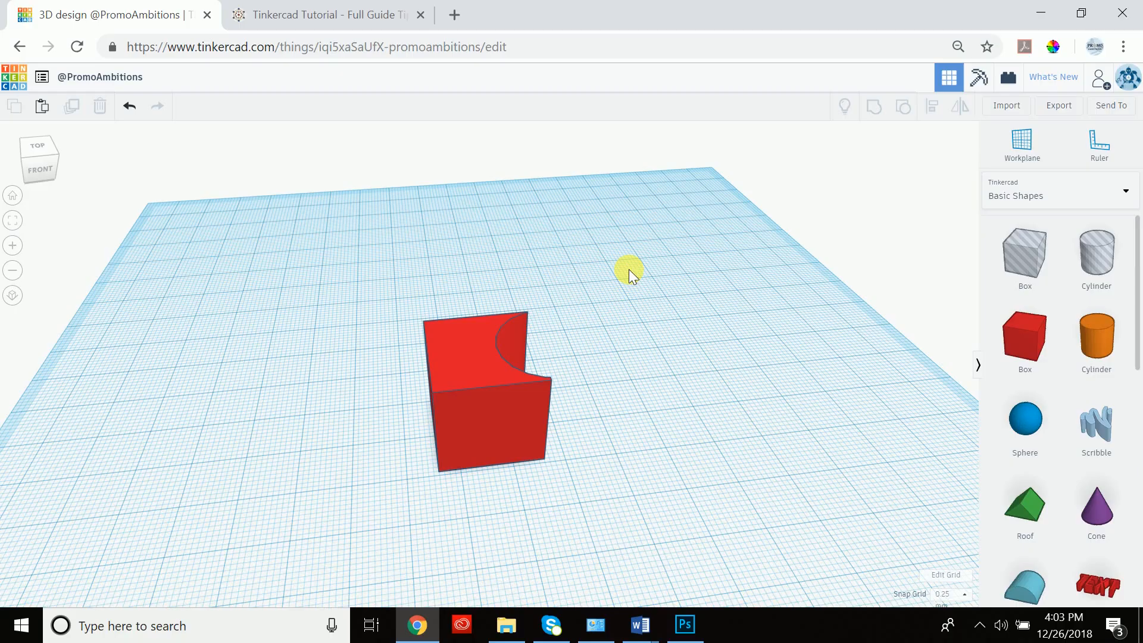
mouse_move(358, 95)
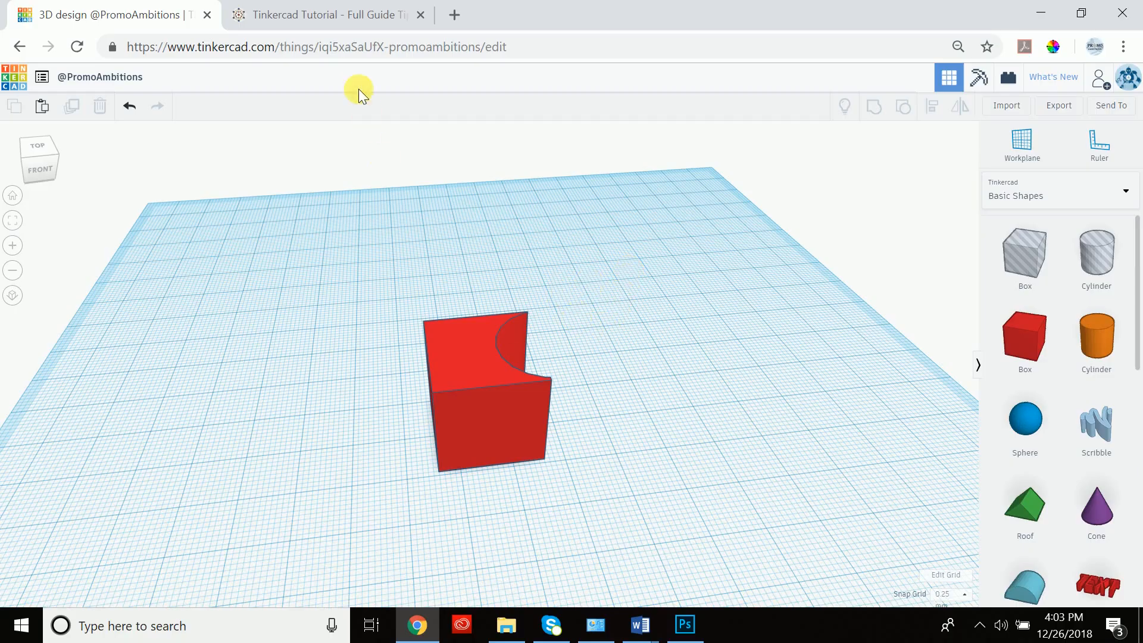
mouse_move(517, 273)
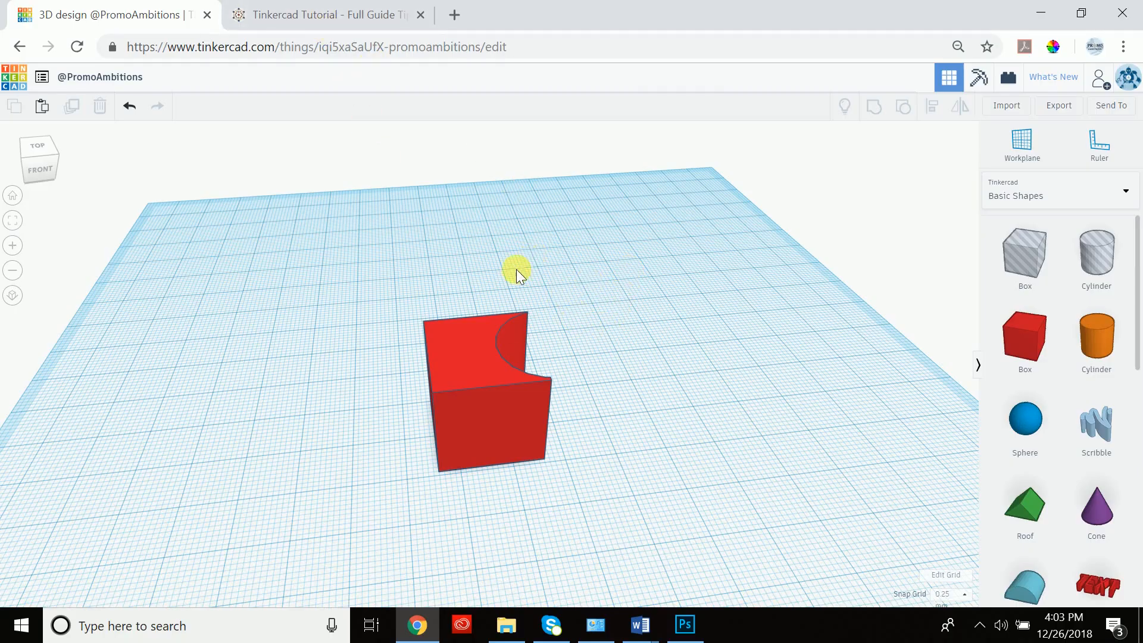
mouse_move(299, 32)
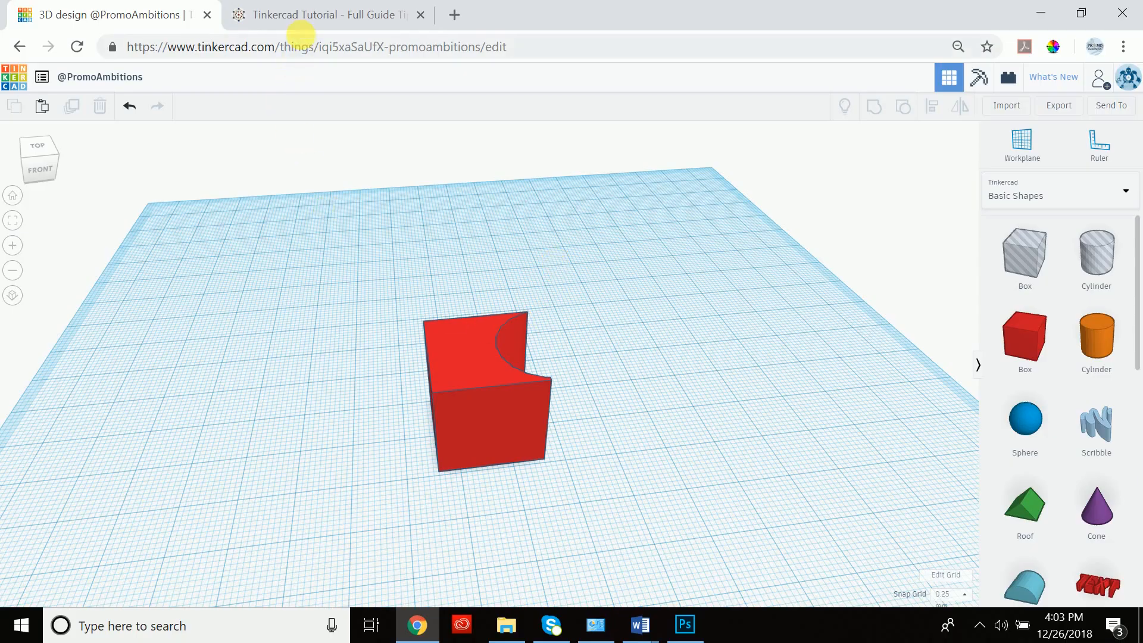
mouse_move(306, 15)
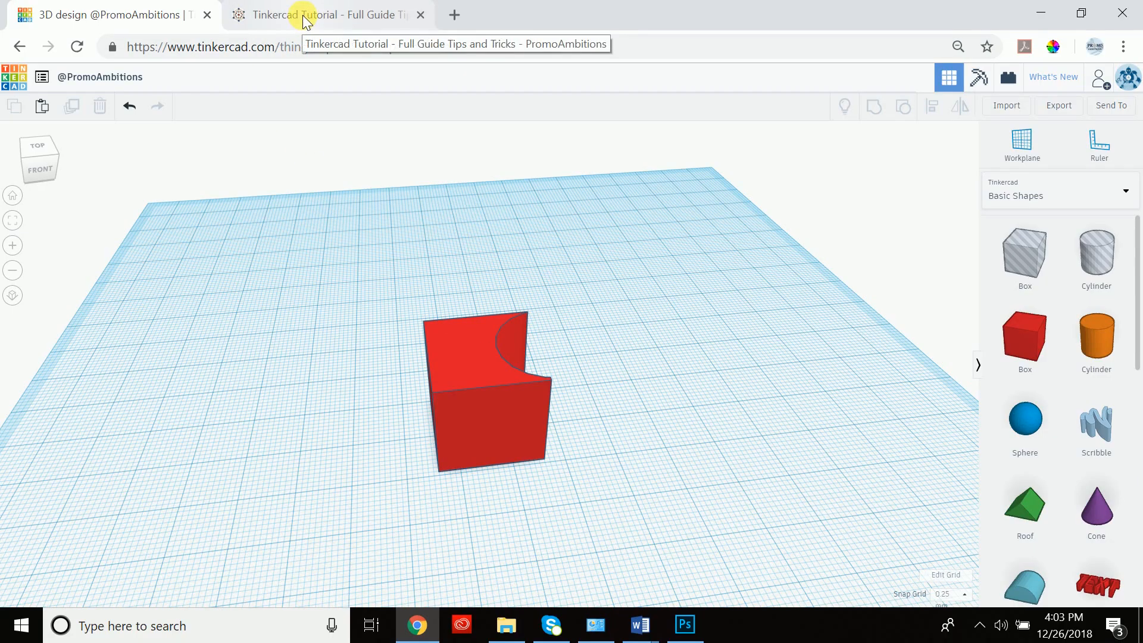
left_click(324, 14)
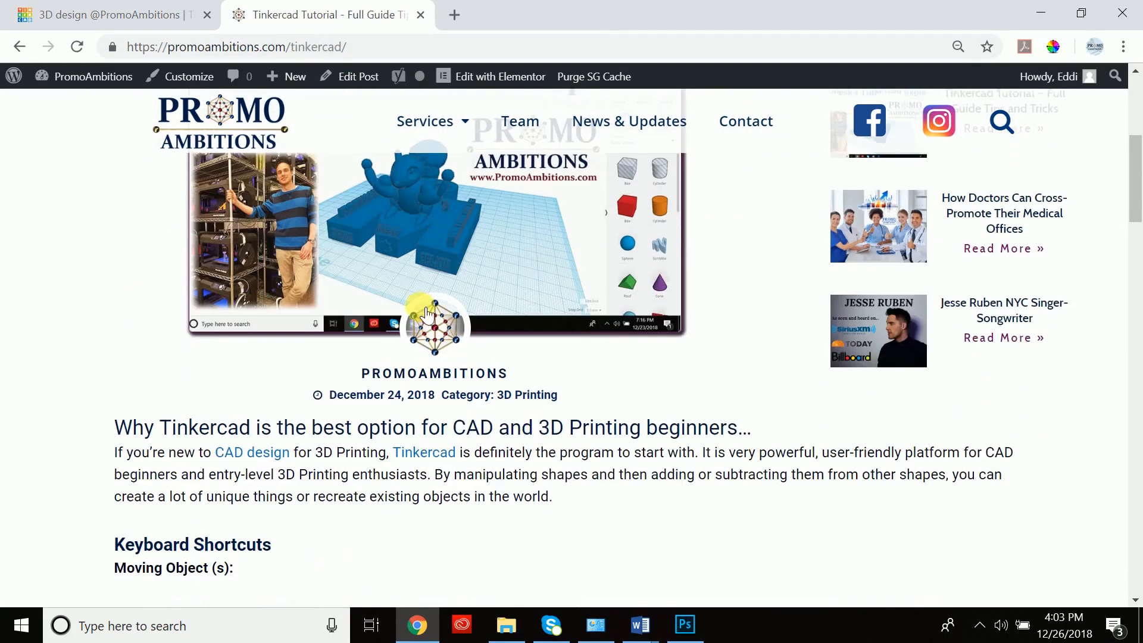
scroll("down", 3)
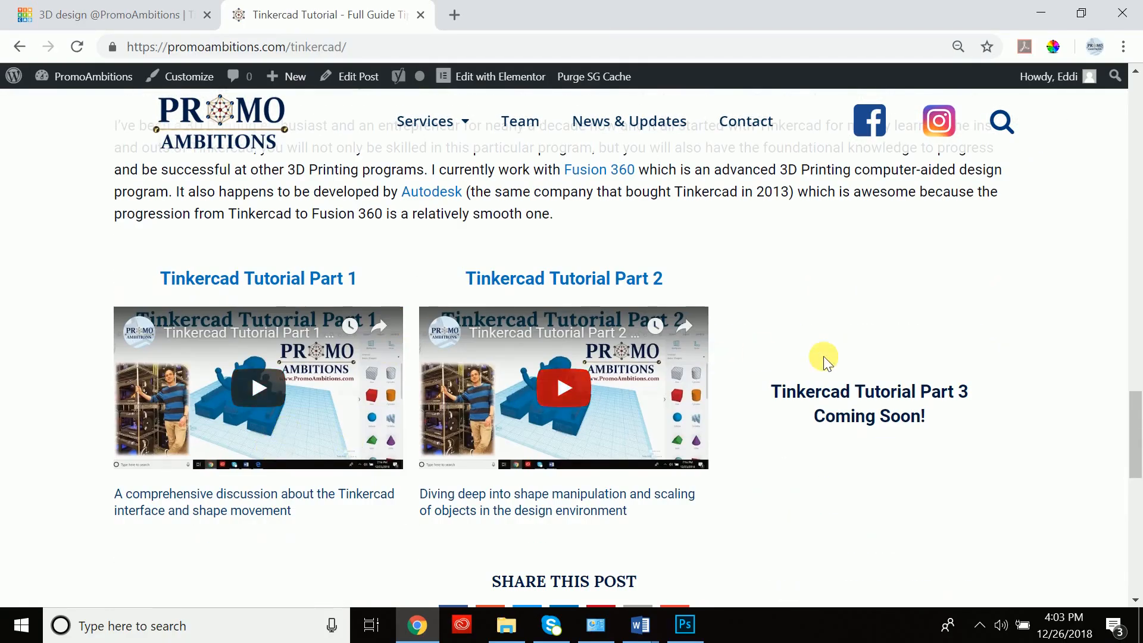
mouse_move(795, 405)
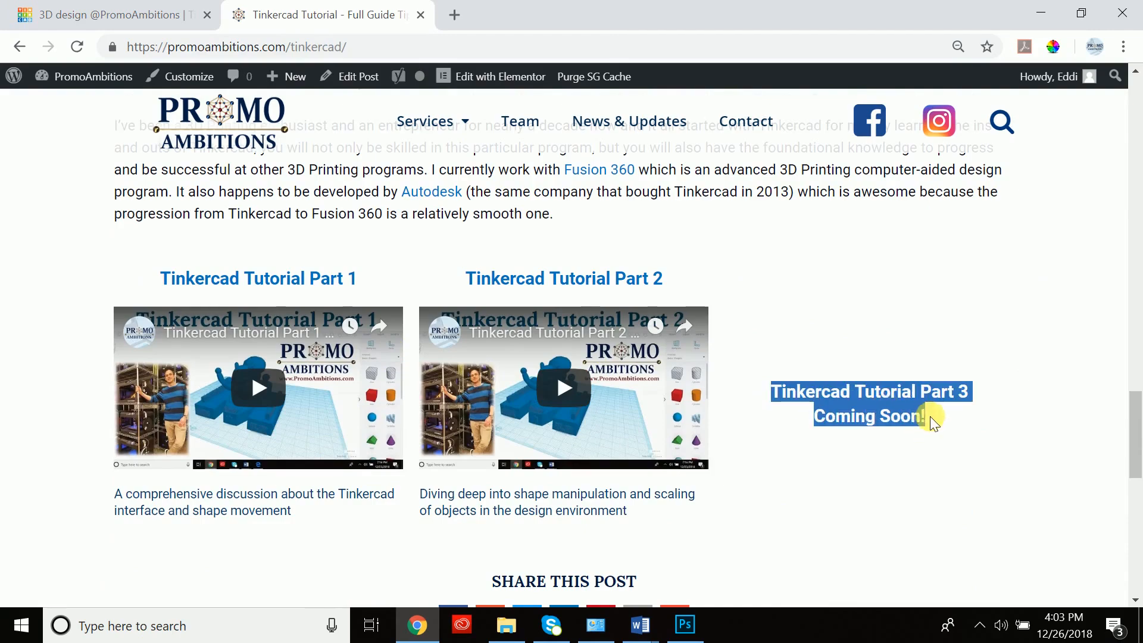
left_click(110, 15)
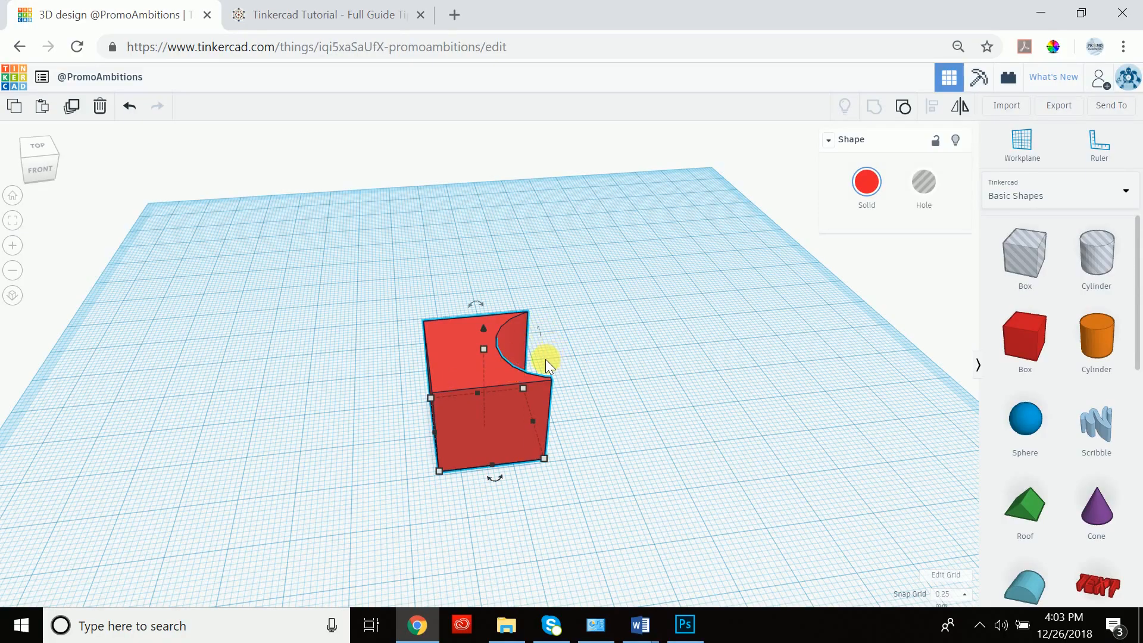
mouse_move(588, 354)
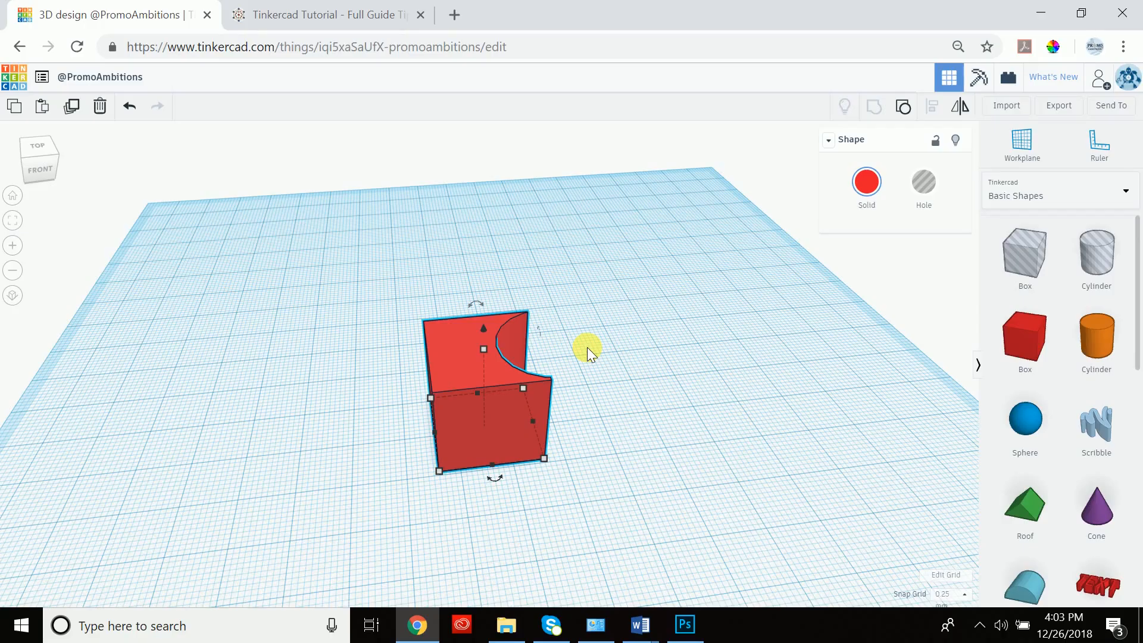
Step: Delete the notched red block from the workplane
key("Delete")
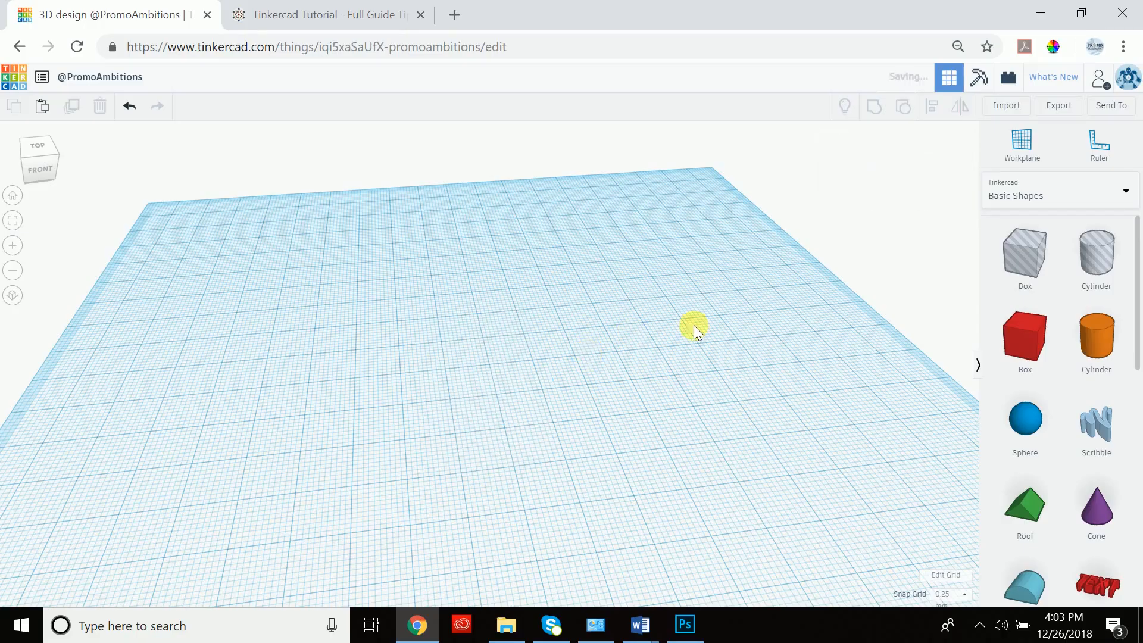
scroll("down", 3)
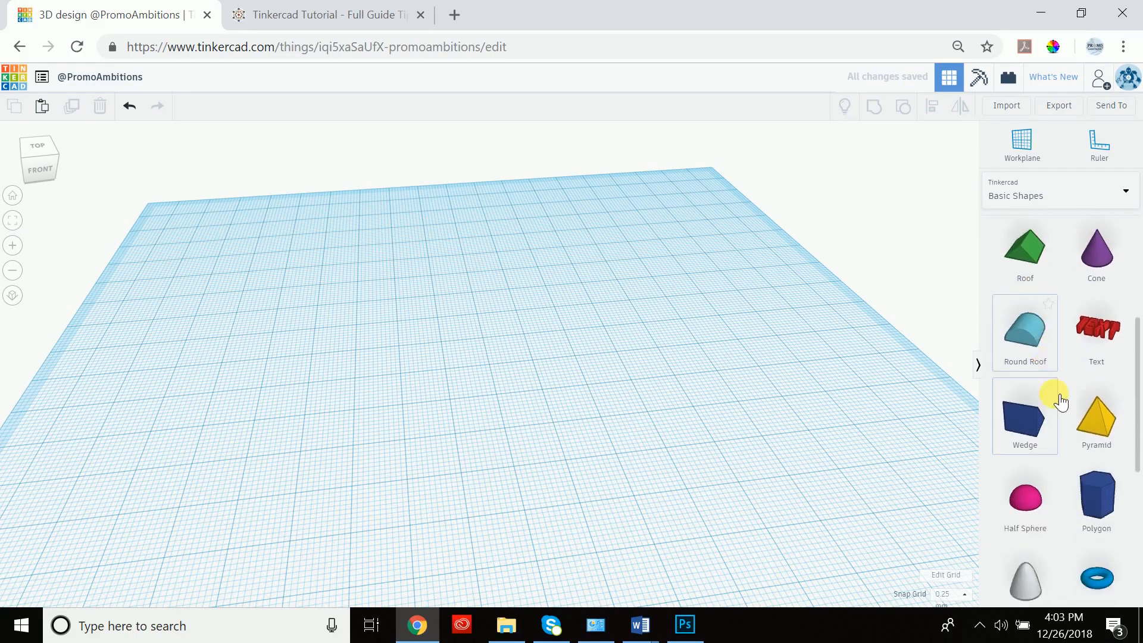
scroll("up", 3)
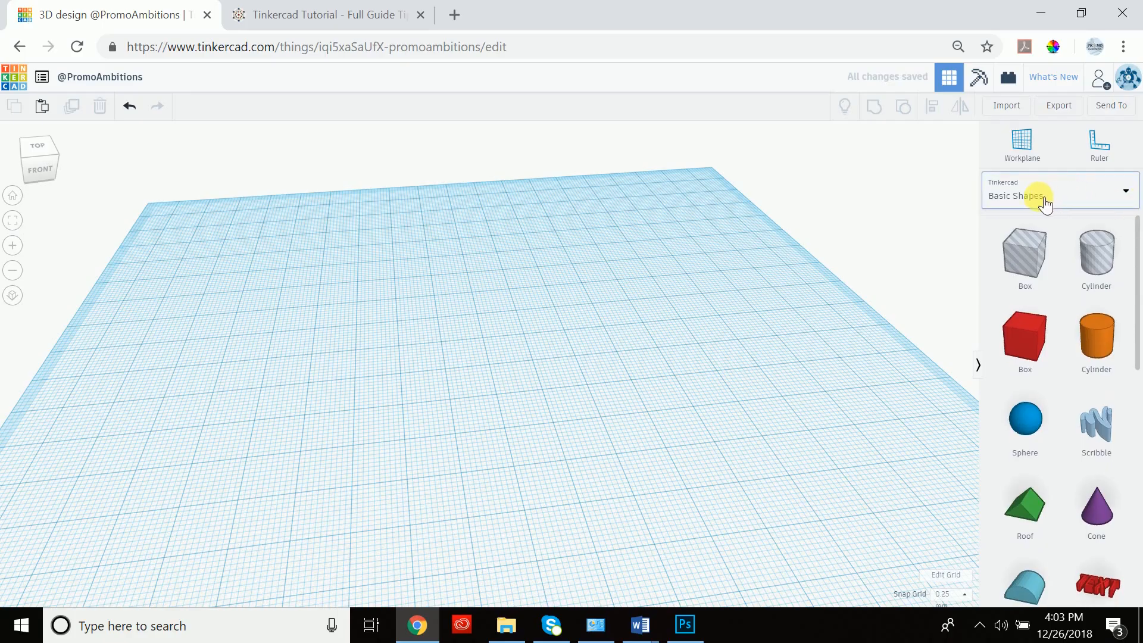
mouse_move(1129, 195)
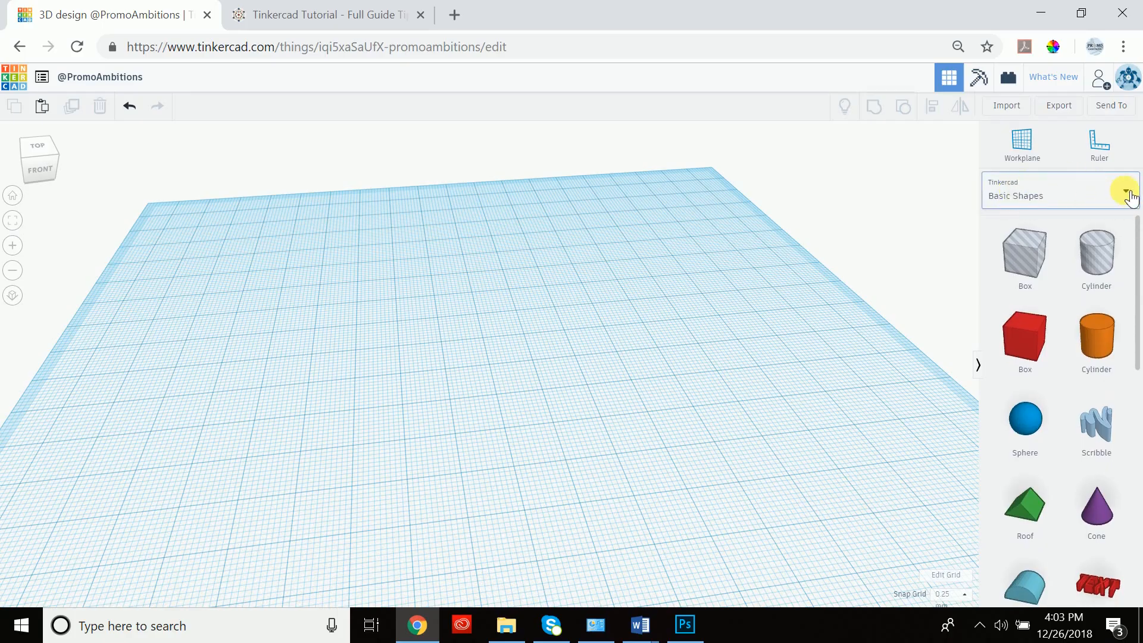
Step: Browse the Text and numbers, Characters and Connectors shape collections
left_click(1126, 196)
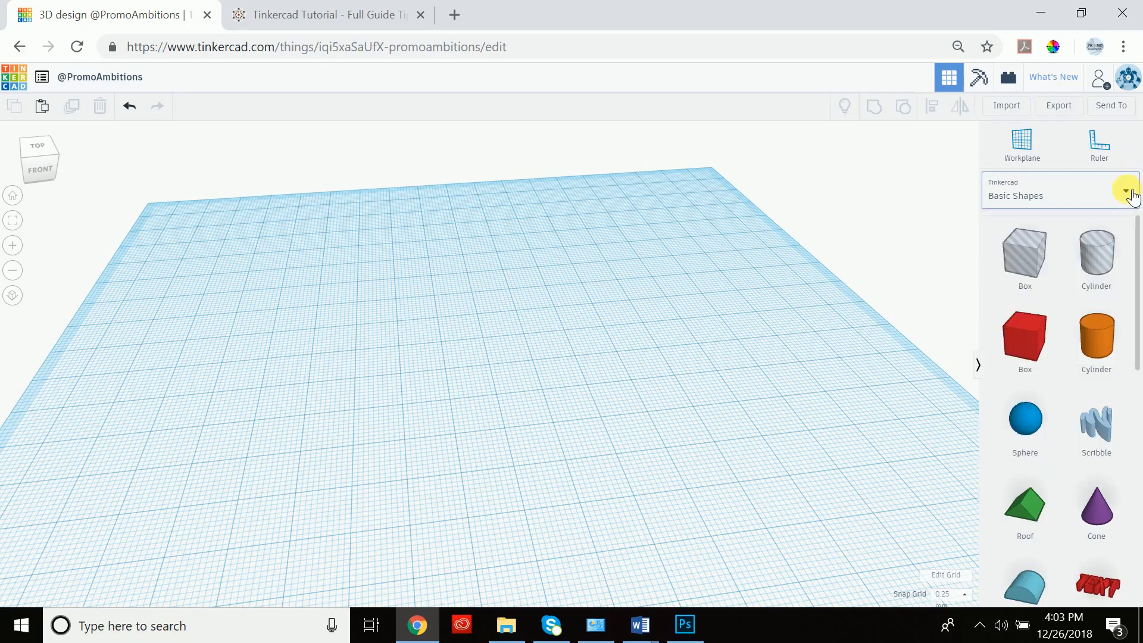
left_click(1126, 190)
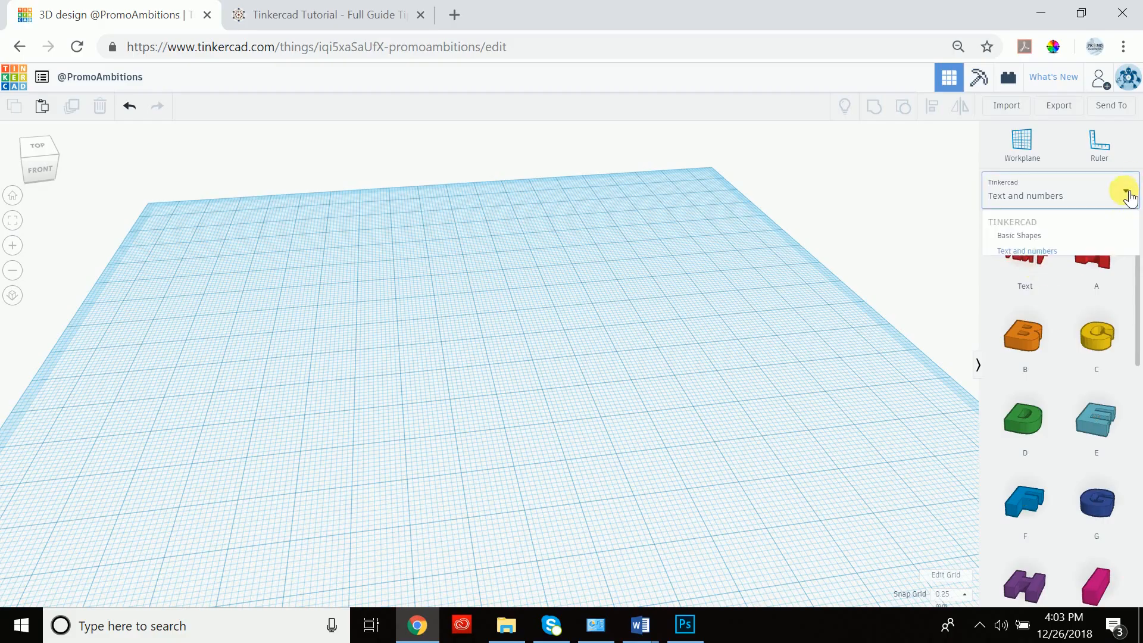
left_click(1127, 192)
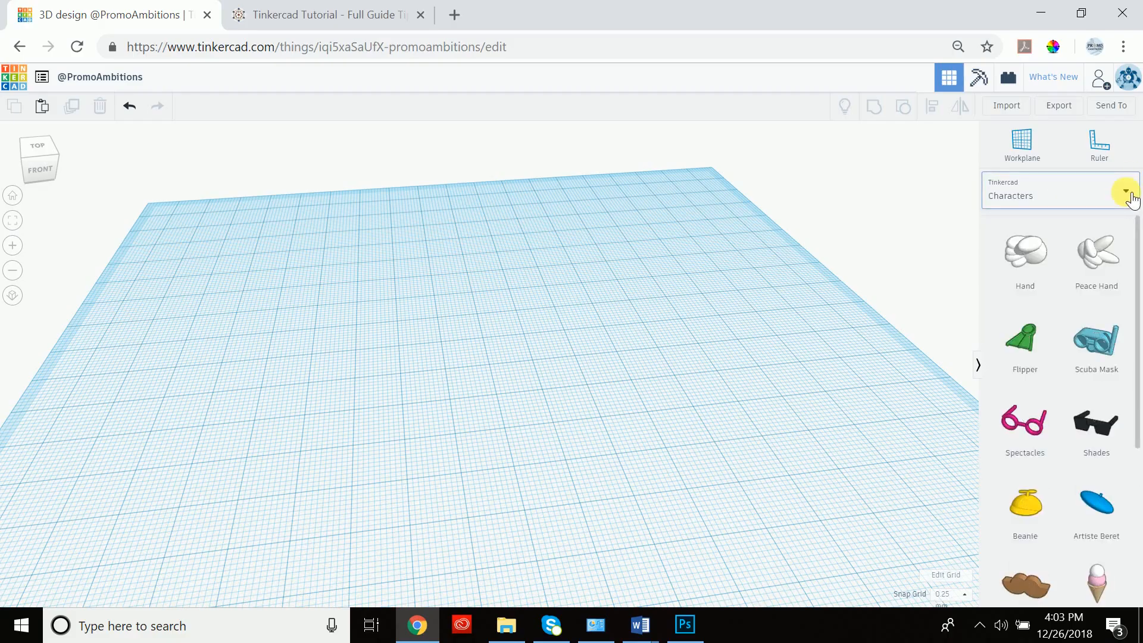
left_click(1126, 191)
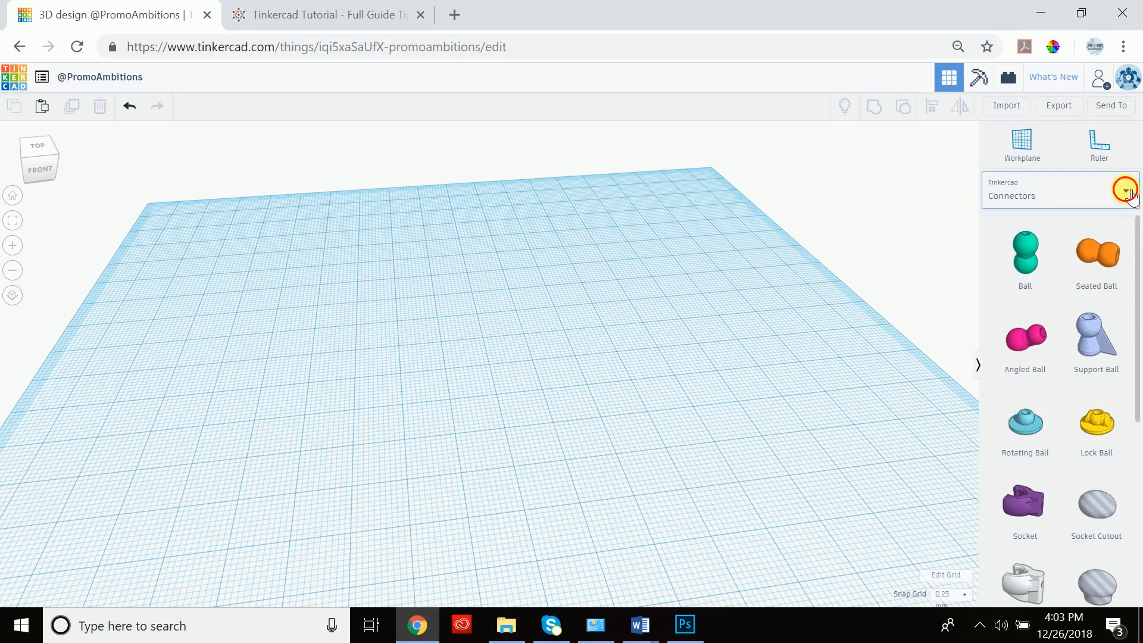
left_click(1125, 191)
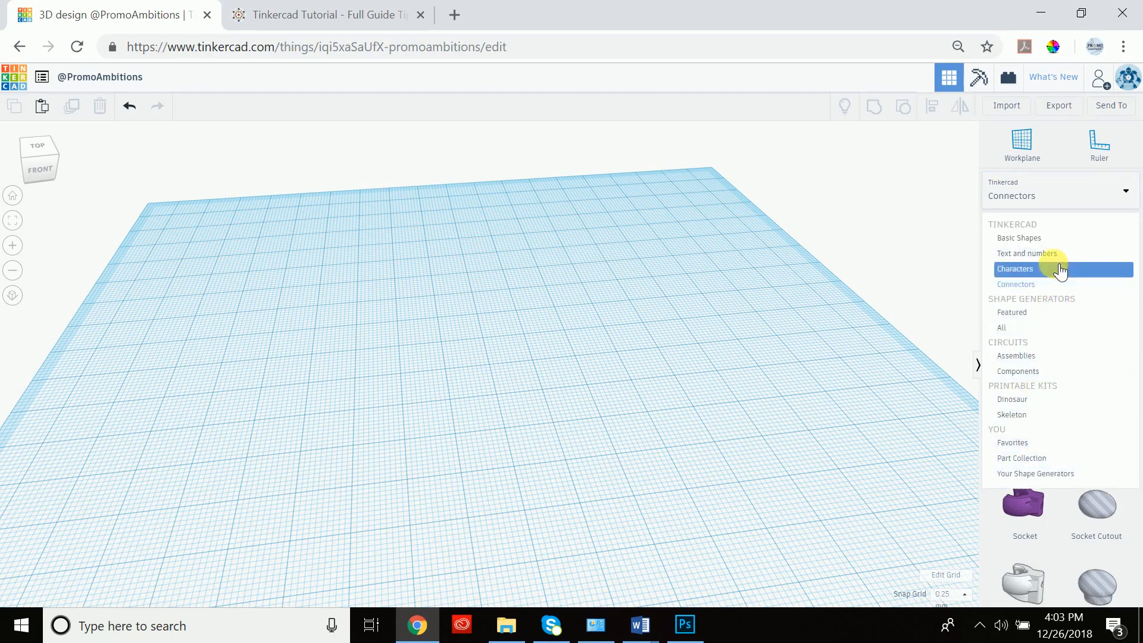
left_click(1015, 269)
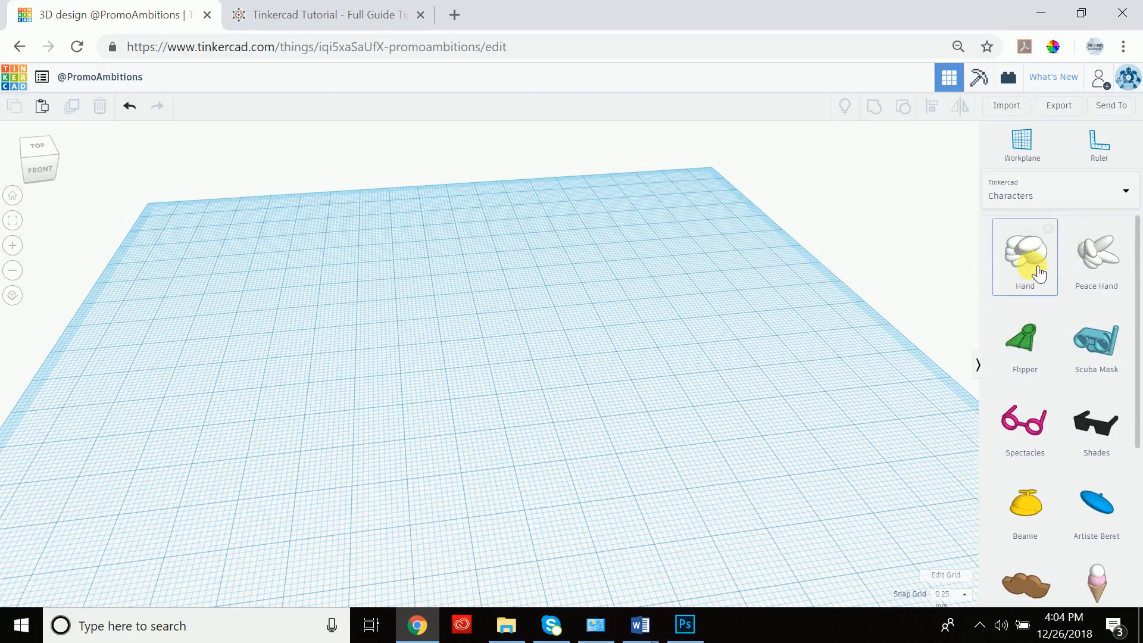
mouse_move(1097, 341)
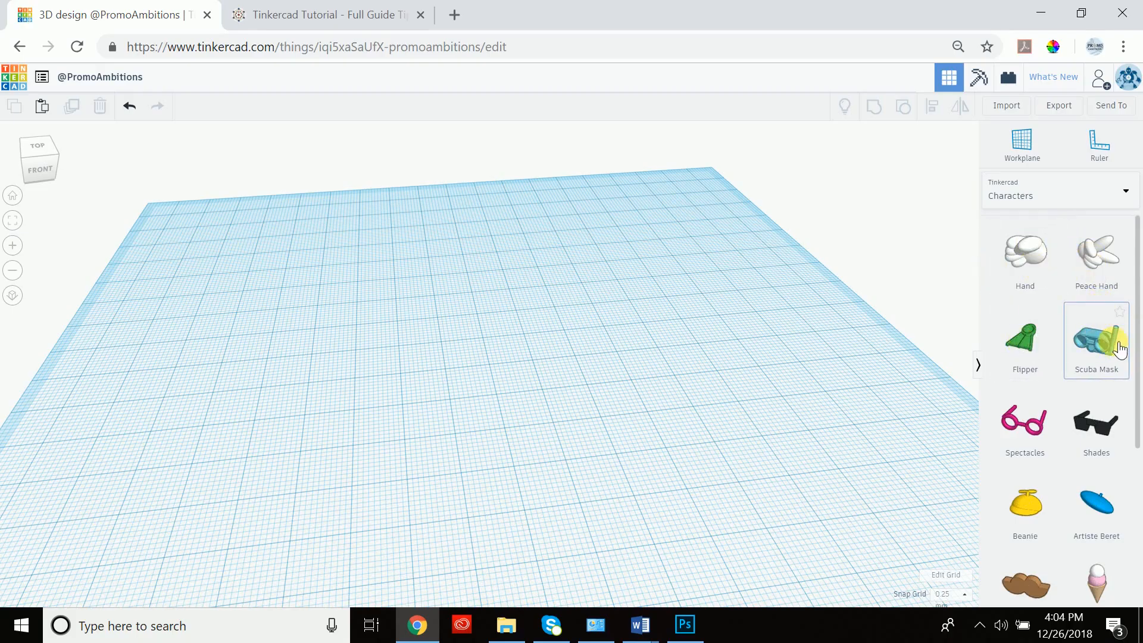
Step: Choose the Basic Shapes collection and scroll down its shape list
scroll("down", 3)
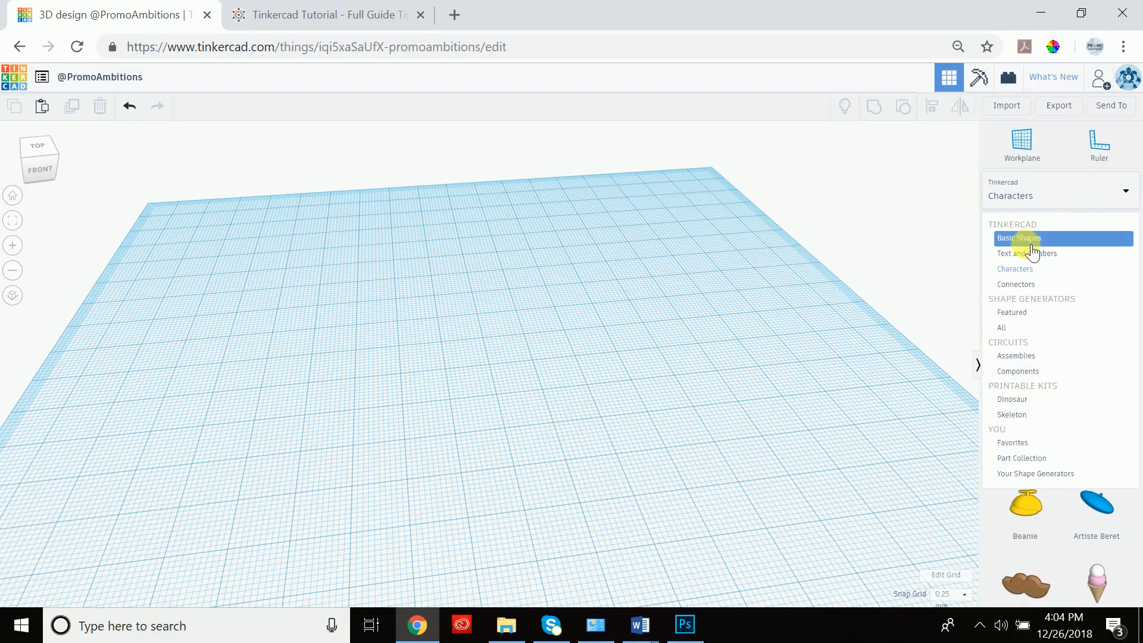
left_click(1019, 238)
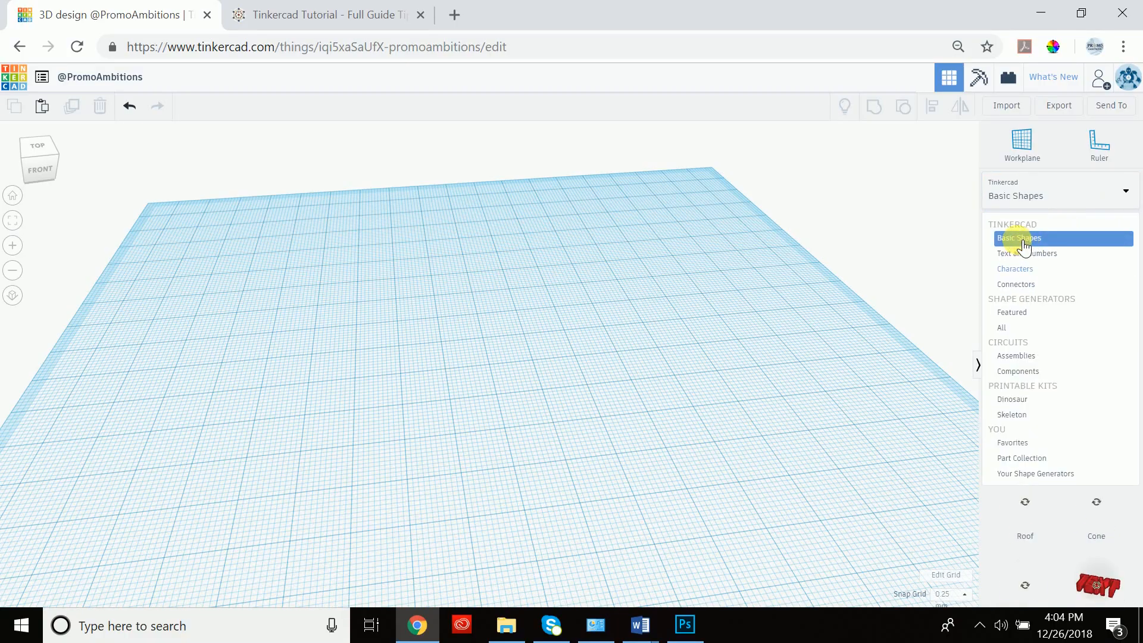
left_click(1019, 237)
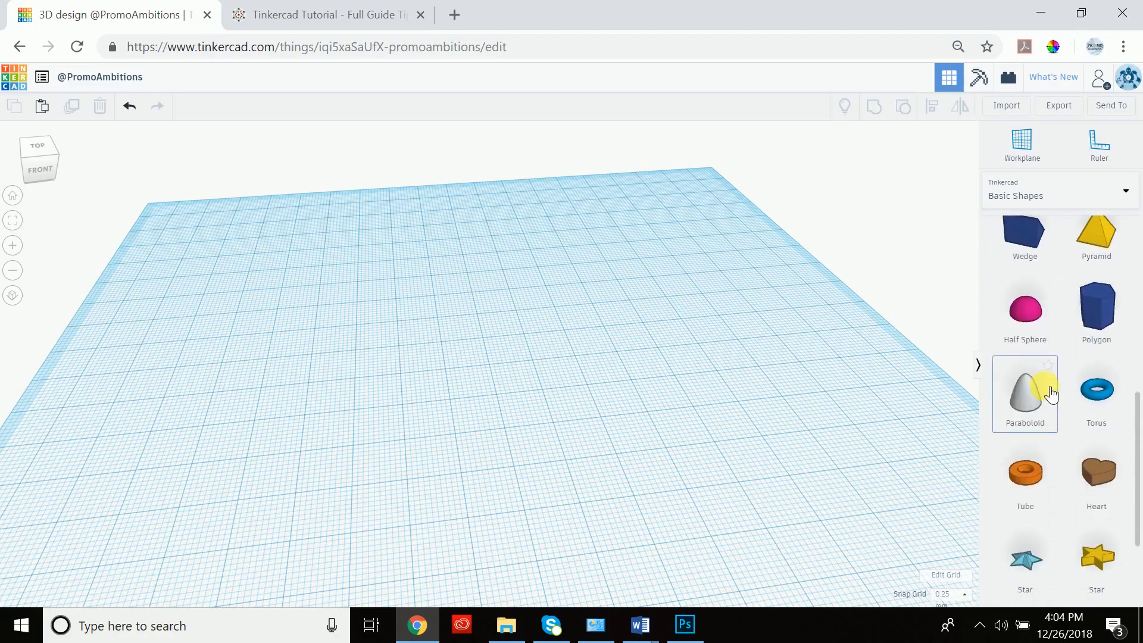
scroll("down", 3)
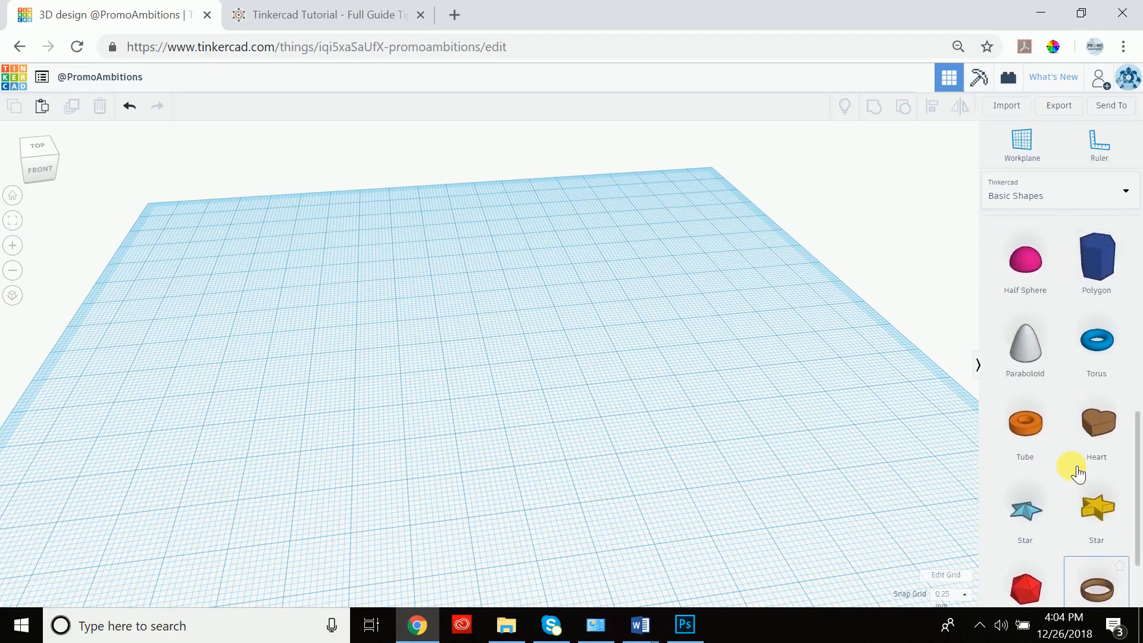
scroll("down", 3)
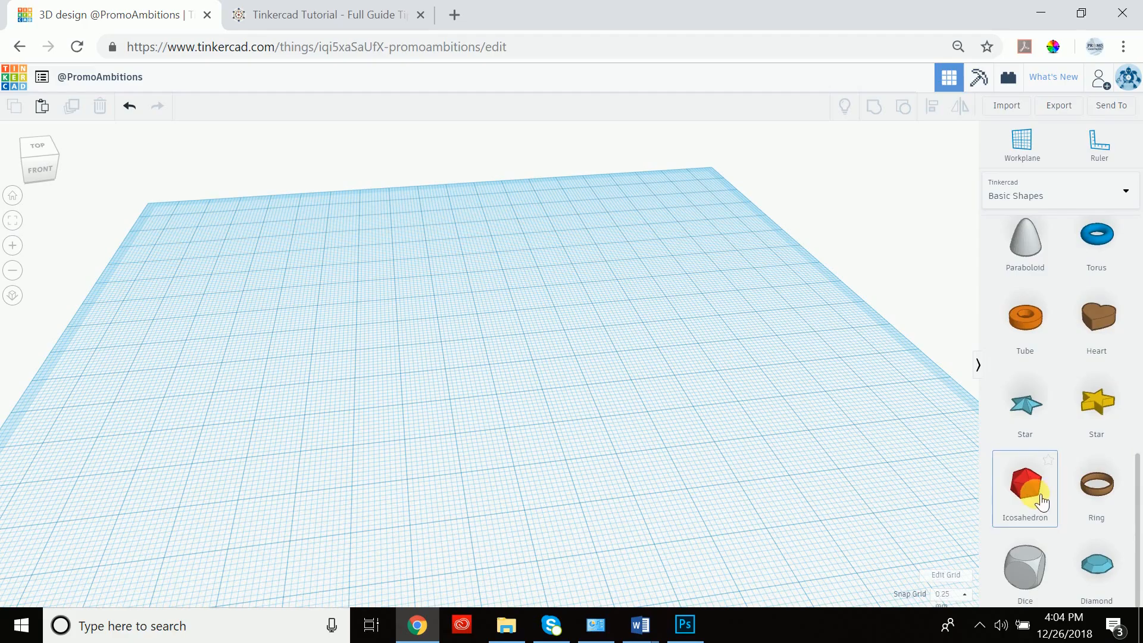
mouse_move(1013, 532)
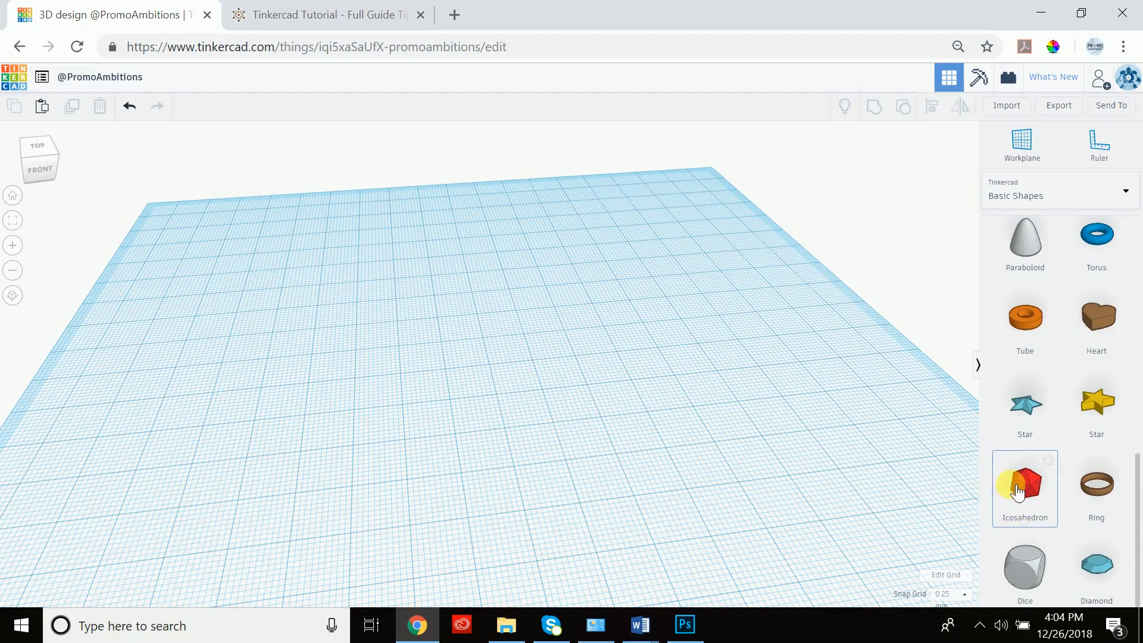
Step: Add an icosahedron, then drop a sphere beside it on the workplane
left_click(1025, 488)
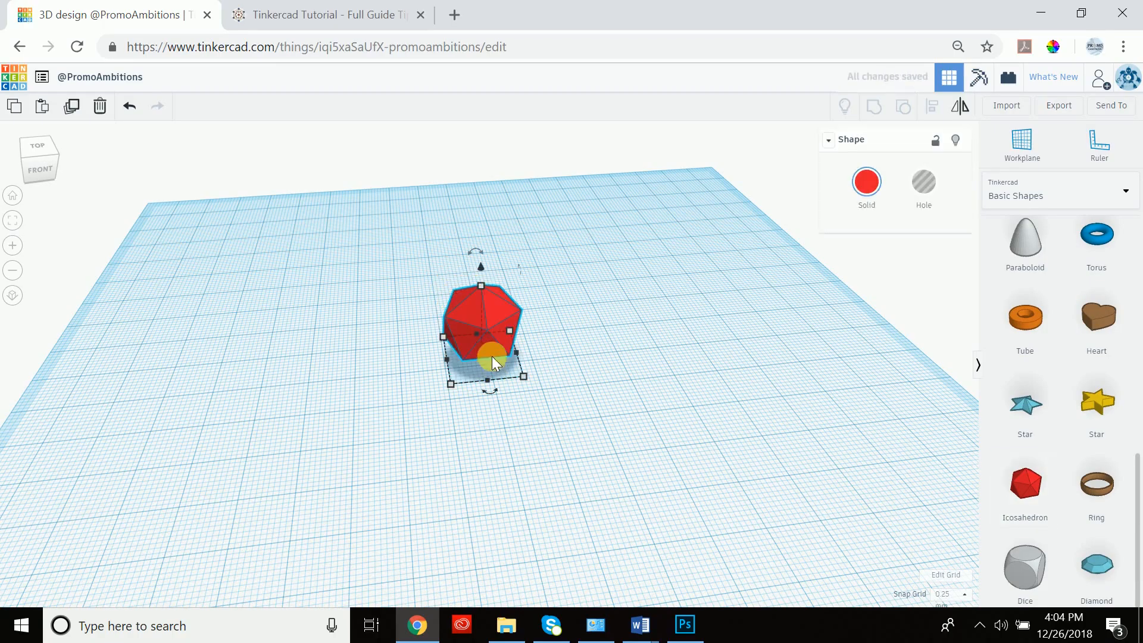
scroll("up", 3)
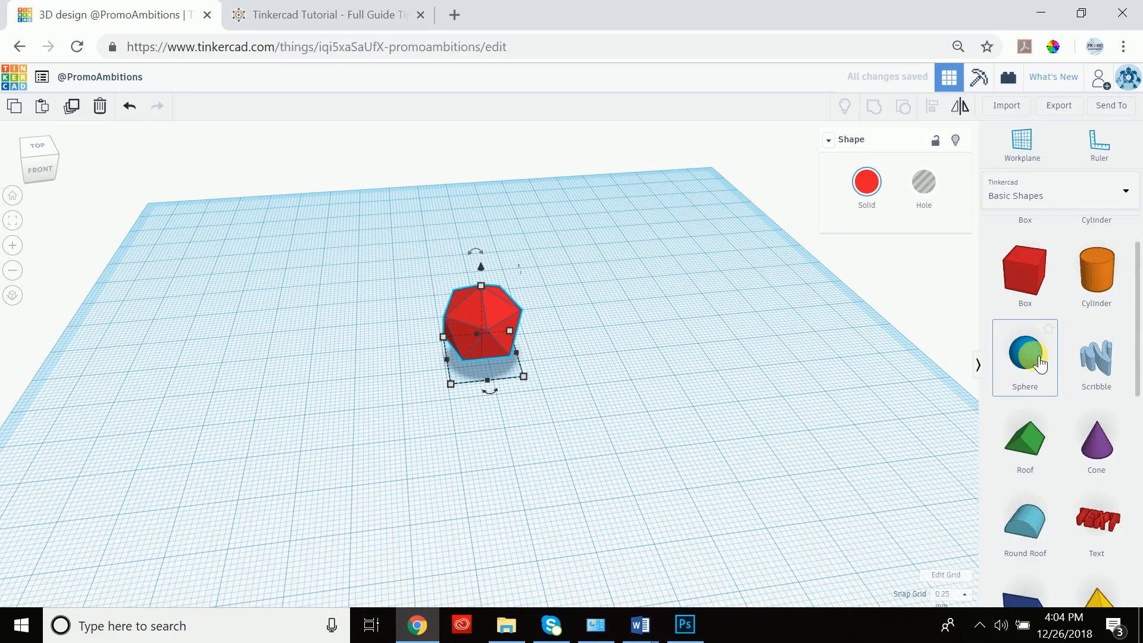
left_click(1024, 357)
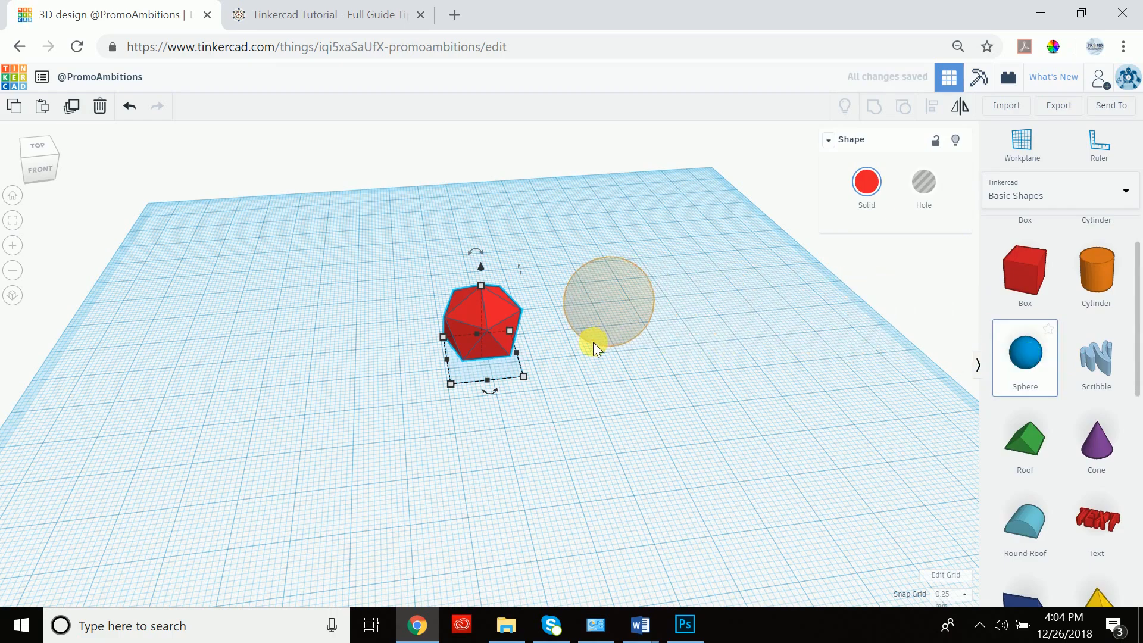
left_click(605, 307)
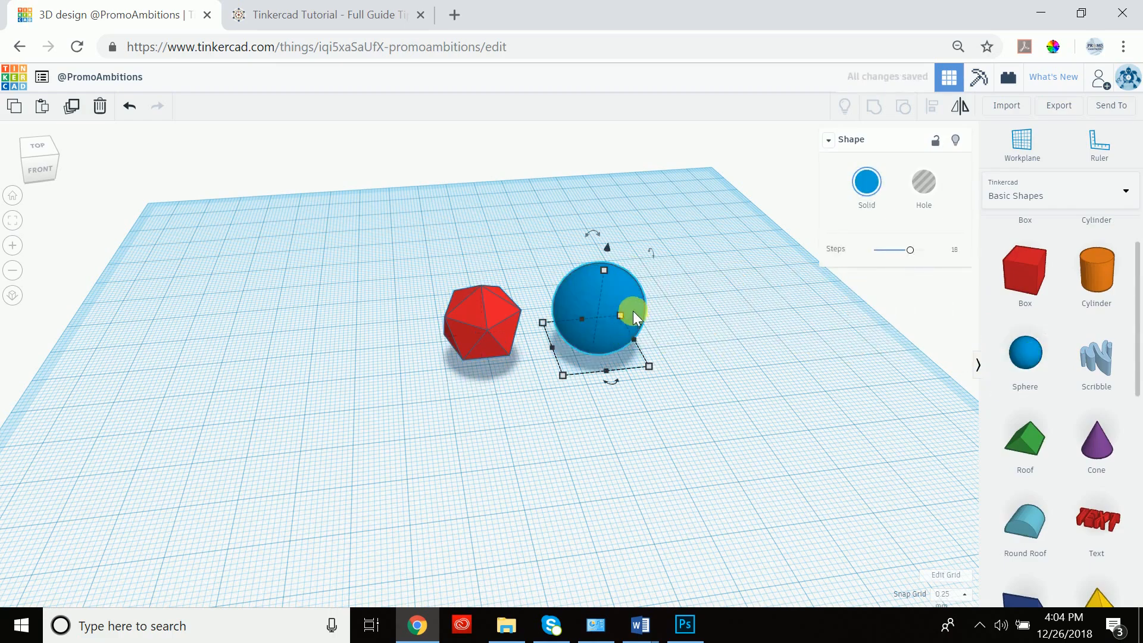
mouse_move(594, 321)
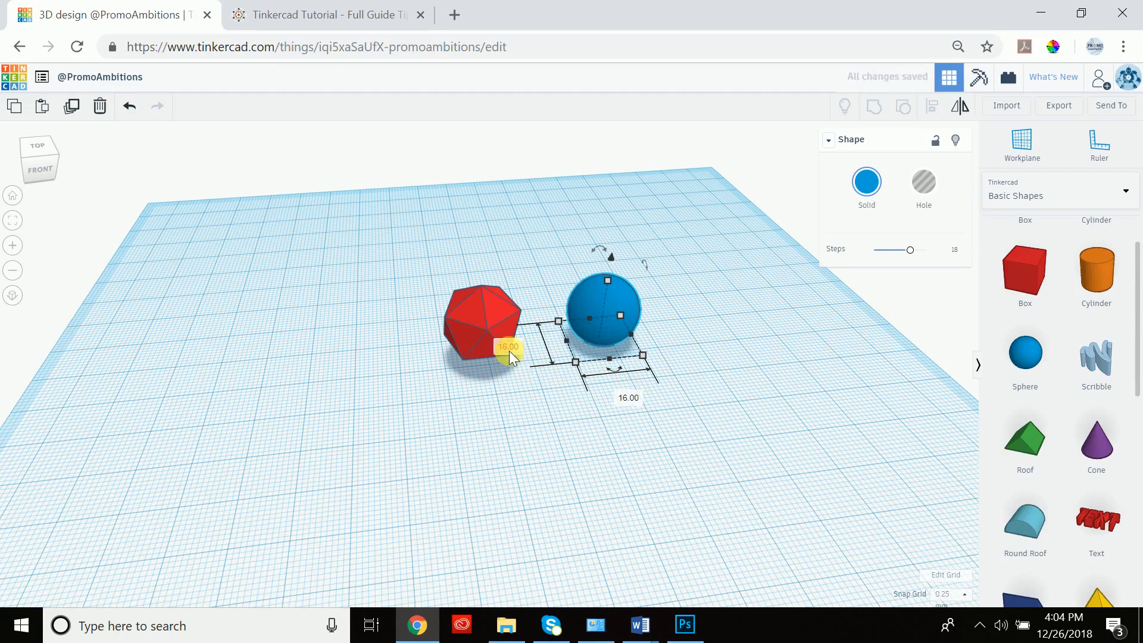
mouse_move(608, 282)
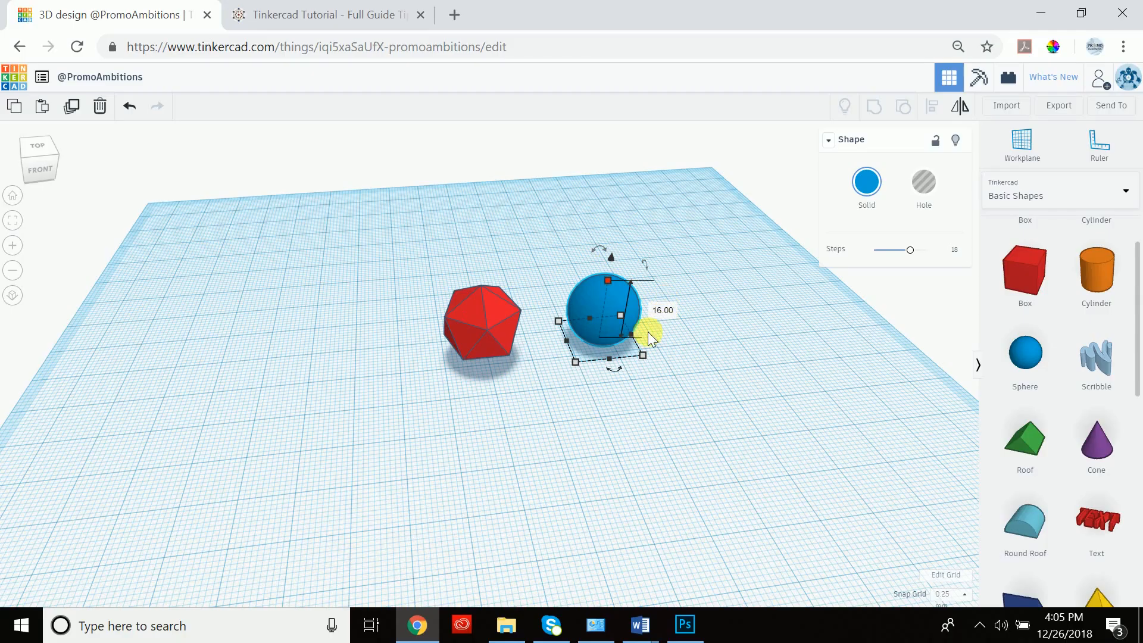
mouse_move(616, 295)
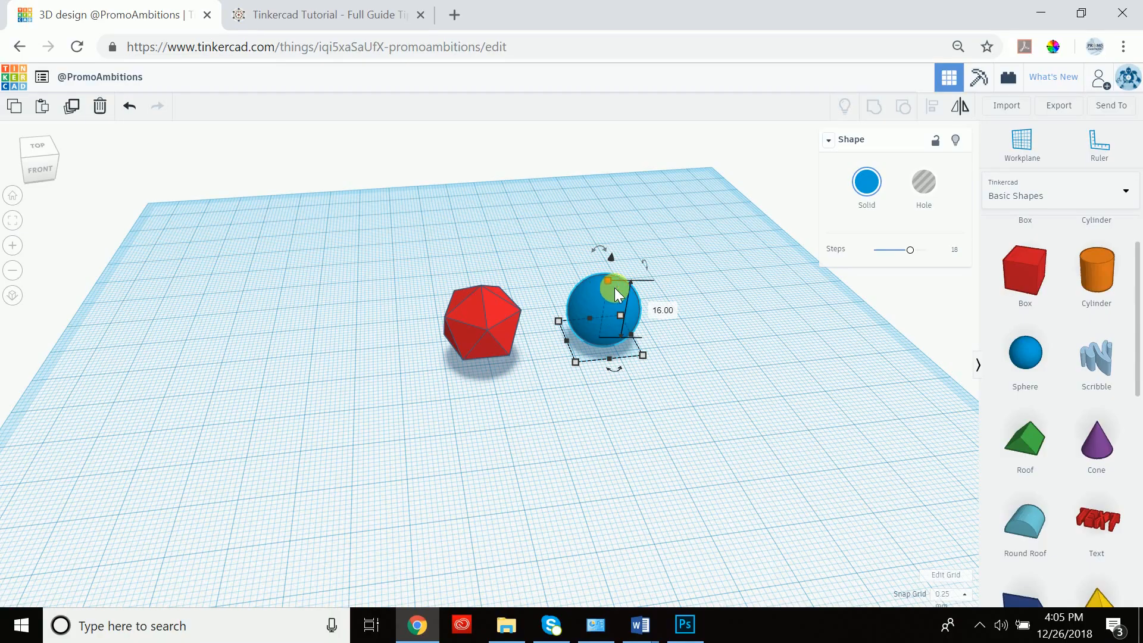
mouse_move(619, 371)
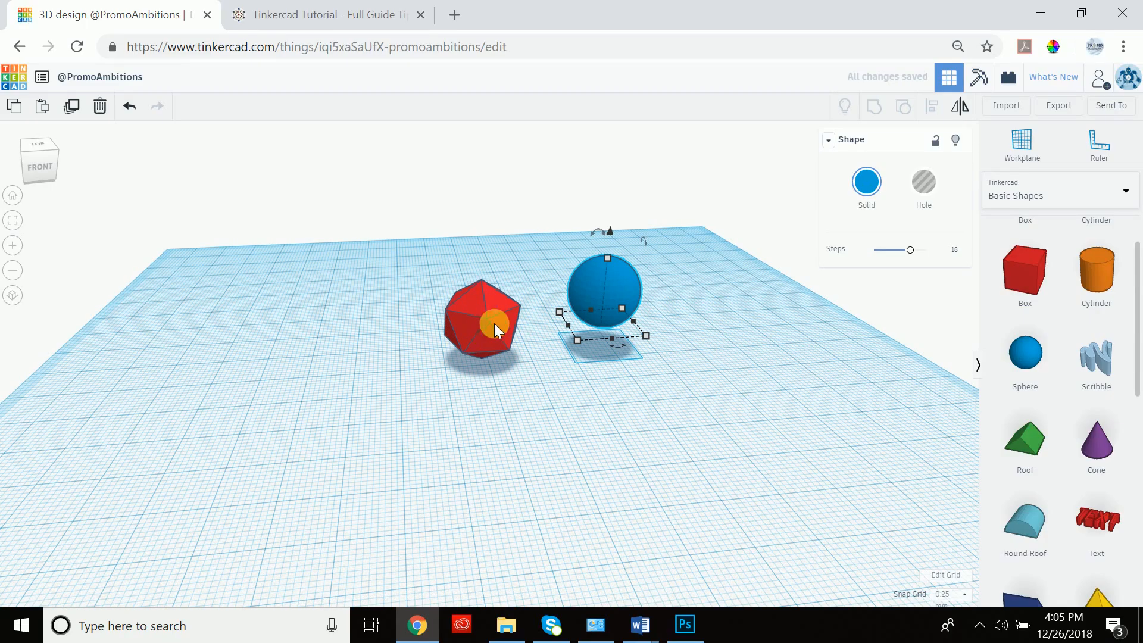
mouse_move(680, 295)
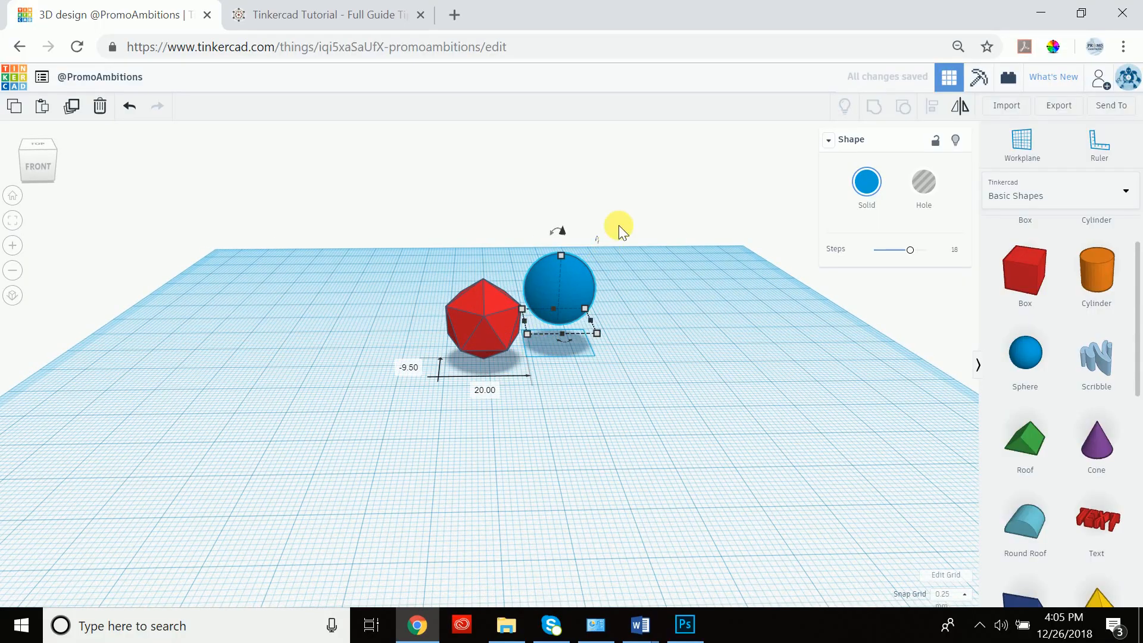
mouse_move(857, 131)
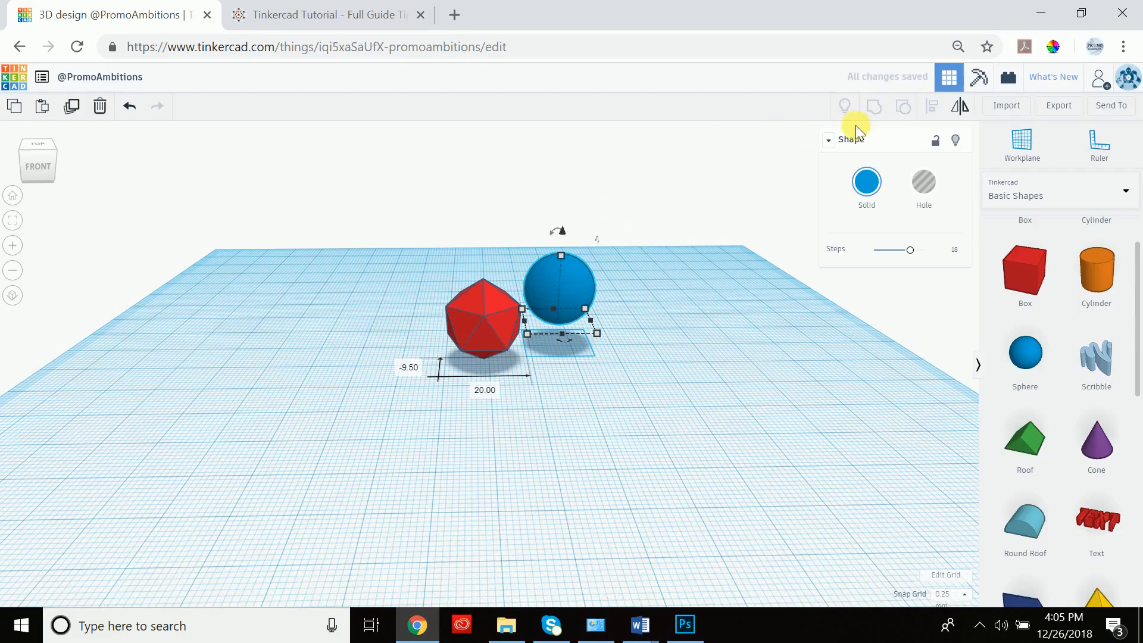
Step: Deselect the blue sphere and select the red icosahedron
left_click(626, 243)
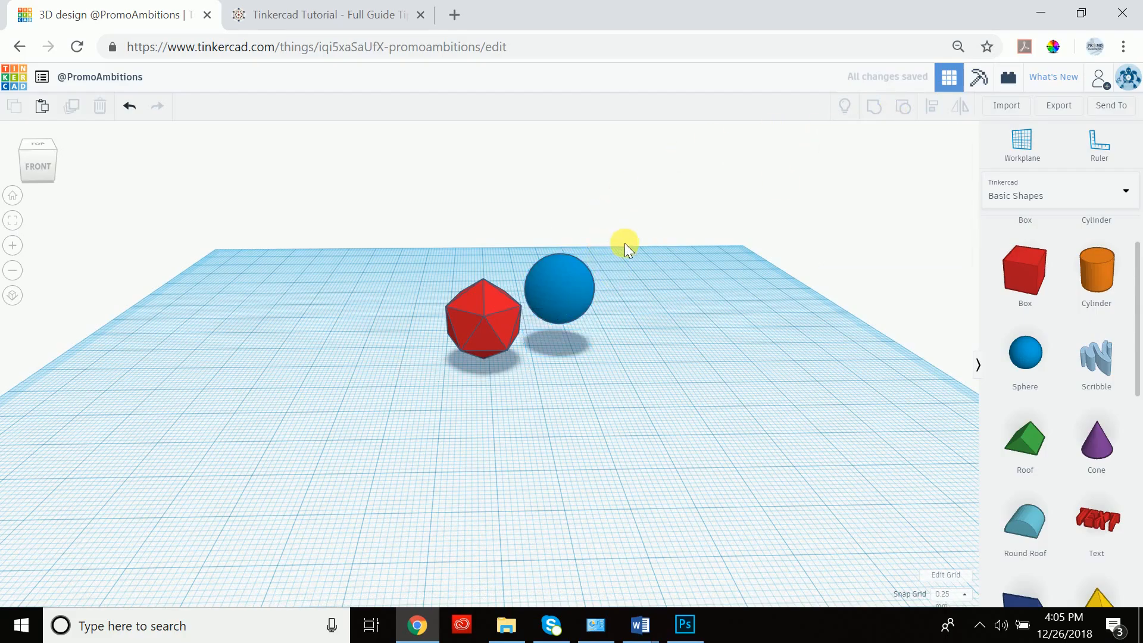
left_click(483, 321)
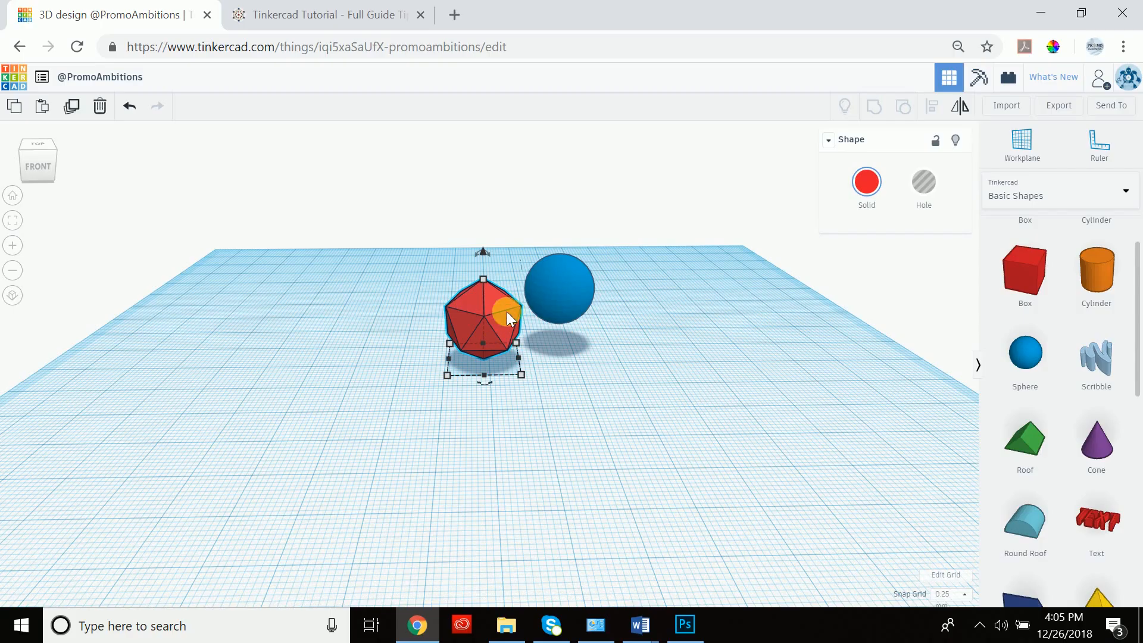
Step: Shift-click the blue sphere to select it with the icosahedron
left_click(559, 288)
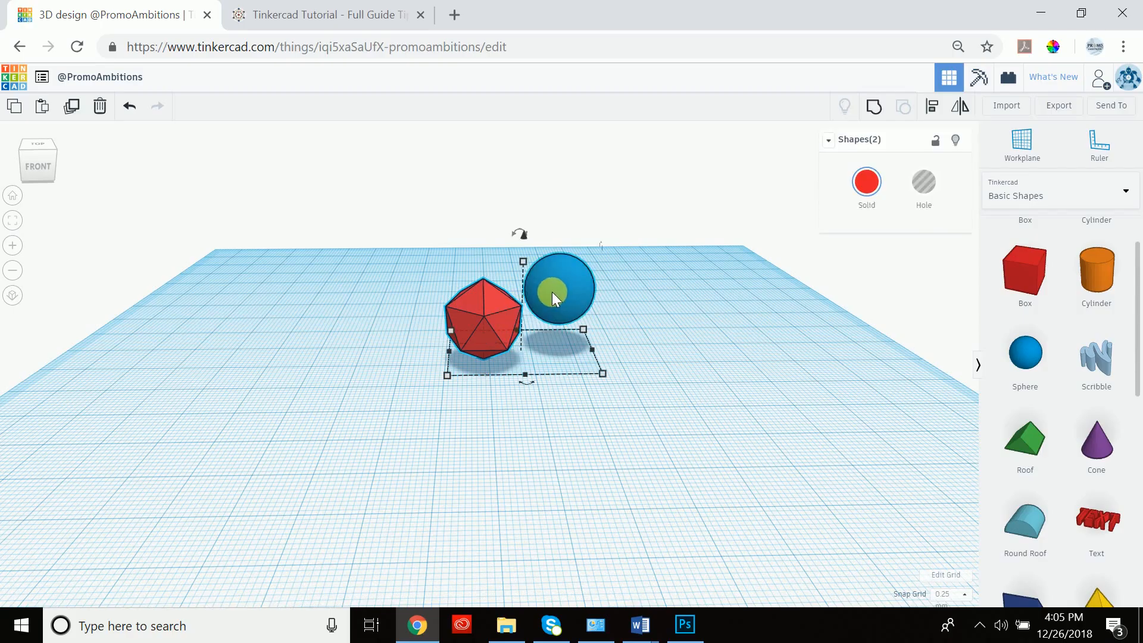
mouse_move(874, 106)
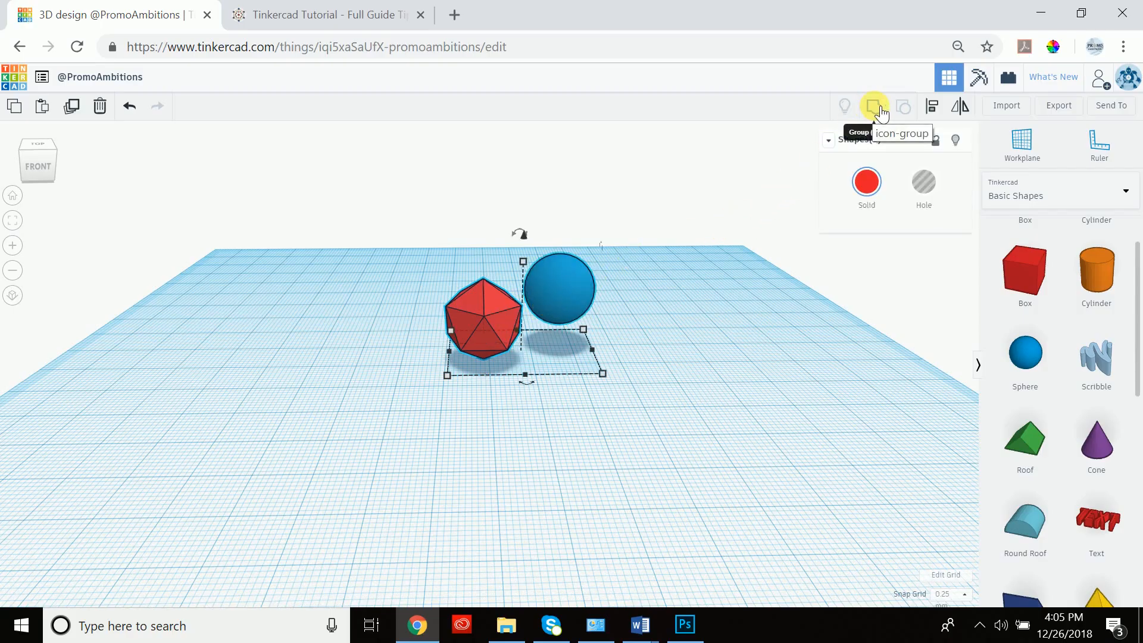
mouse_move(934, 107)
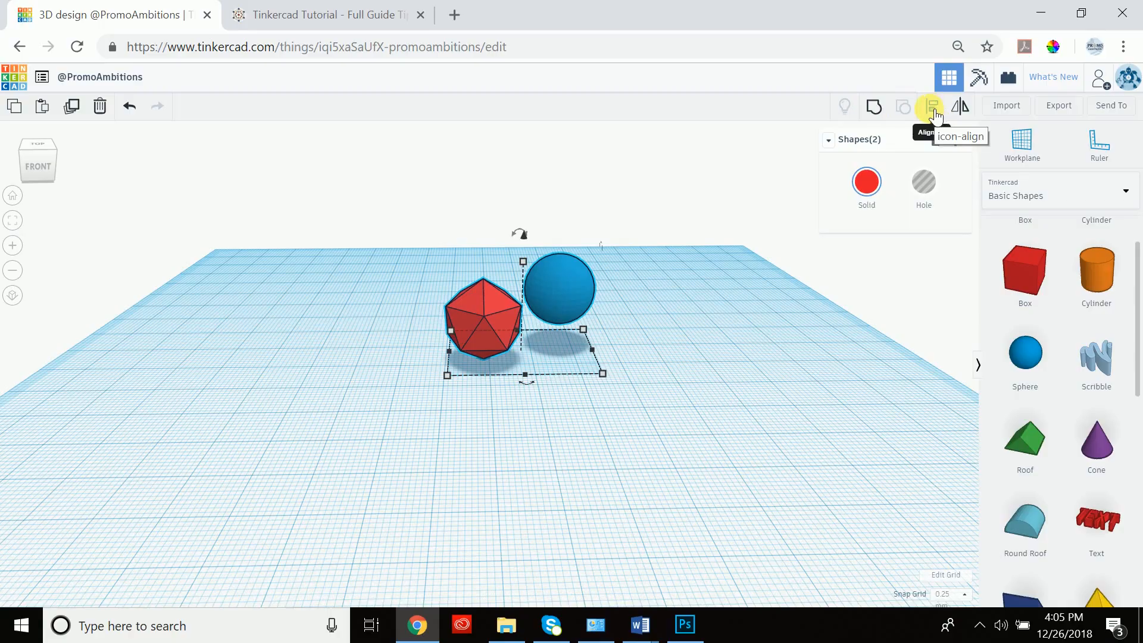
mouse_move(933, 108)
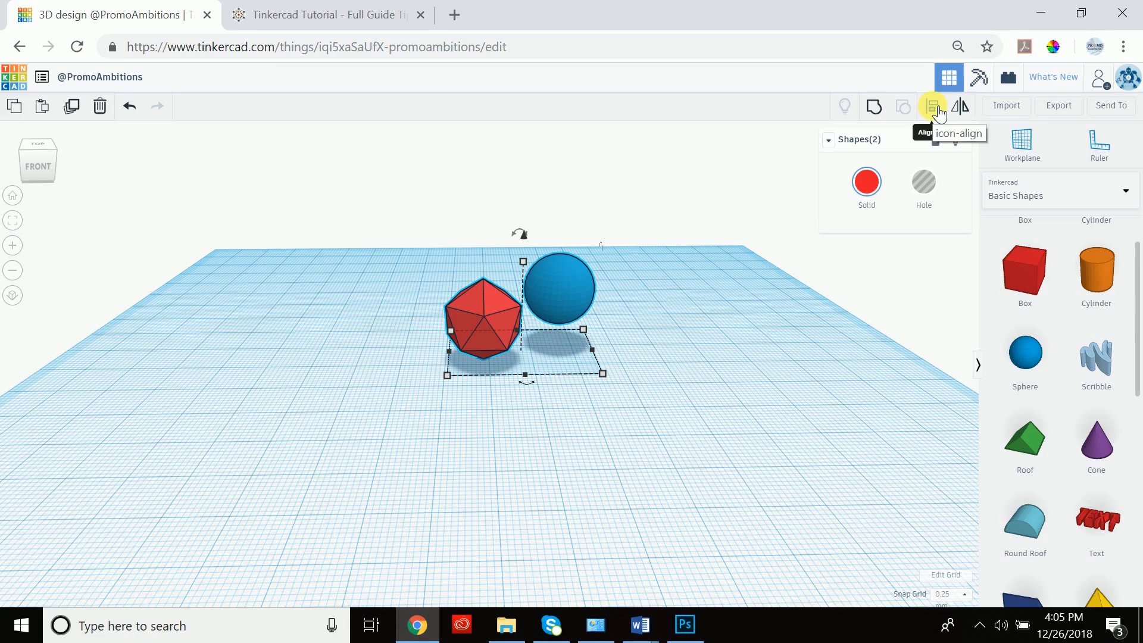
mouse_move(671, 227)
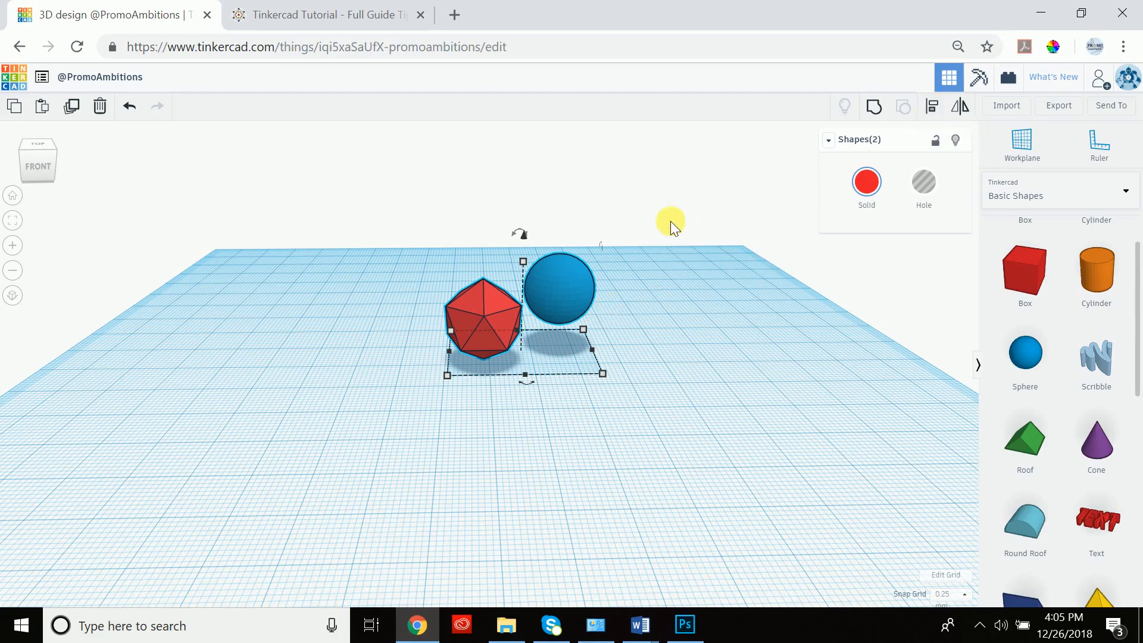
mouse_move(675, 211)
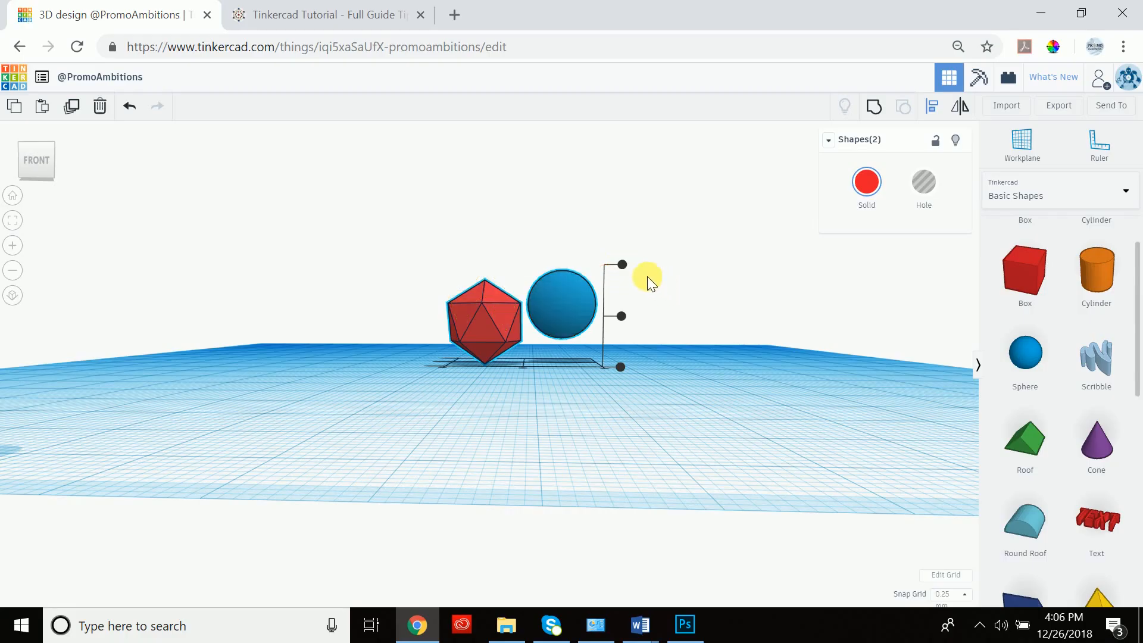
mouse_move(594, 285)
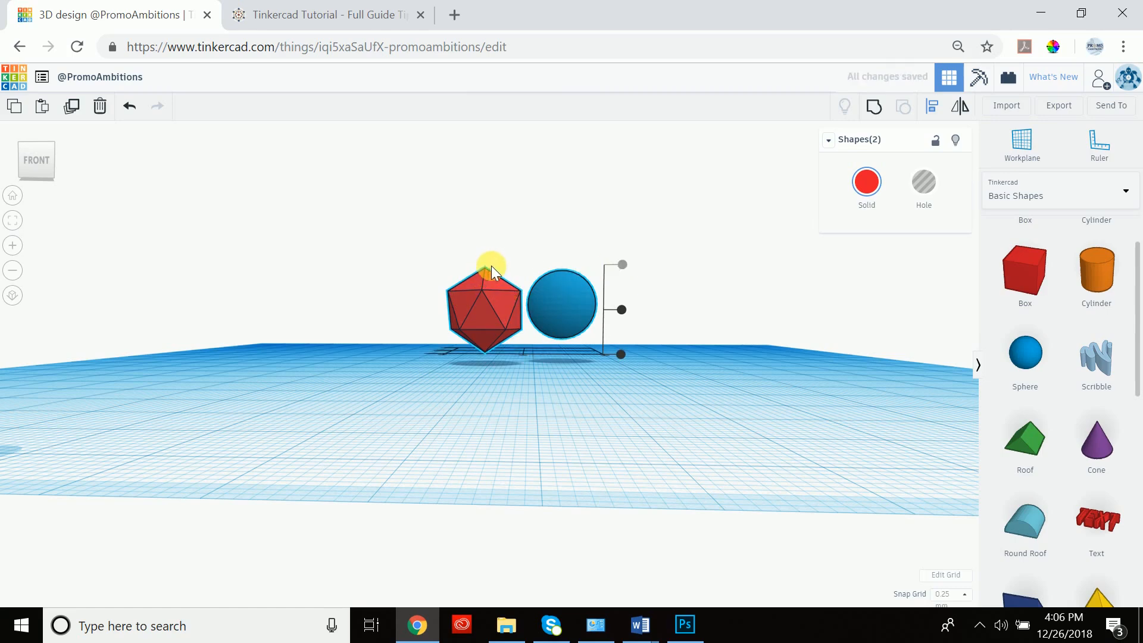
mouse_move(573, 276)
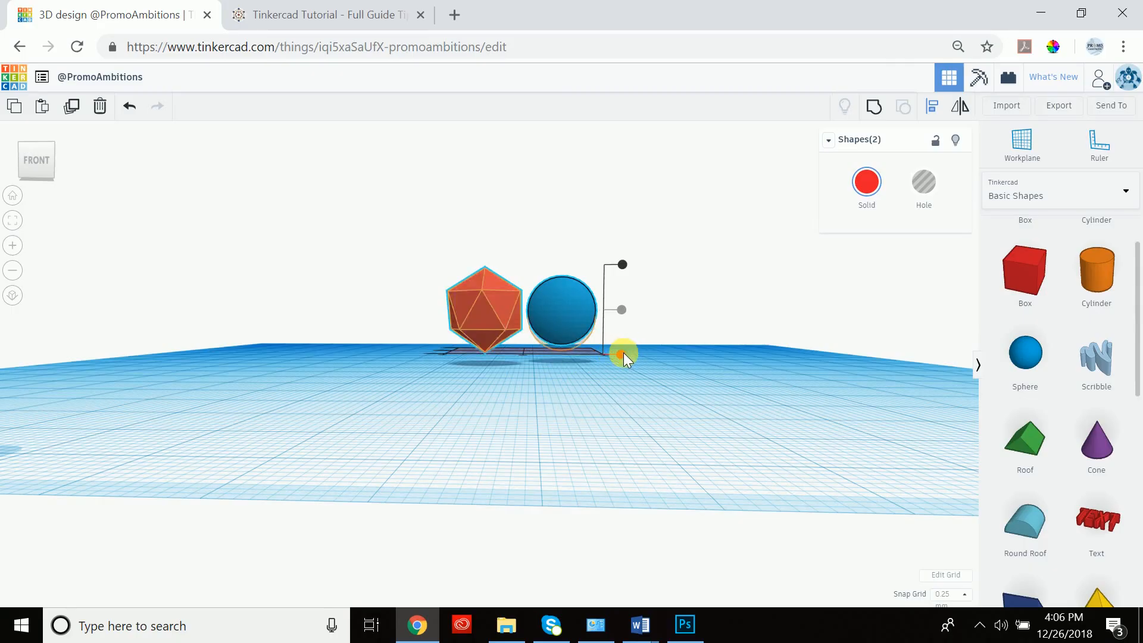
mouse_move(620, 358)
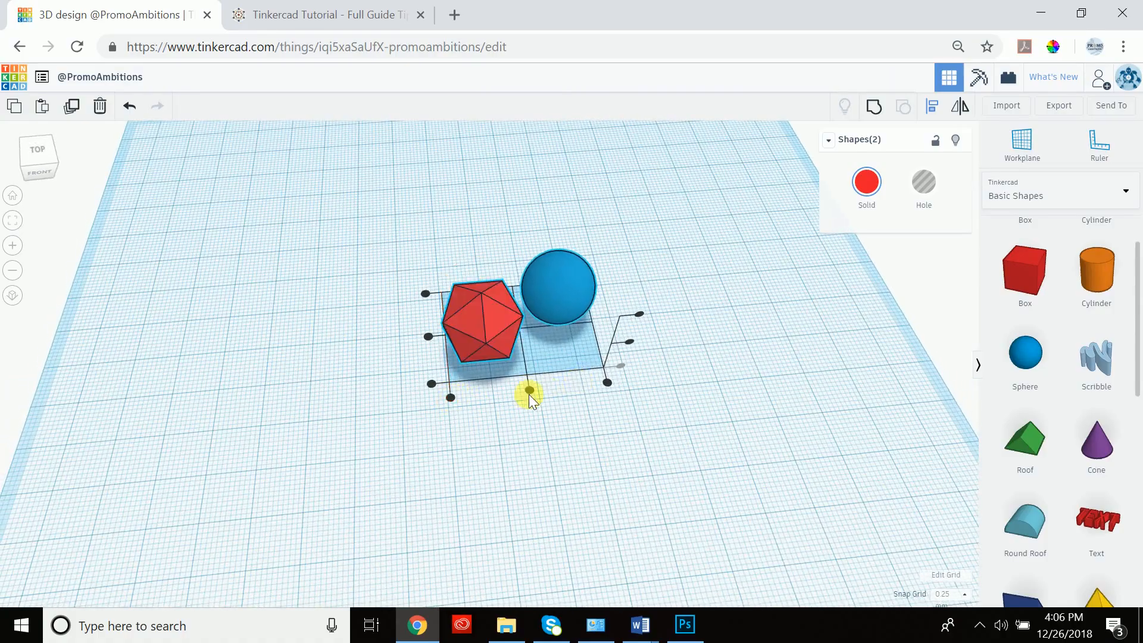
mouse_move(426, 292)
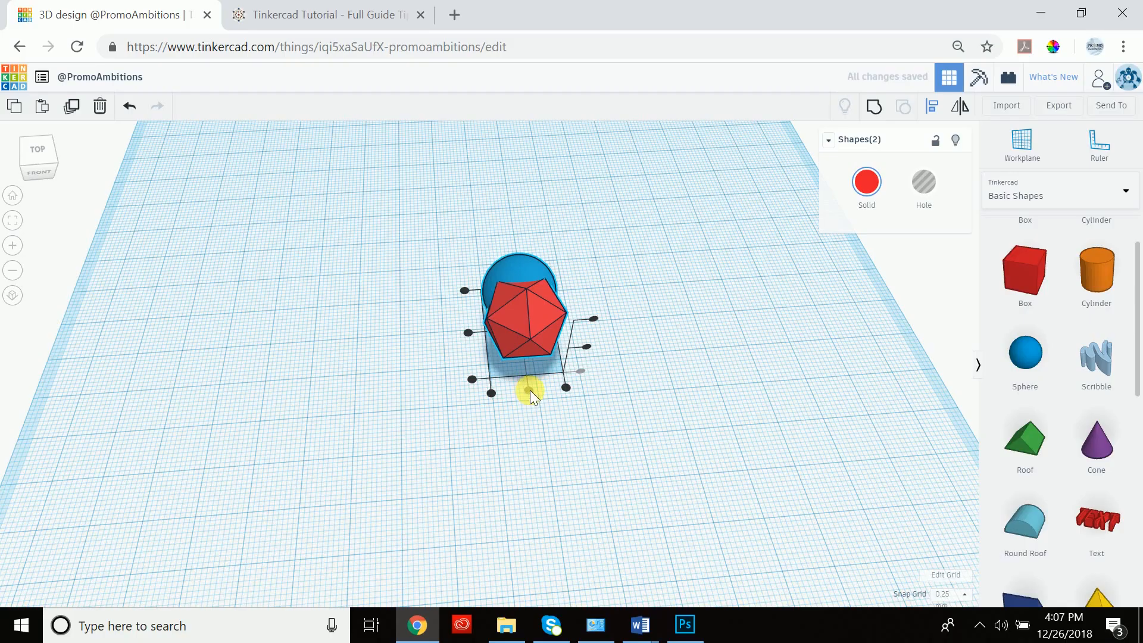
mouse_move(505, 403)
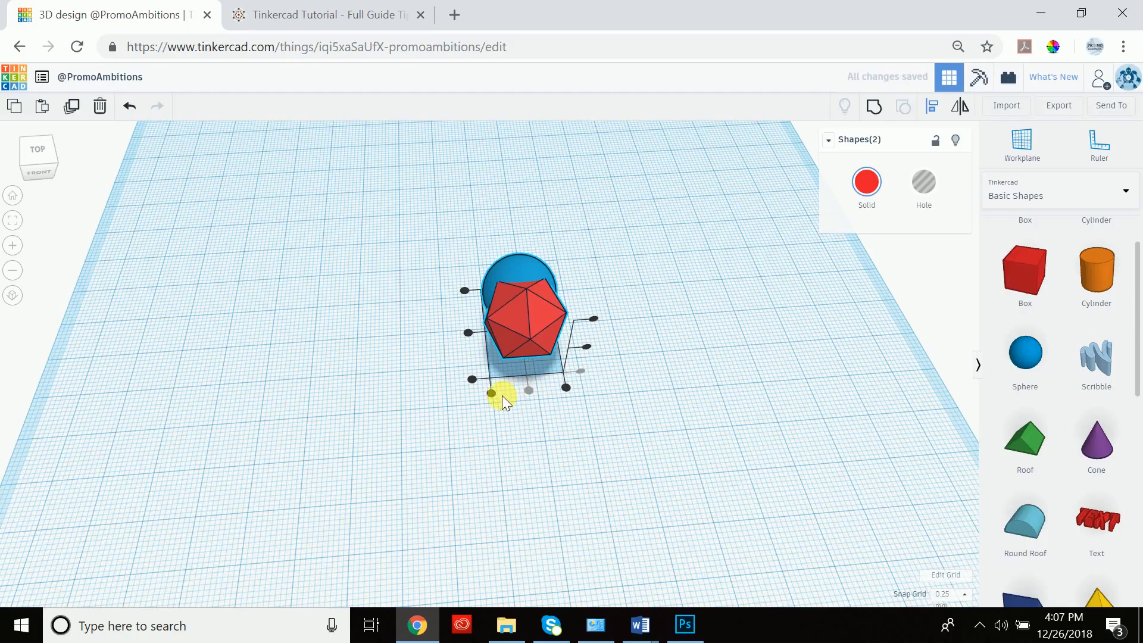
mouse_move(533, 400)
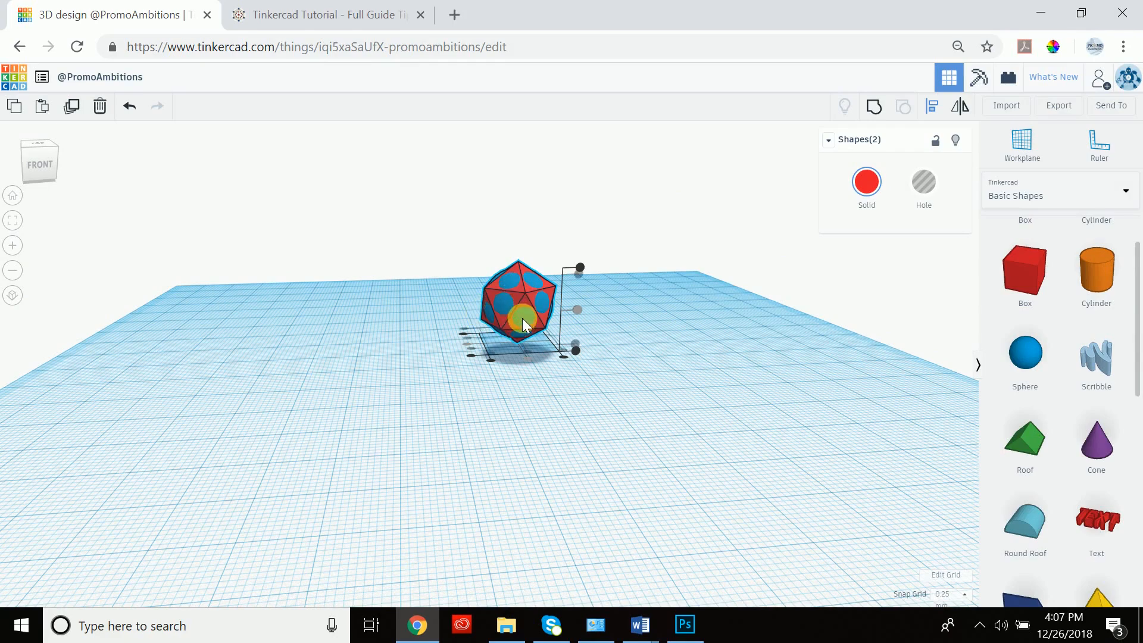
mouse_move(654, 244)
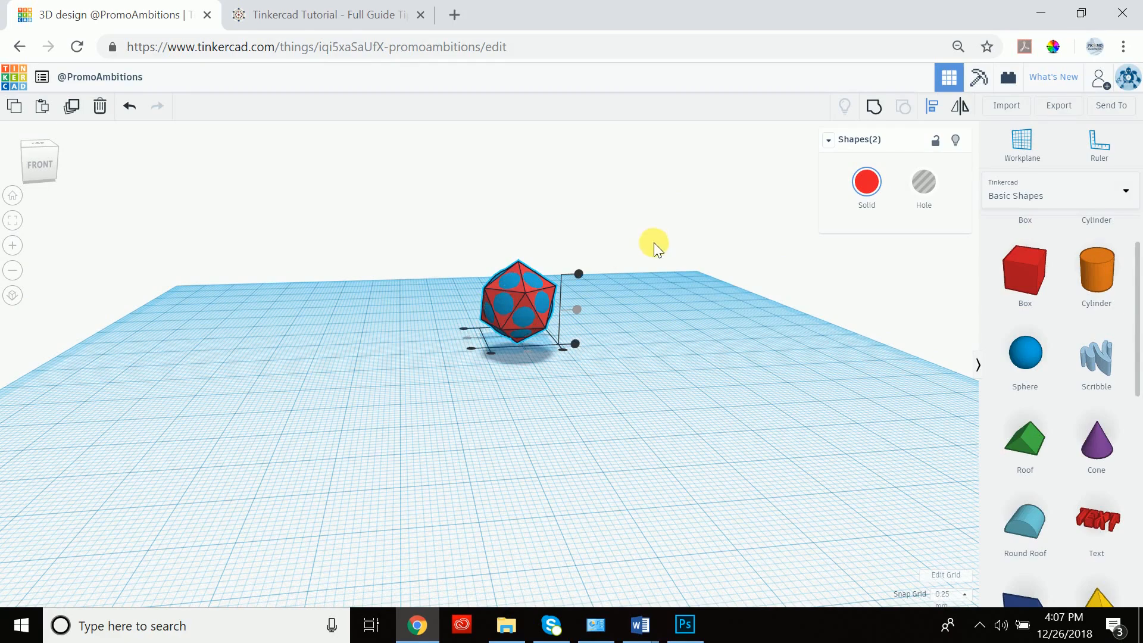
Step: Clear the selection, pick the blue spotted sphere, then add the red polyhedron
left_click(594, 346)
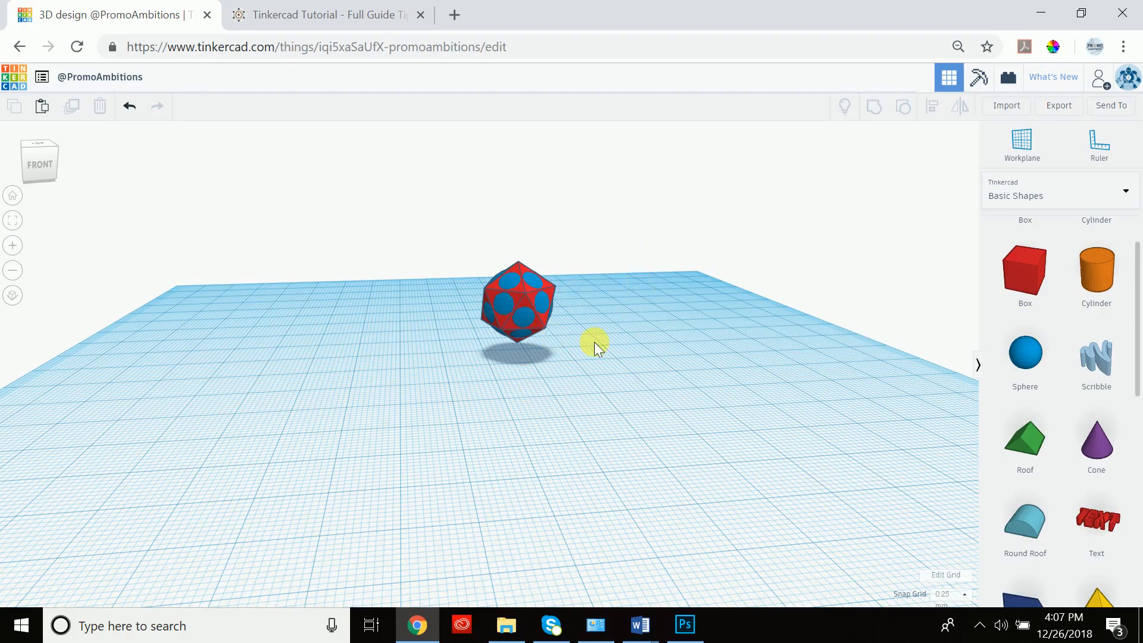
mouse_move(526, 323)
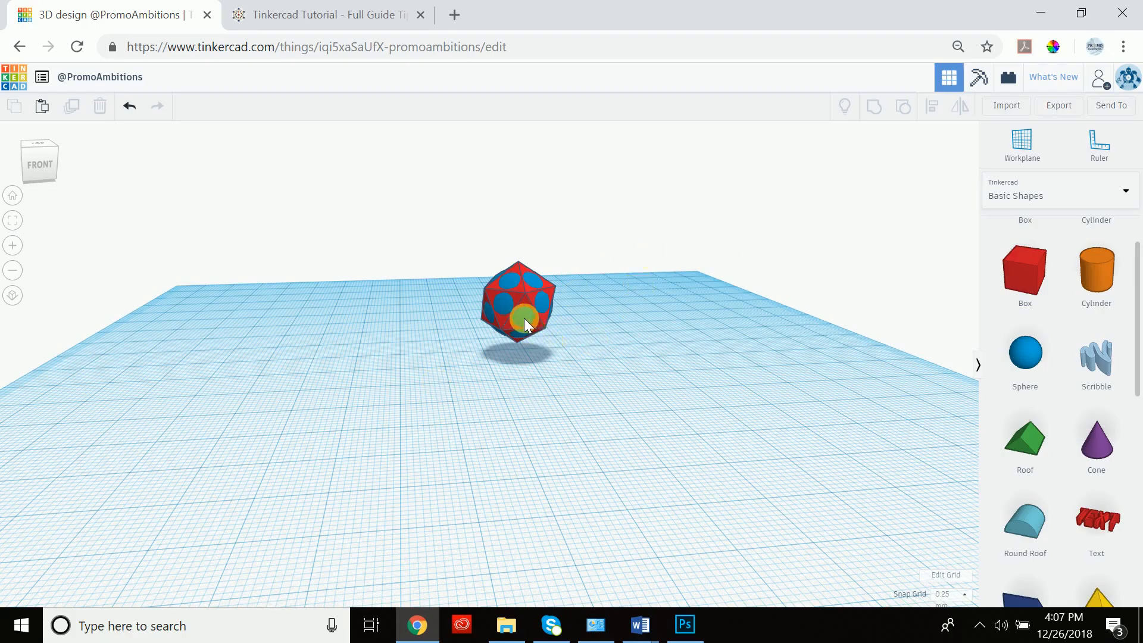
left_click(518, 306)
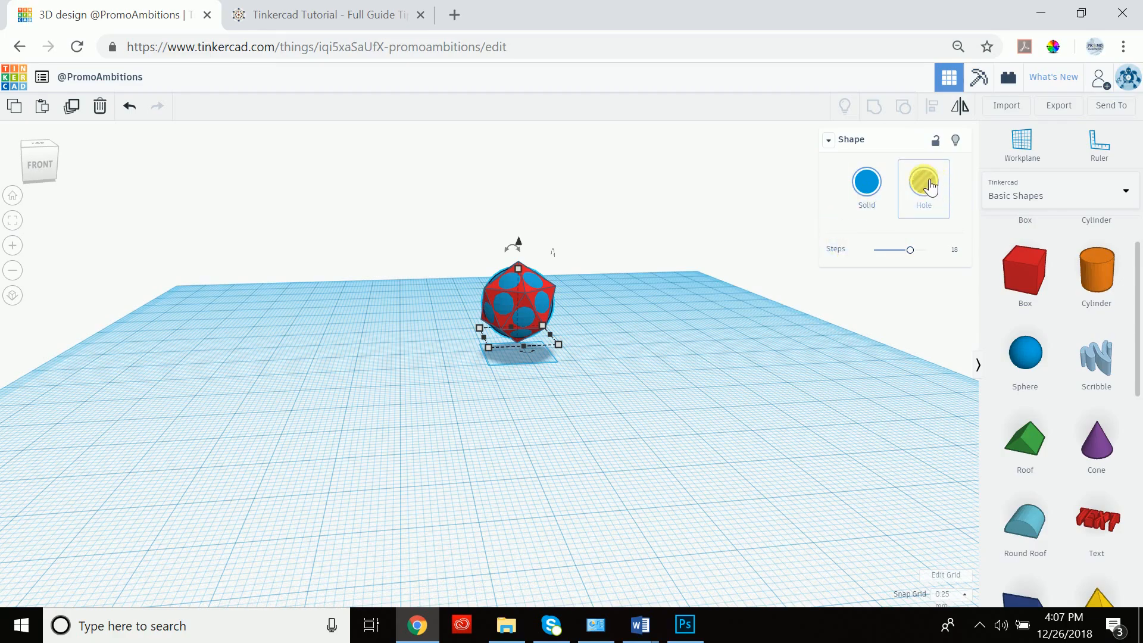
mouse_move(608, 277)
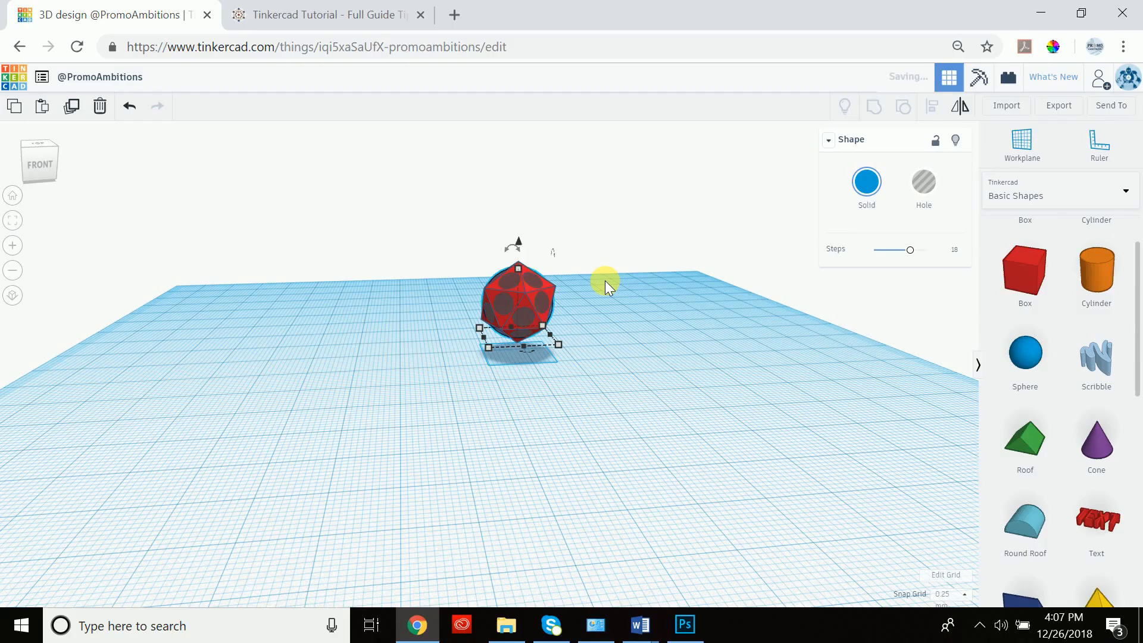
mouse_move(503, 310)
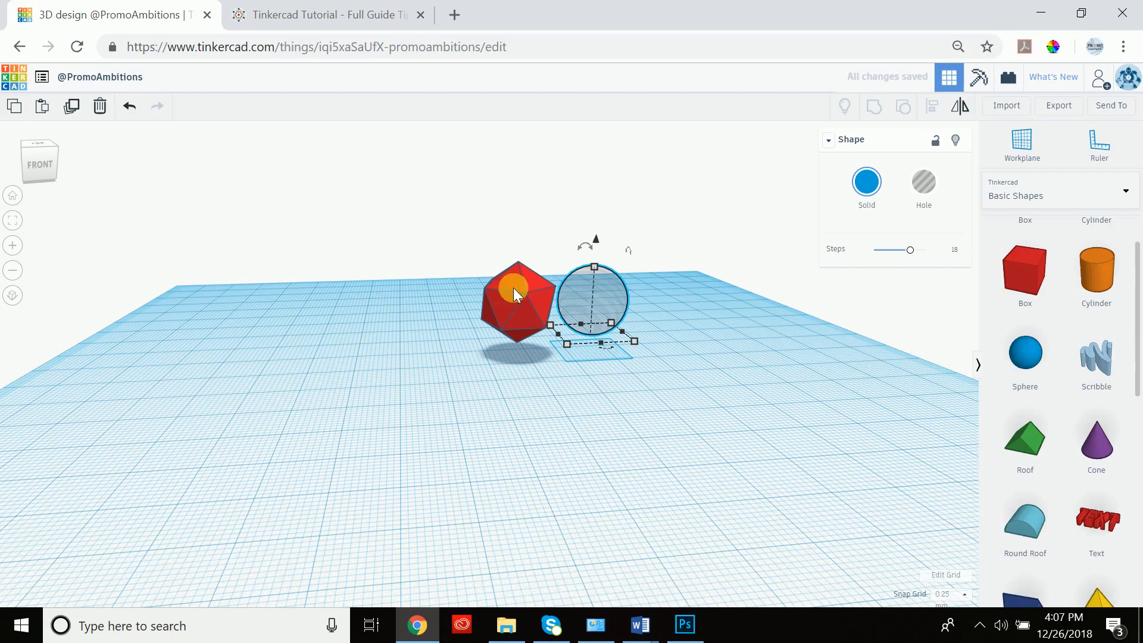
left_click(130, 107)
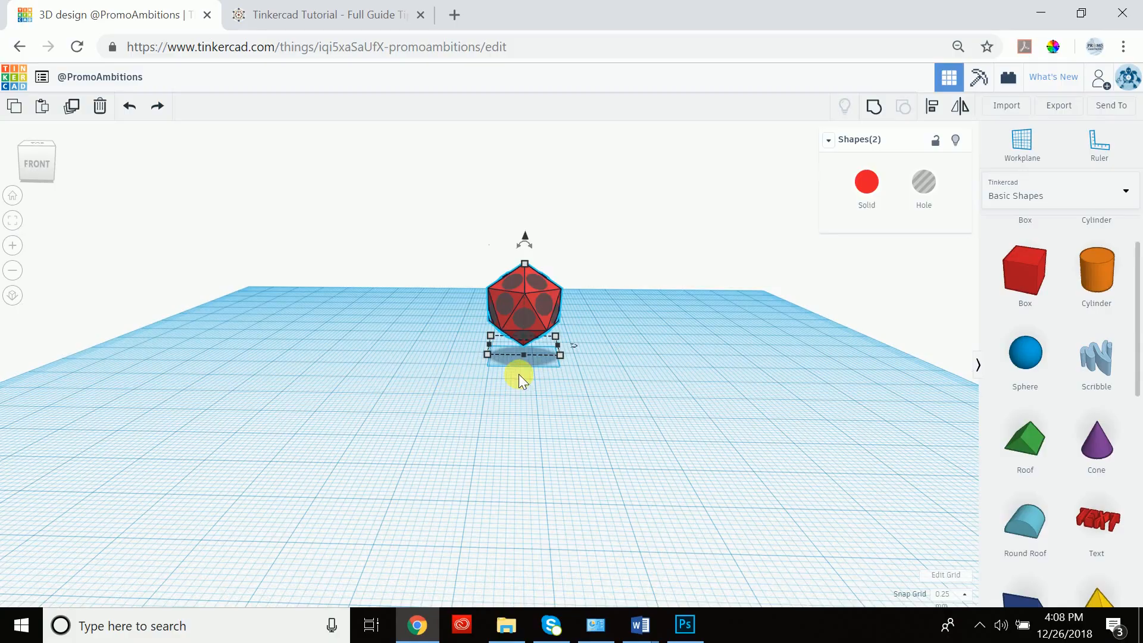
mouse_move(873, 106)
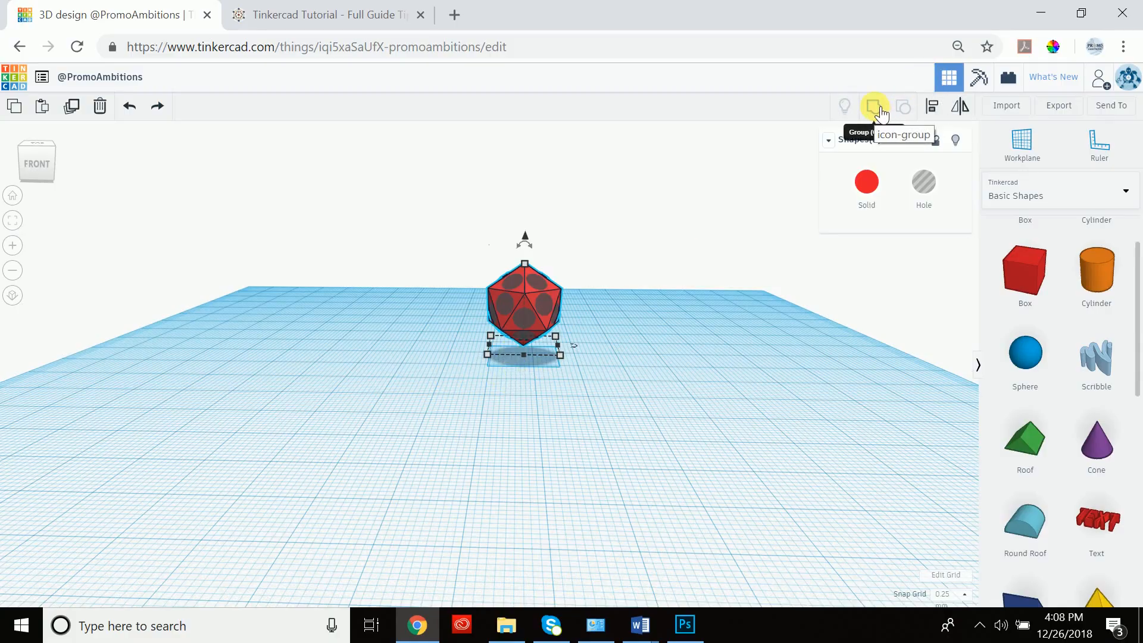
mouse_move(523, 325)
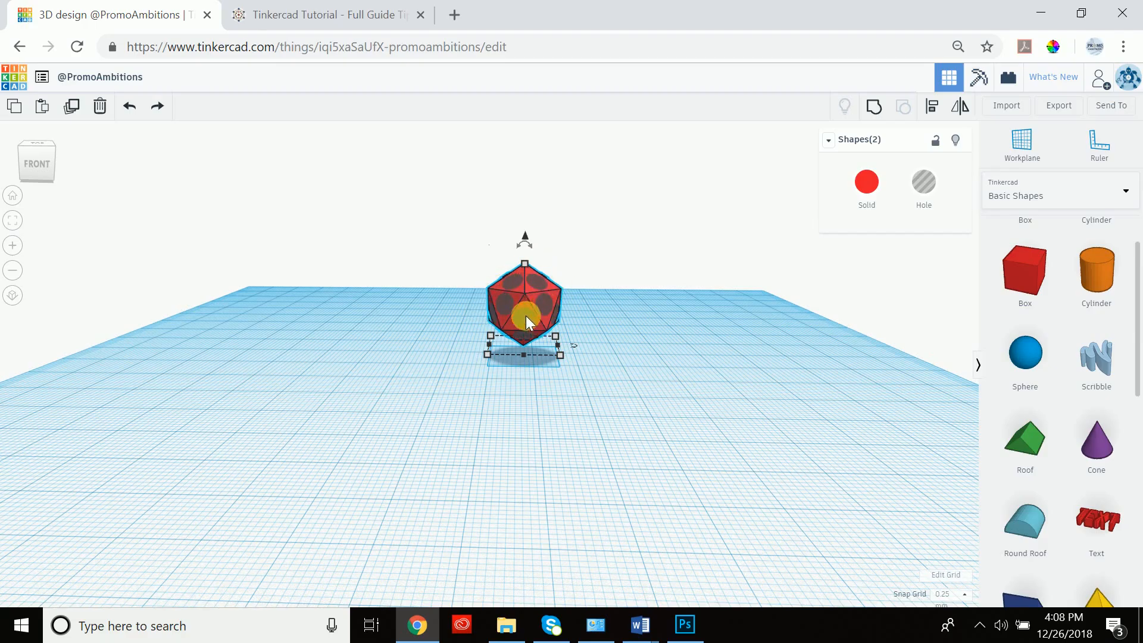
mouse_move(857, 151)
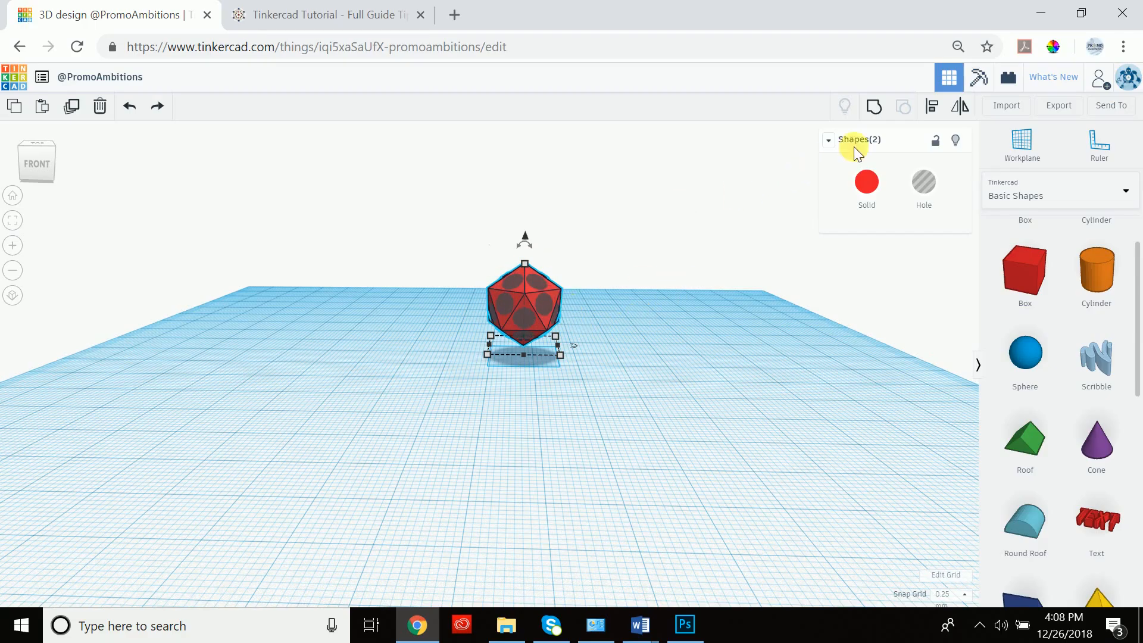
mouse_move(873, 106)
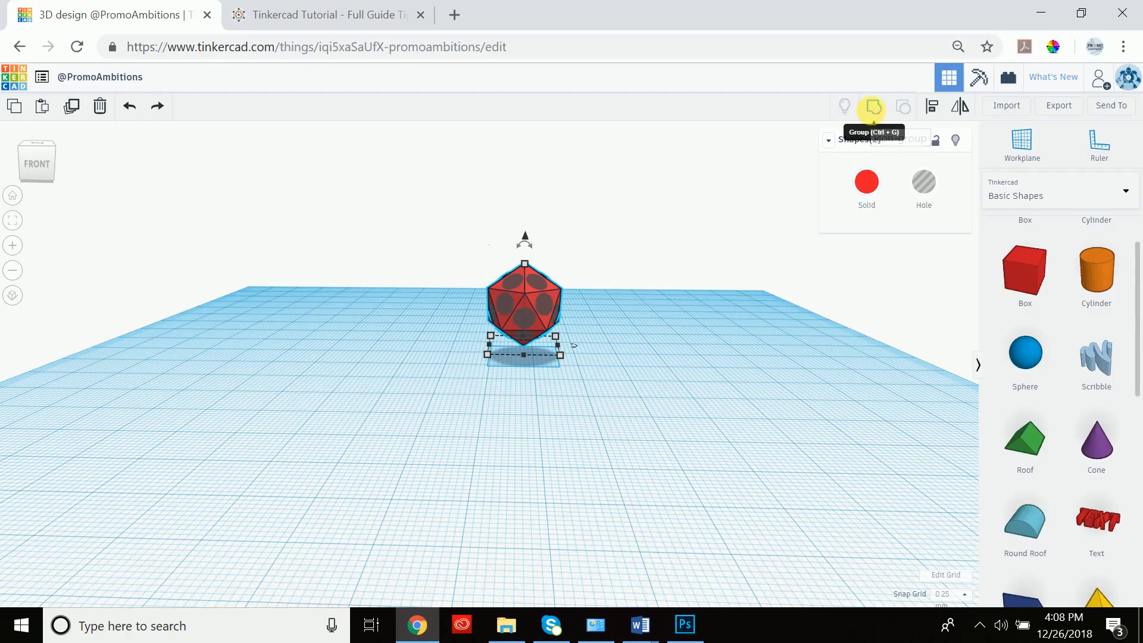
Step: Group the hole sphere with the icosahedron, cutting round holes through its faces
left_click(874, 106)
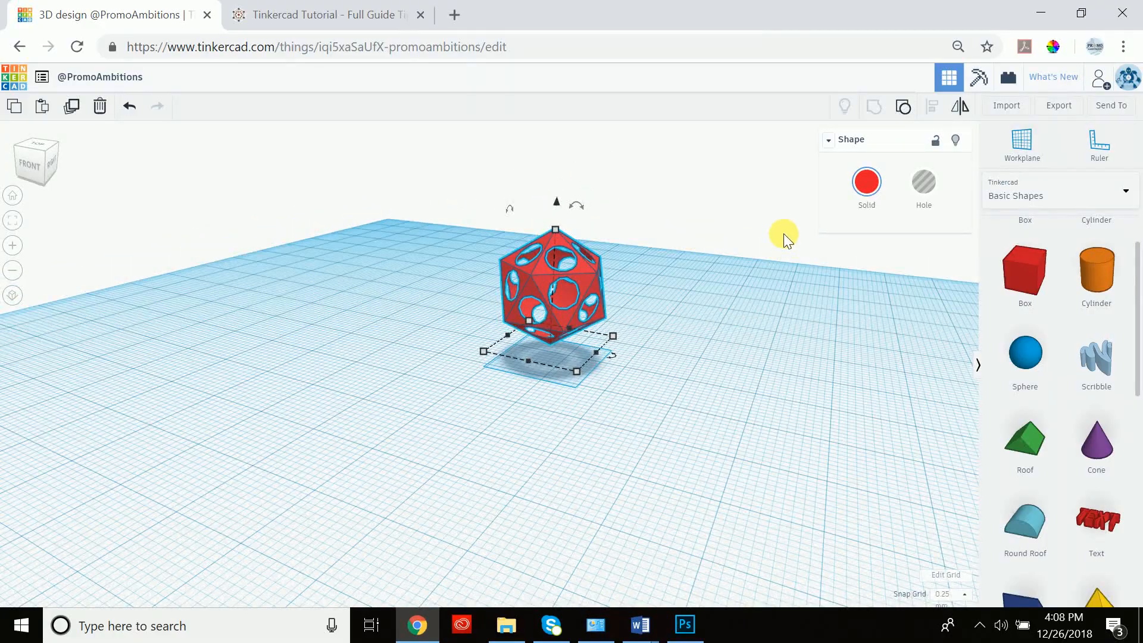
mouse_move(936, 107)
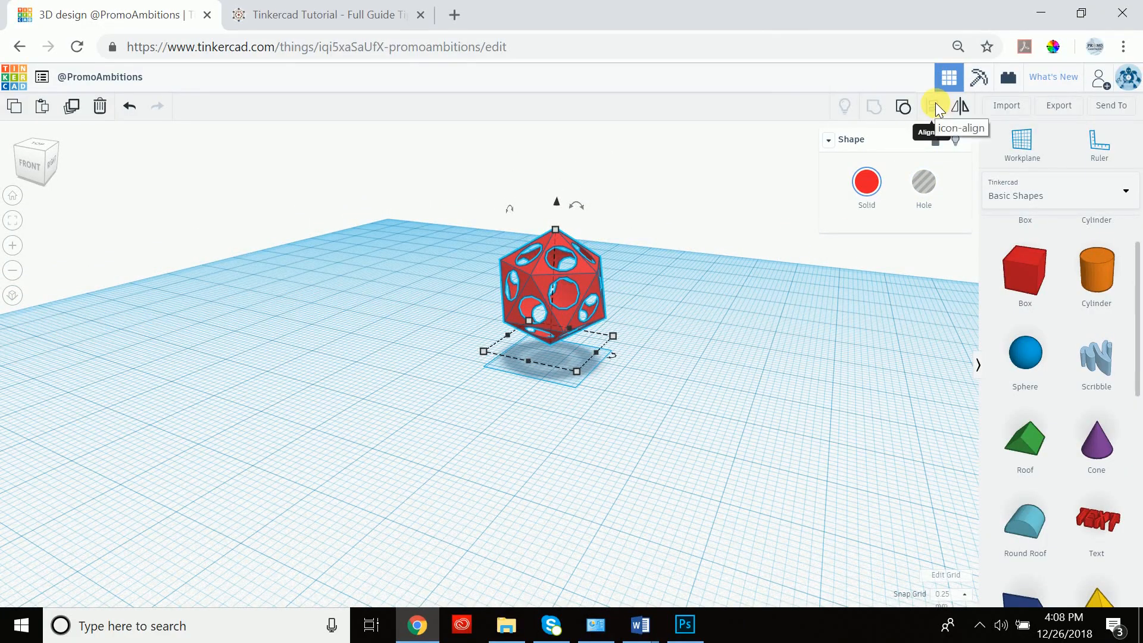
mouse_move(660, 283)
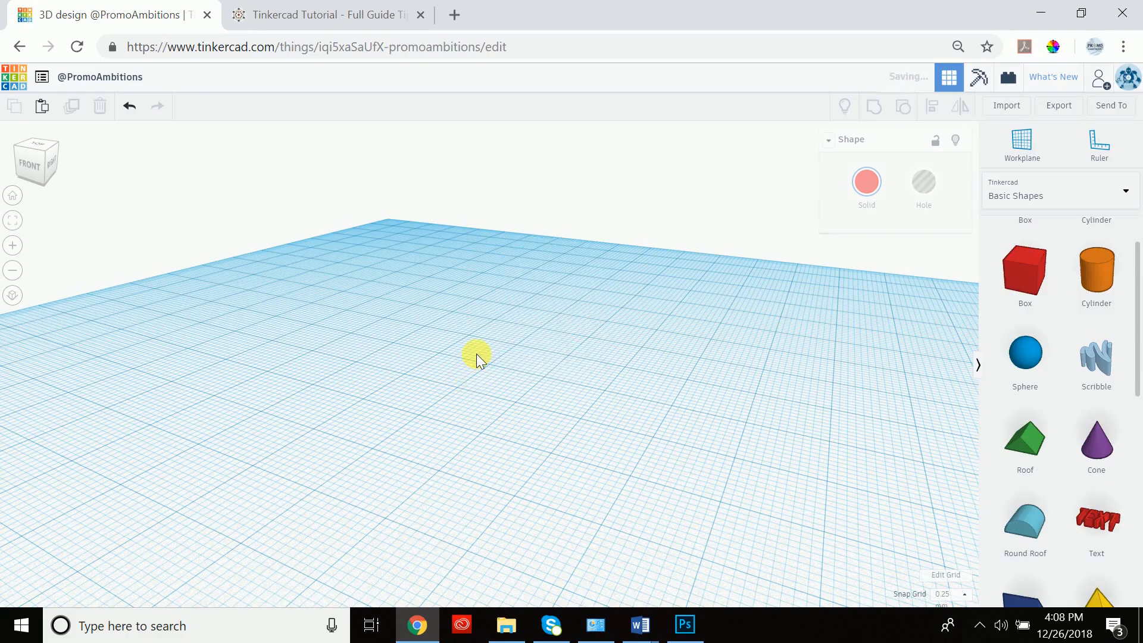
mouse_move(624, 390)
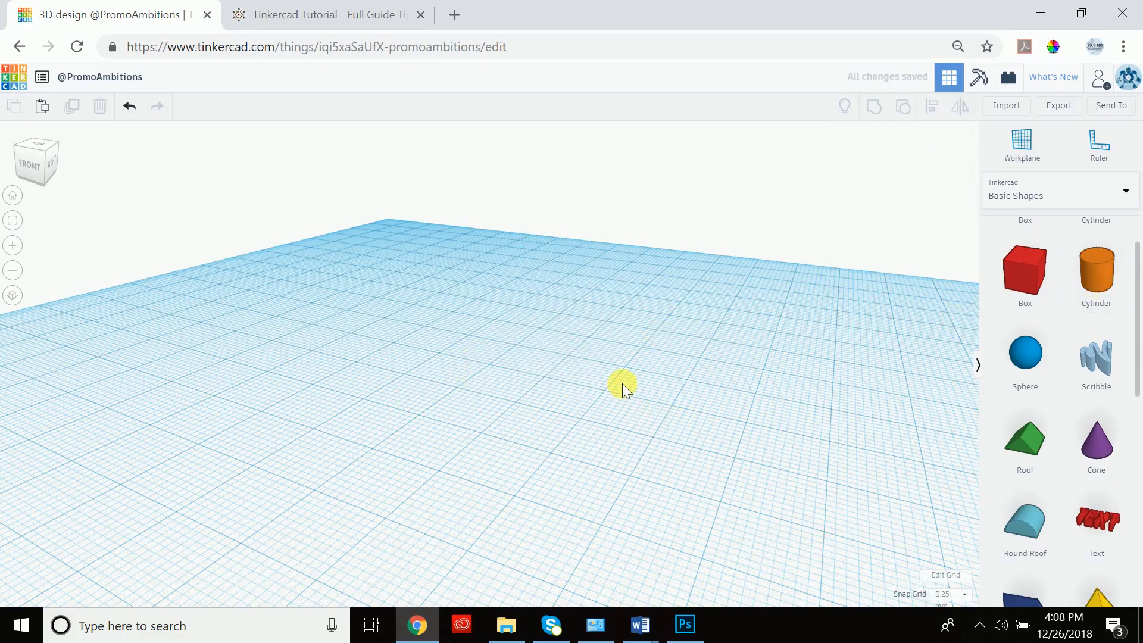
mouse_move(1024, 273)
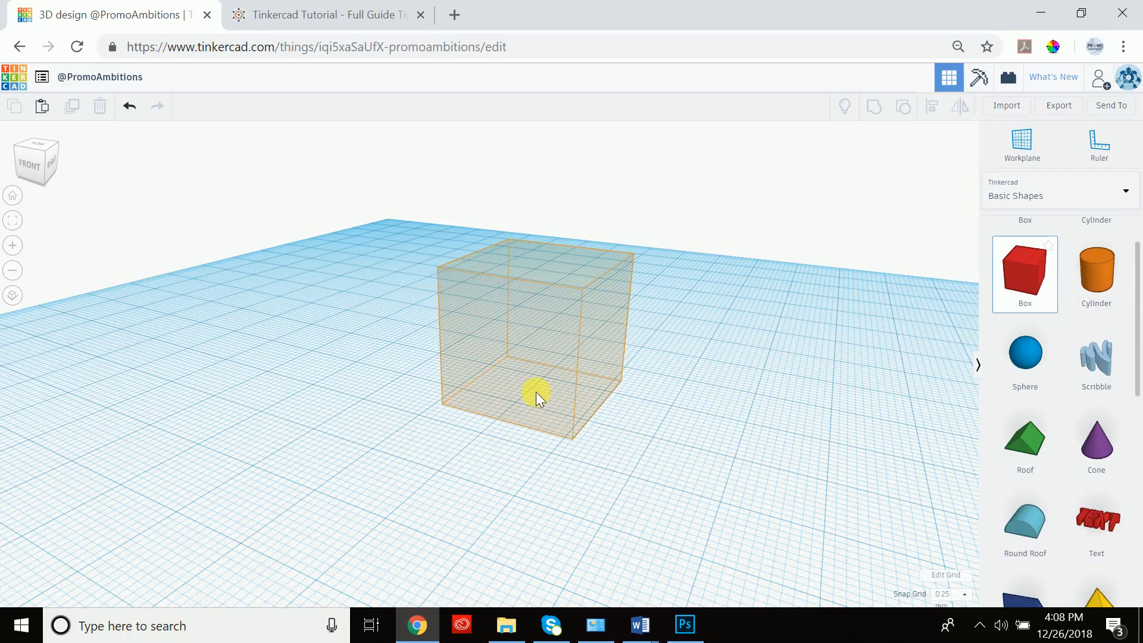
Step: Drop a box onto the workplane and size it 30 by 30 with height 4
left_click(537, 394)
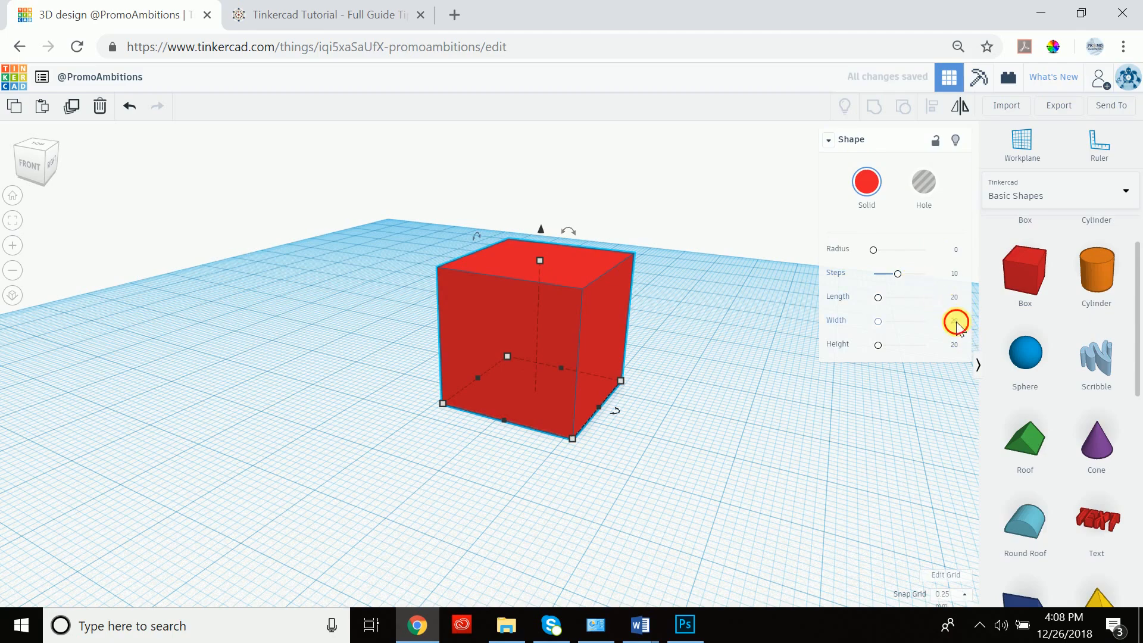
left_click(948, 323)
type("30")
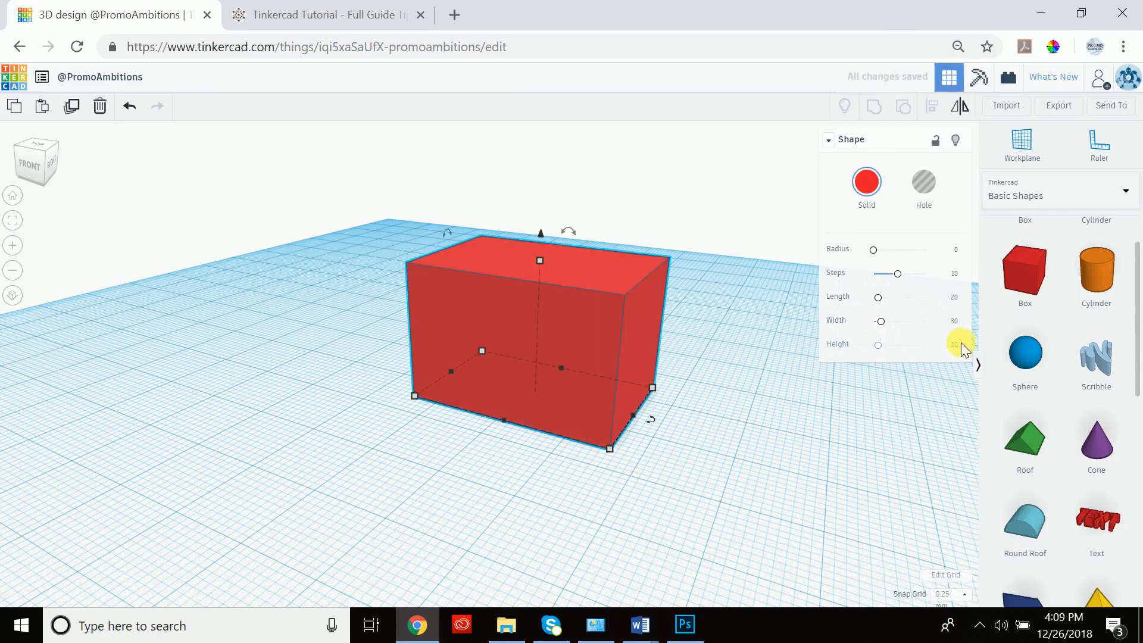
left_click(946, 345)
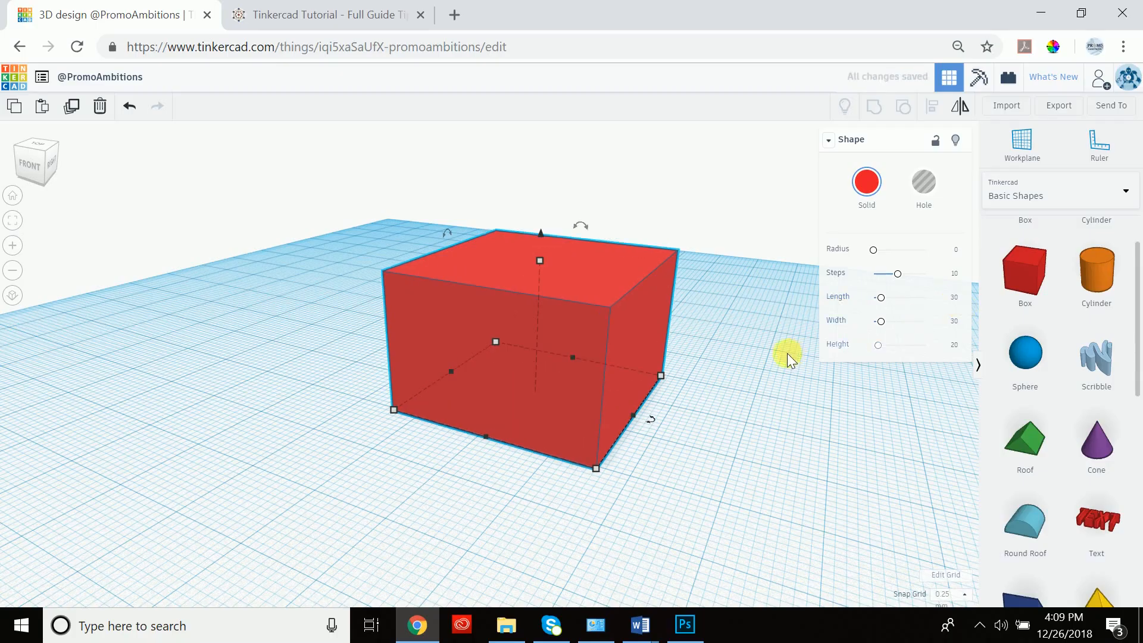
mouse_move(900, 343)
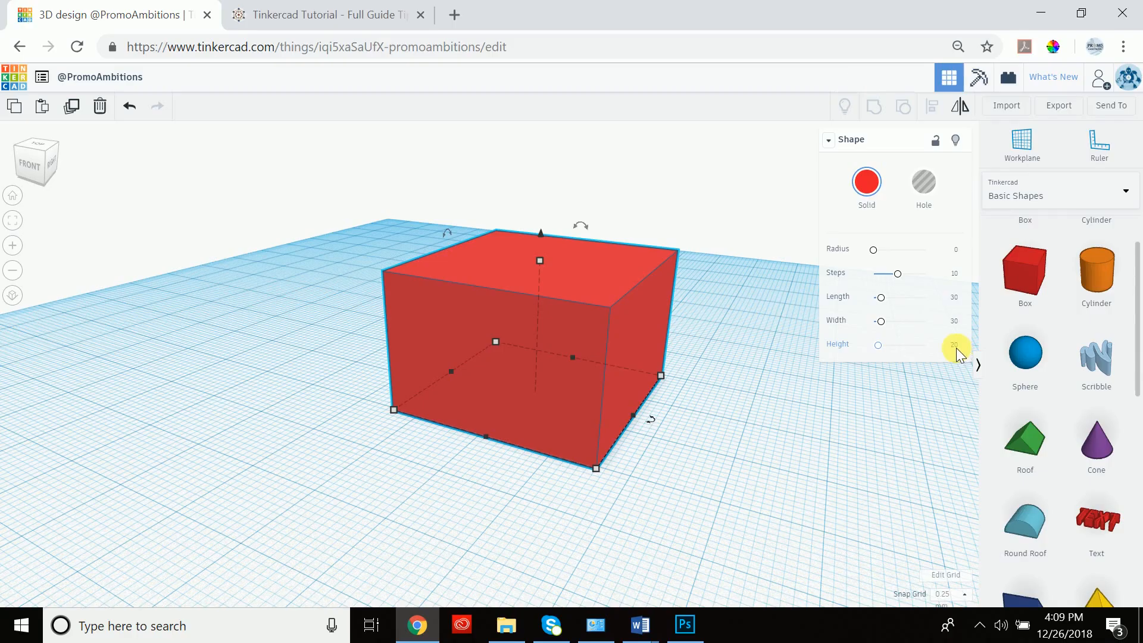
left_click(951, 346)
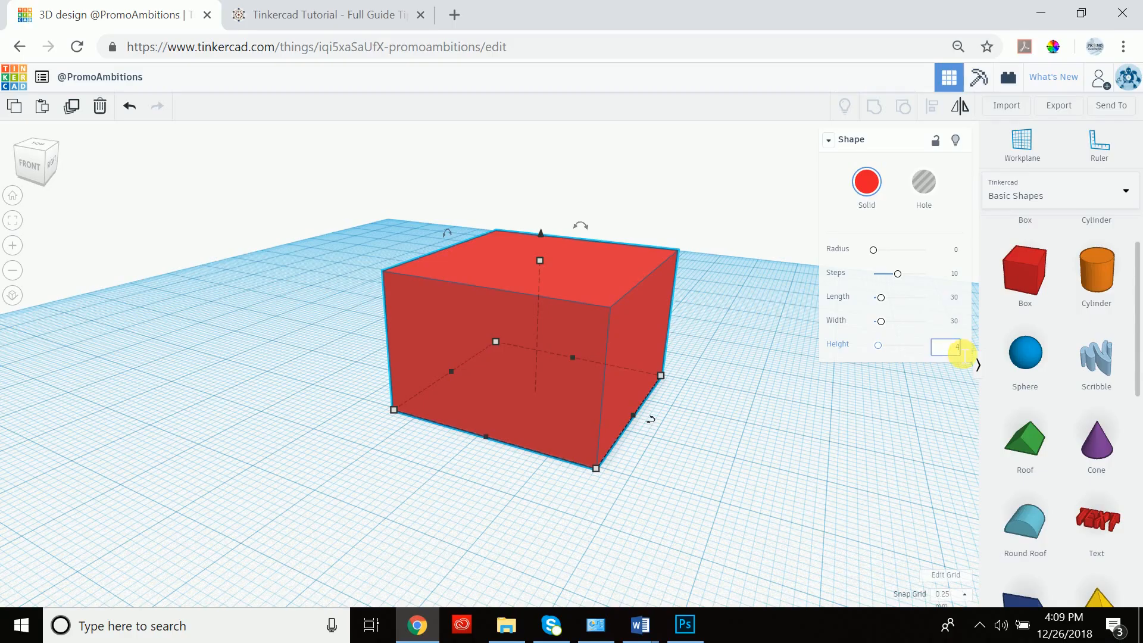
type("4")
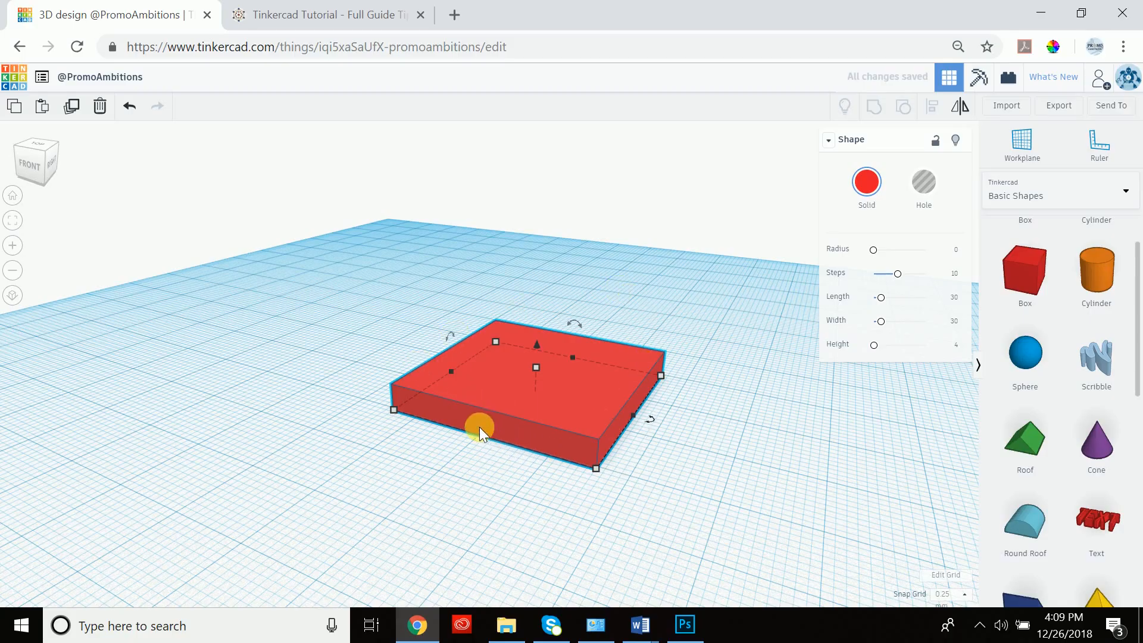
mouse_move(805, 368)
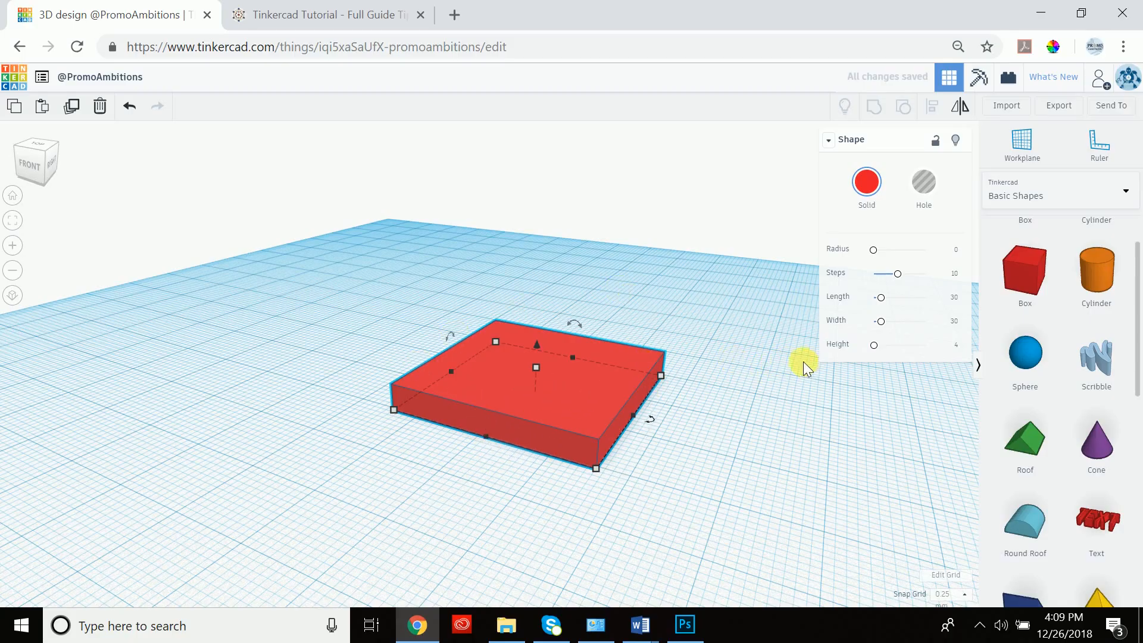
mouse_move(896, 272)
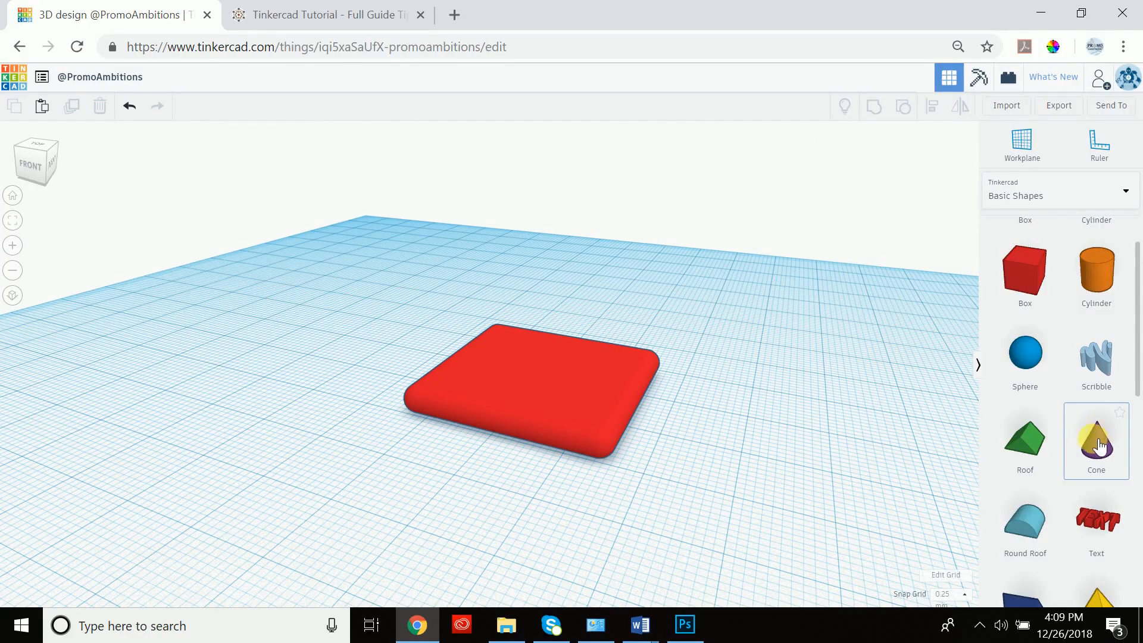
Step: Place a cone on the base and shift-select the base along with it
left_click(1095, 436)
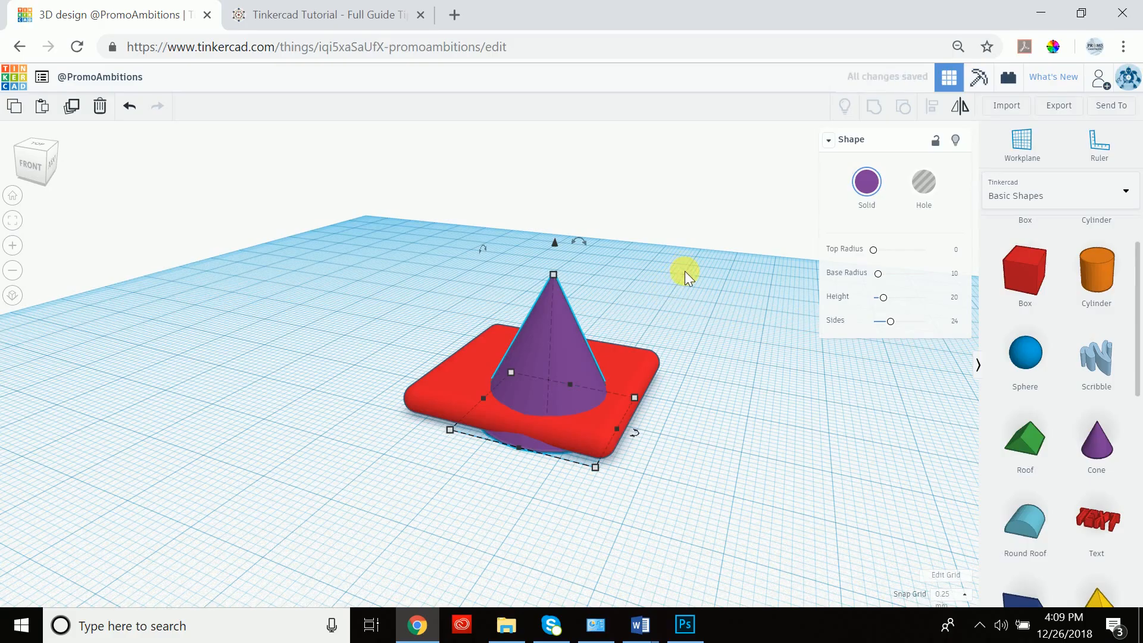
mouse_move(692, 202)
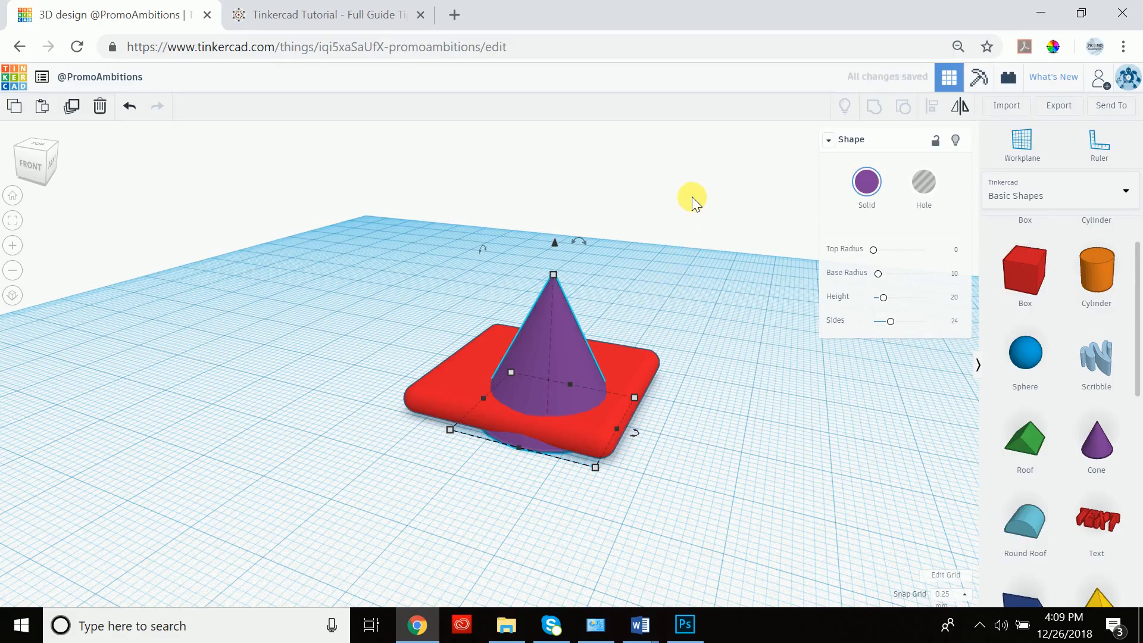
left_click(629, 292)
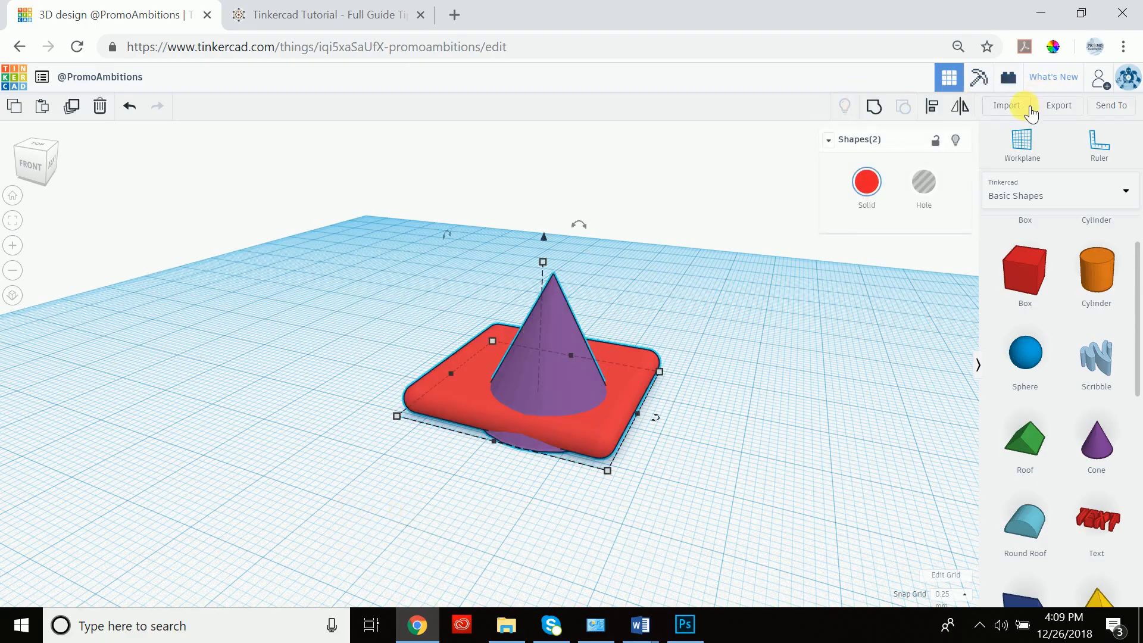
mouse_move(932, 106)
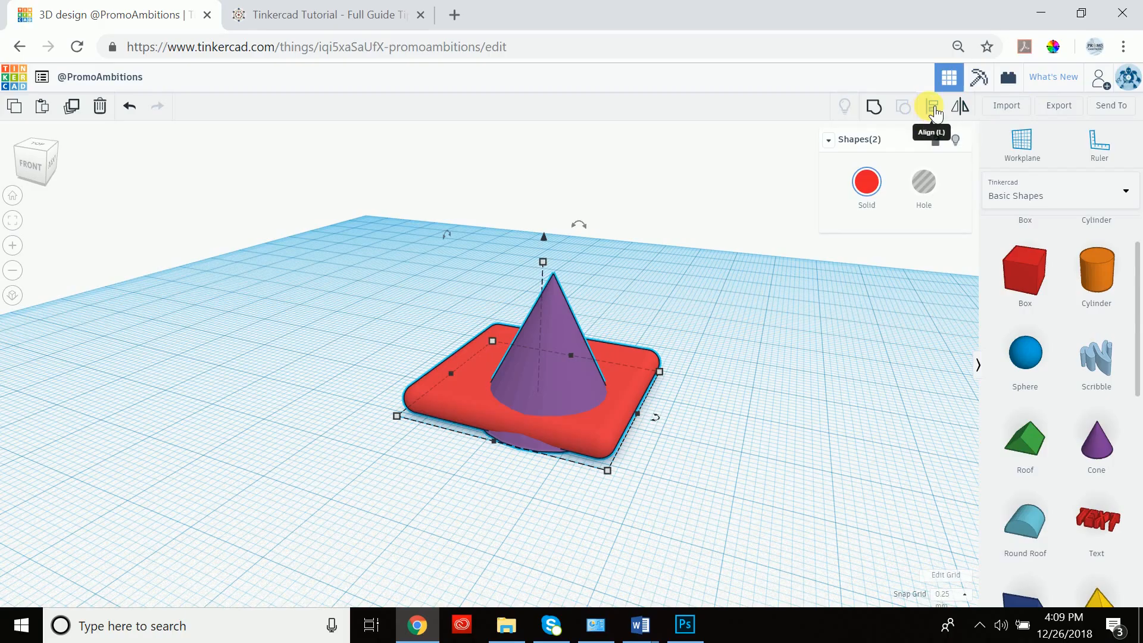
mouse_move(694, 305)
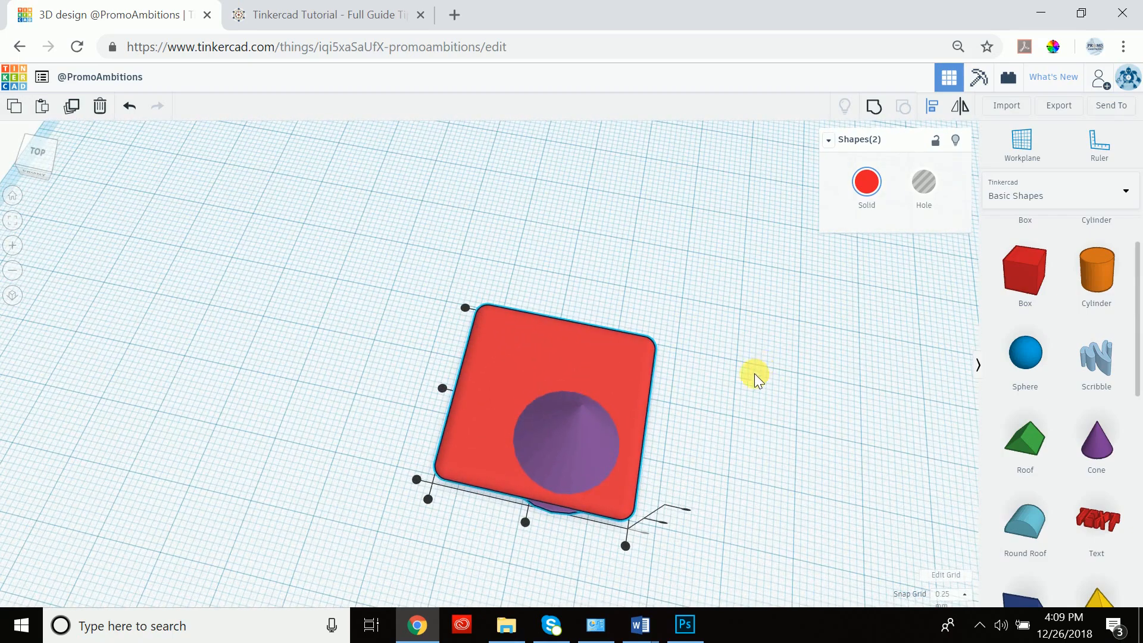
mouse_move(677, 435)
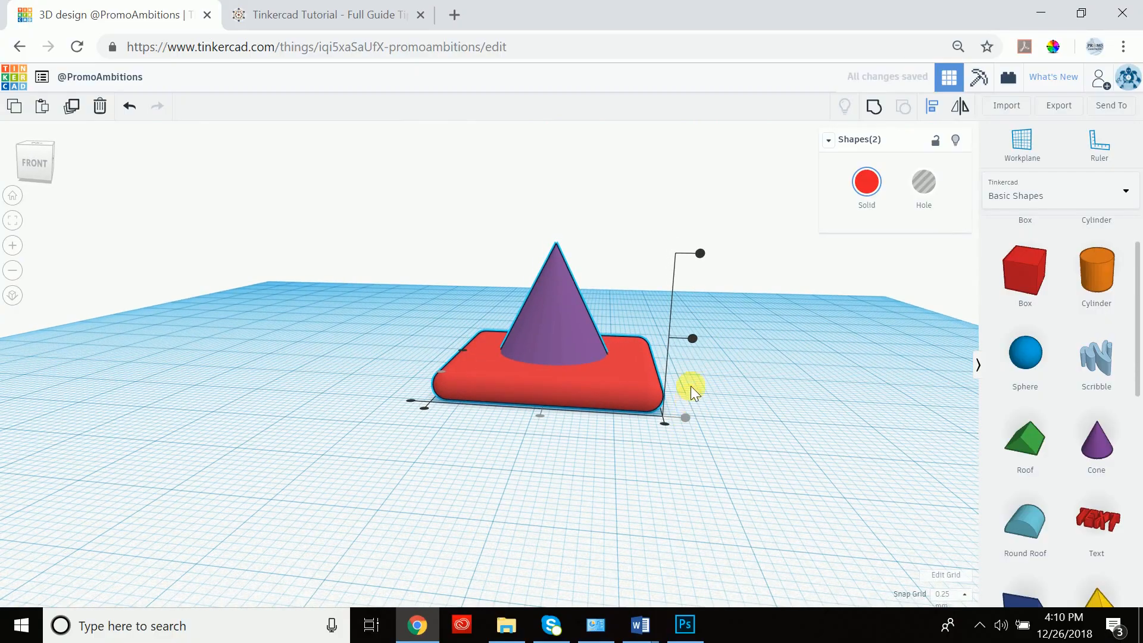
mouse_move(624, 464)
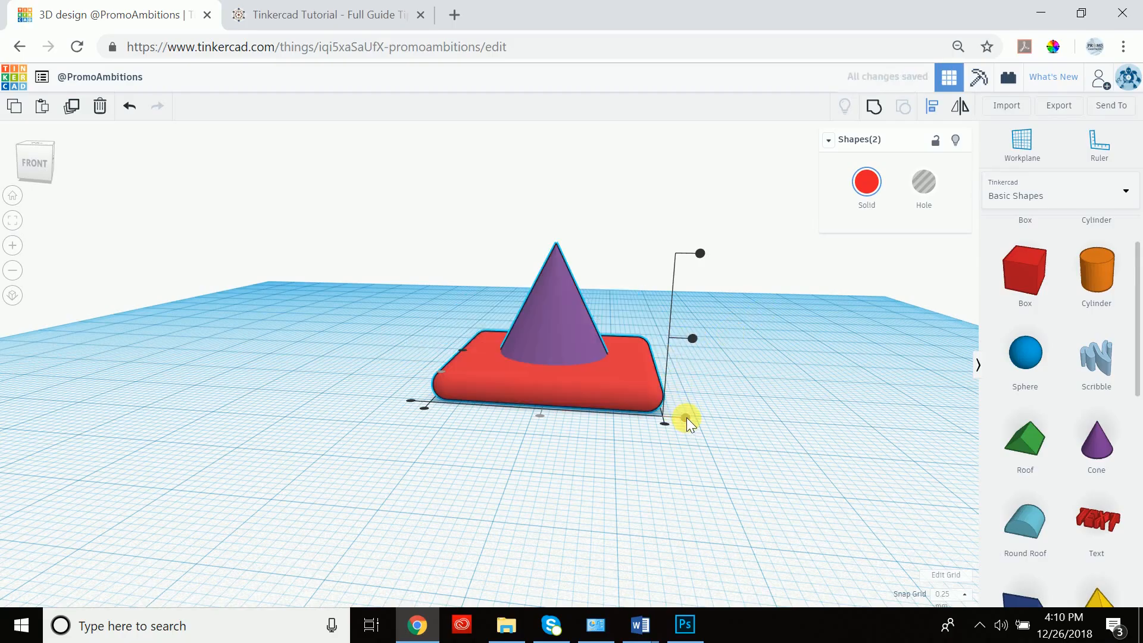
mouse_move(795, 306)
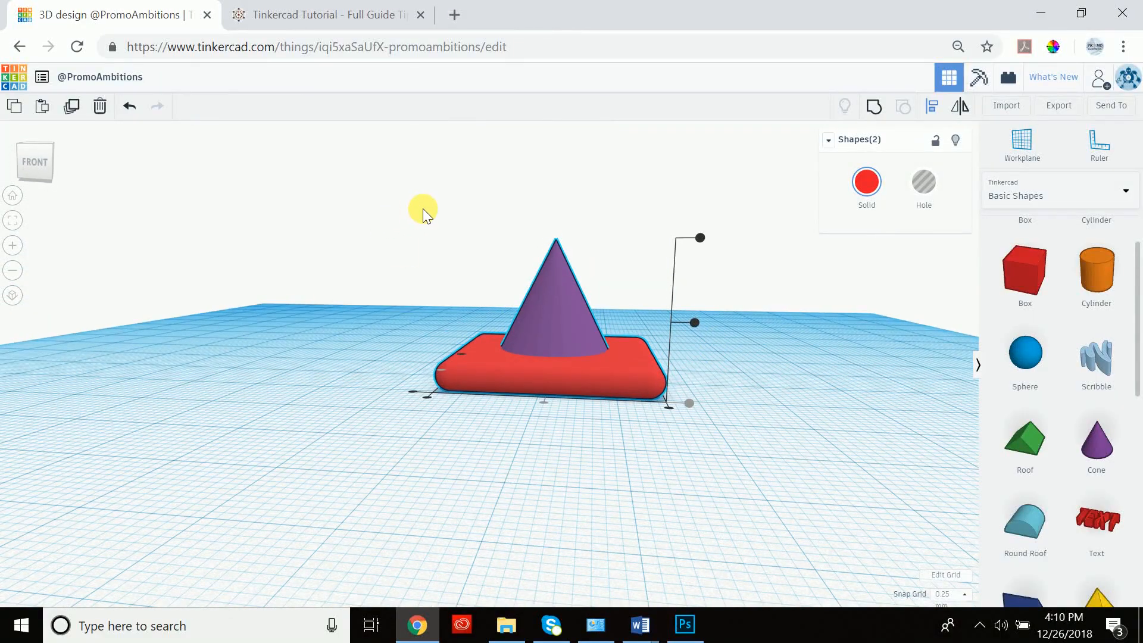
Step: Select only the purple cone and widen its base radius to 14
left_click(683, 240)
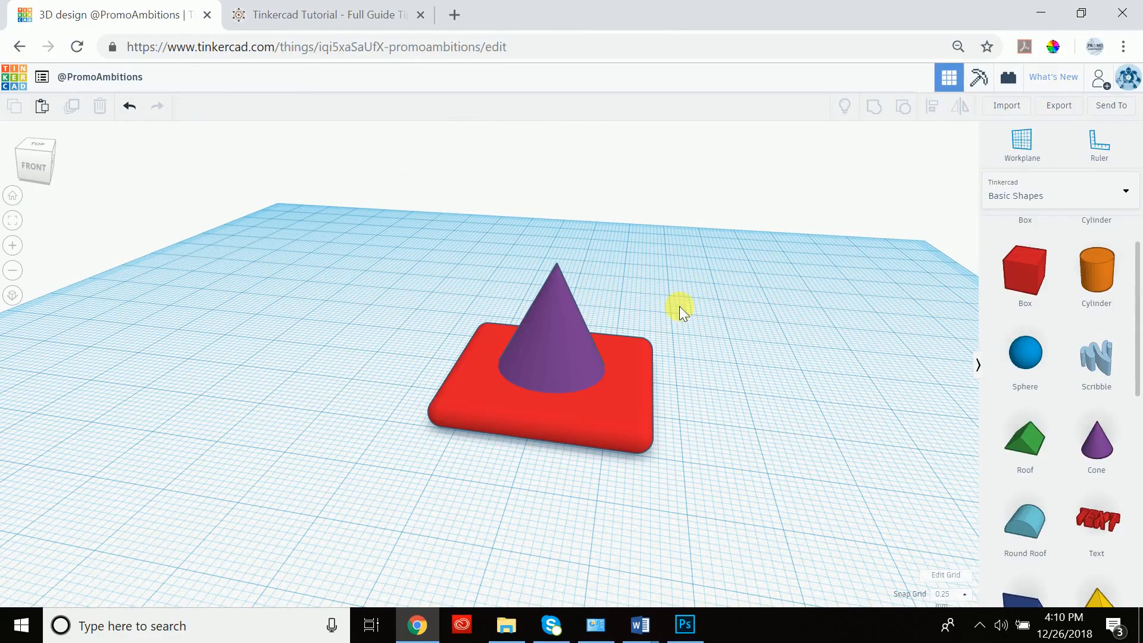
left_click(558, 328)
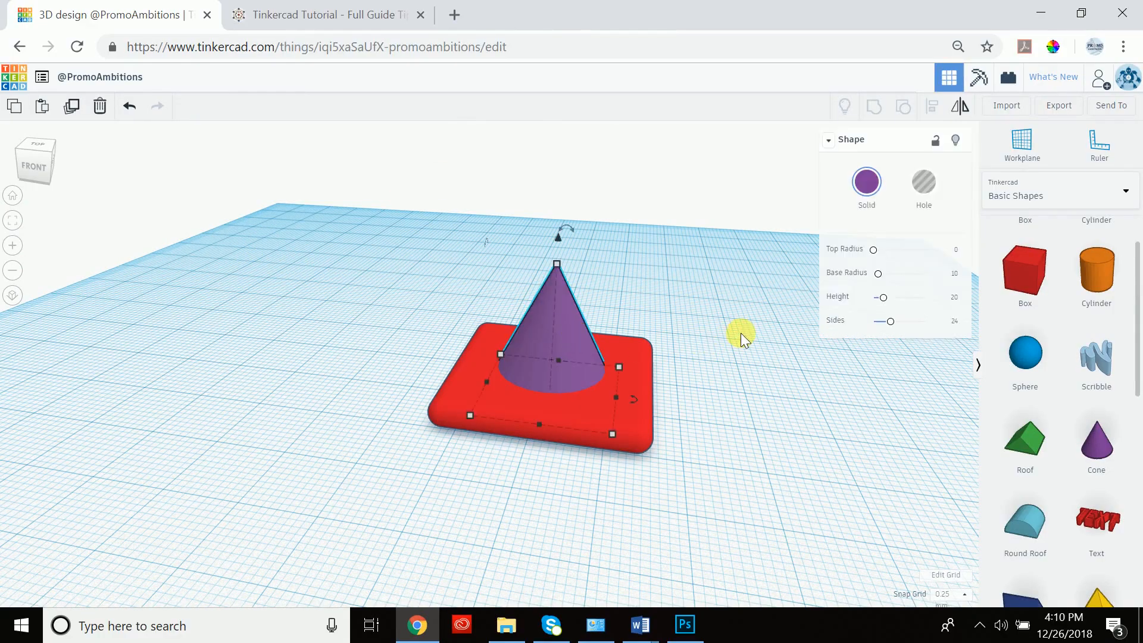
mouse_move(919, 288)
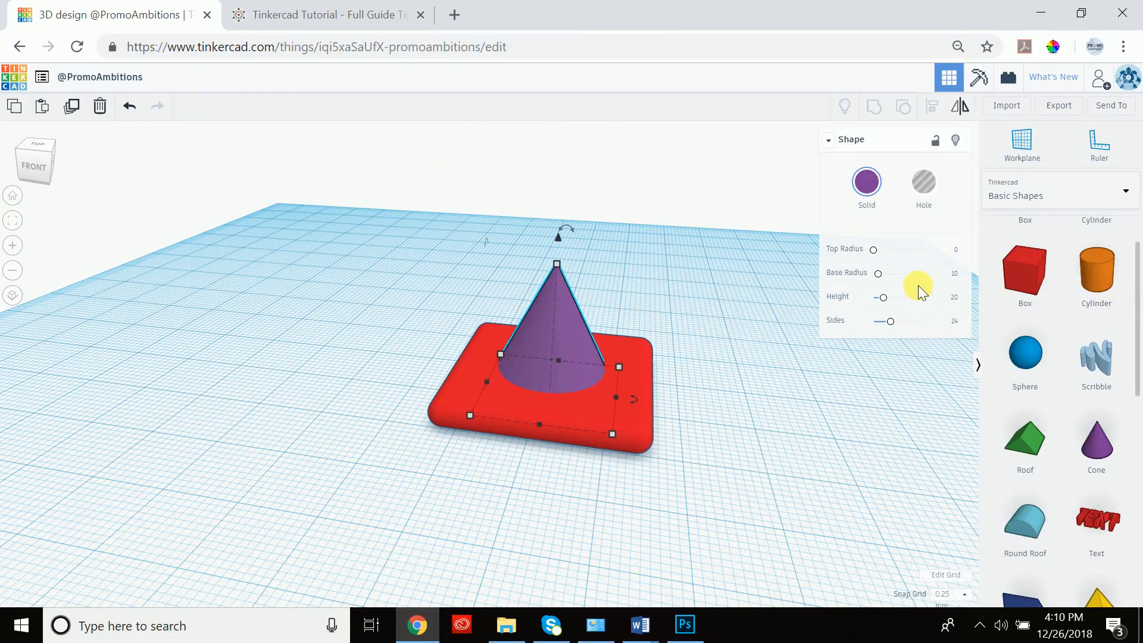
mouse_move(925, 314)
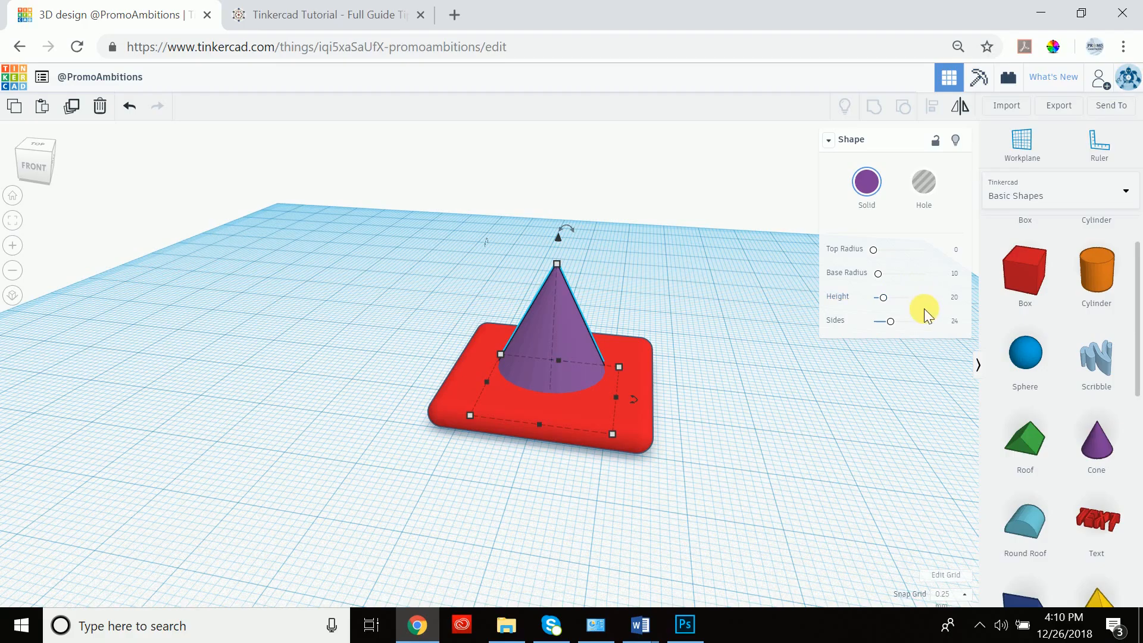
mouse_move(930, 300)
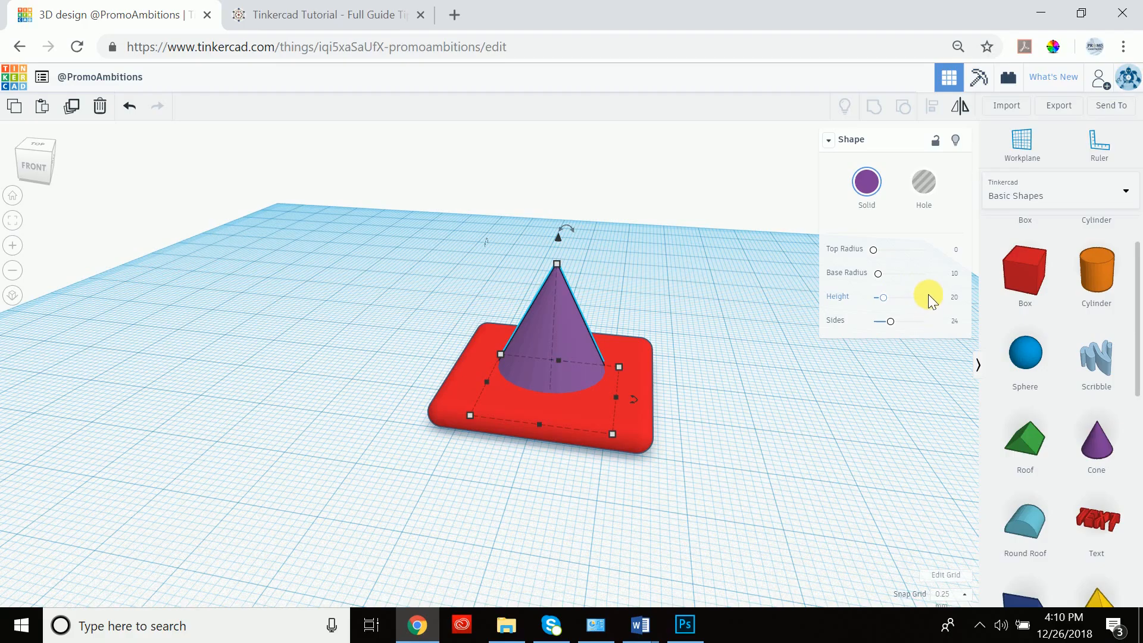
mouse_move(711, 352)
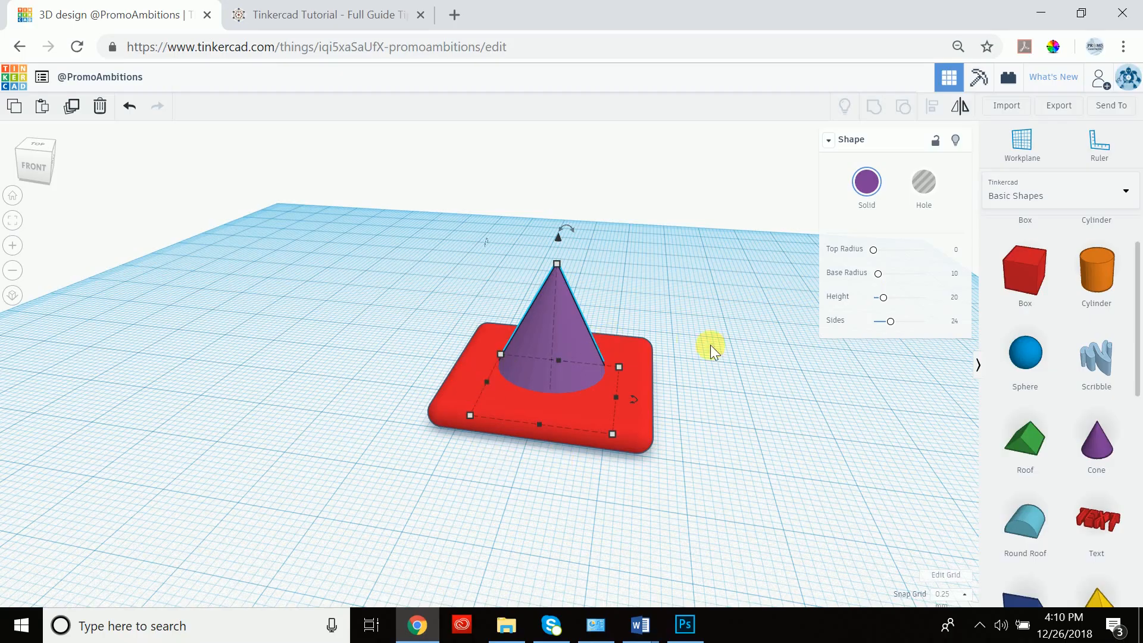
mouse_move(957, 280)
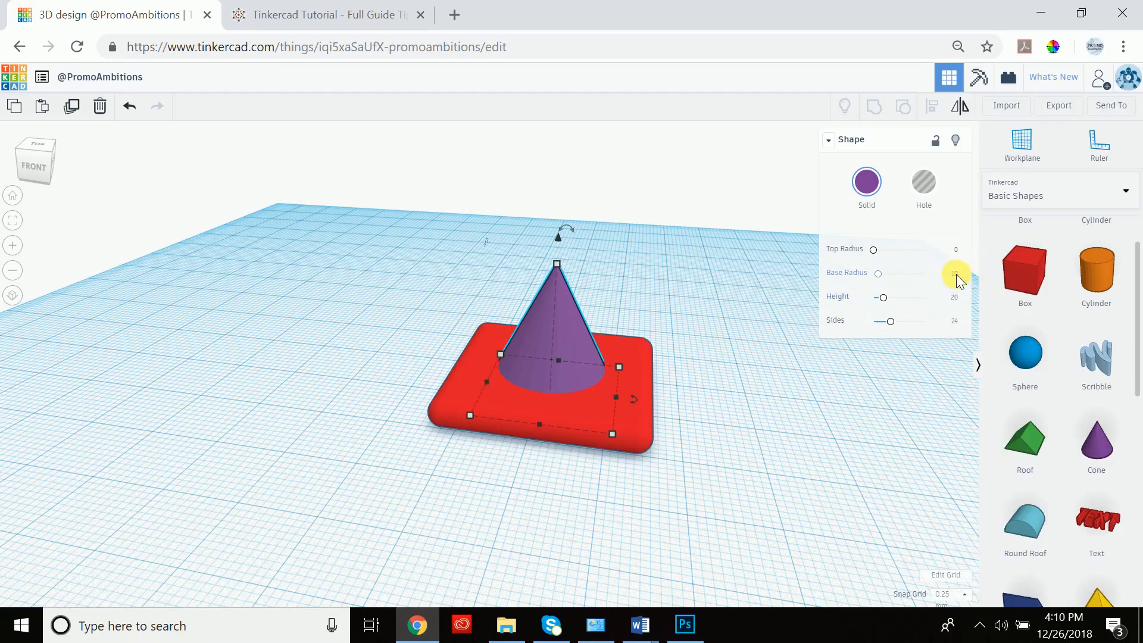
mouse_move(956, 280)
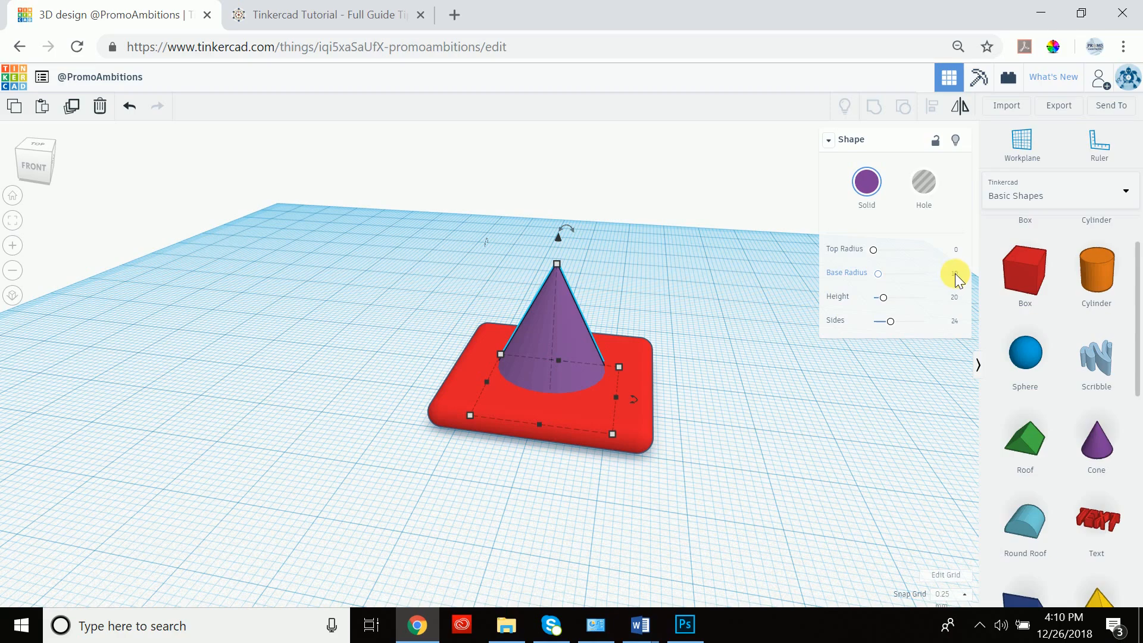
left_click(946, 276)
type("14")
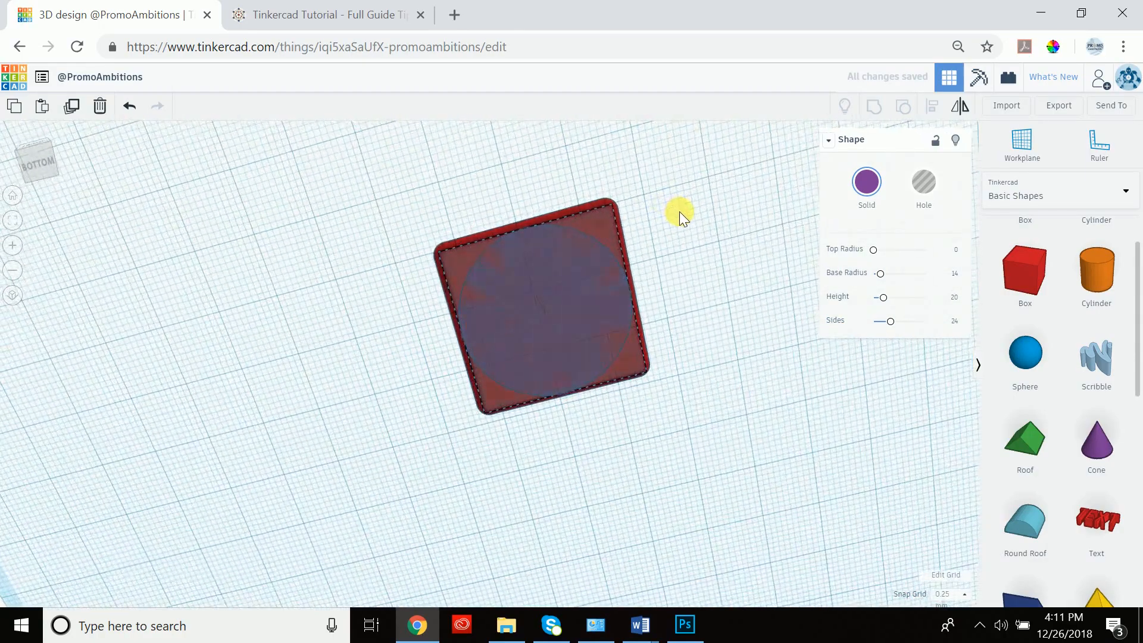
left_click(540, 306)
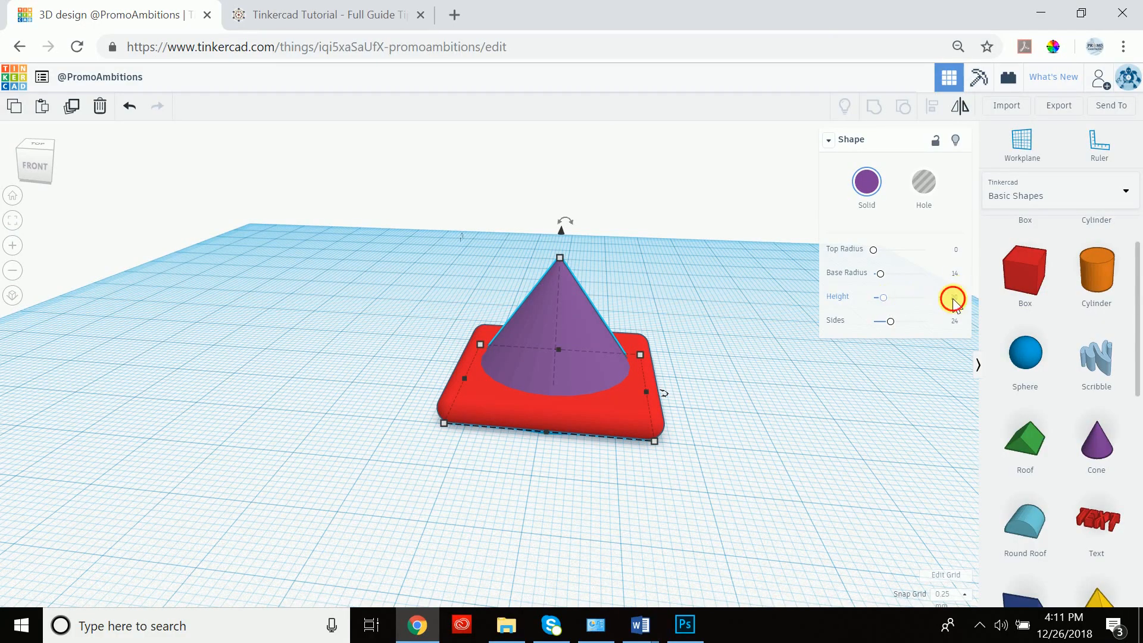
Step: Make the cone taller and set its top radius to 0 for a pointed tip
left_click(954, 299)
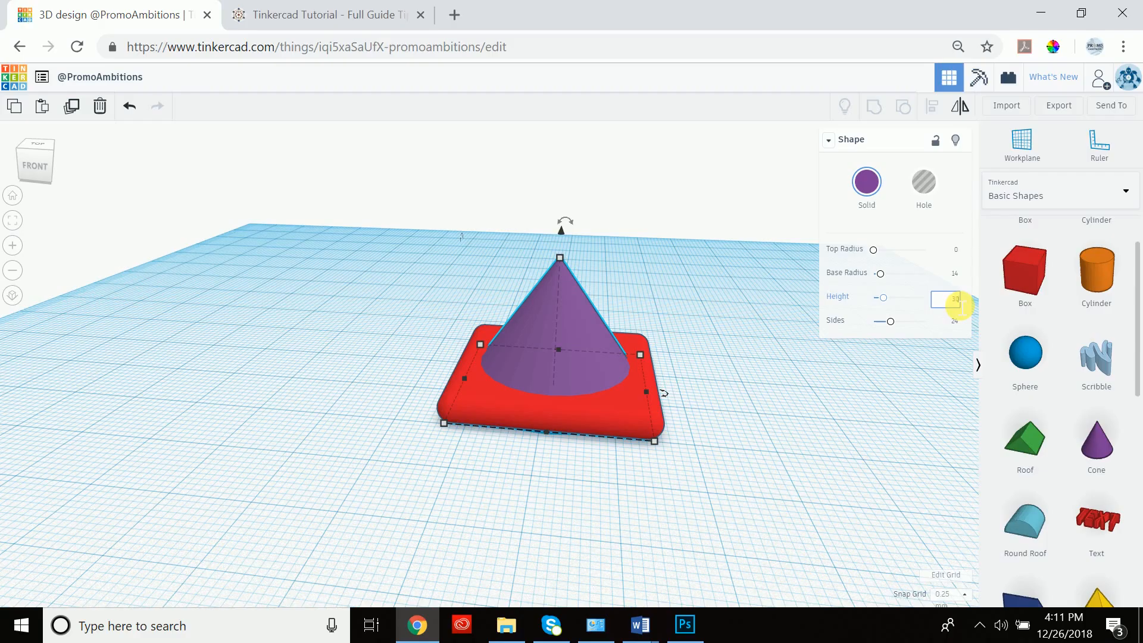
type("30")
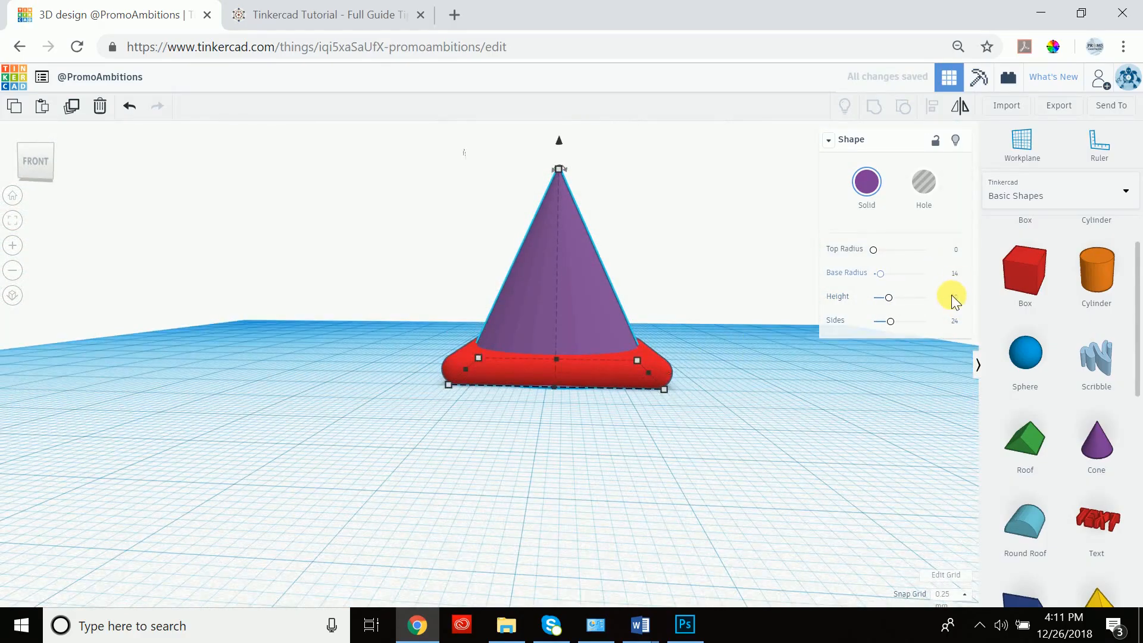
left_click(954, 299)
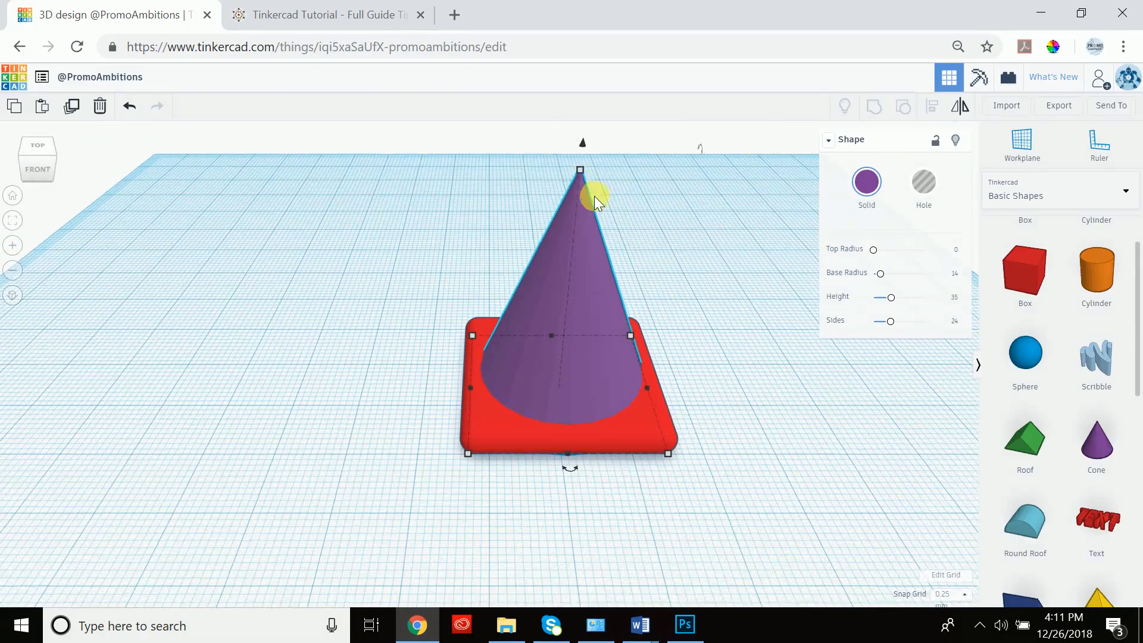
mouse_move(879, 266)
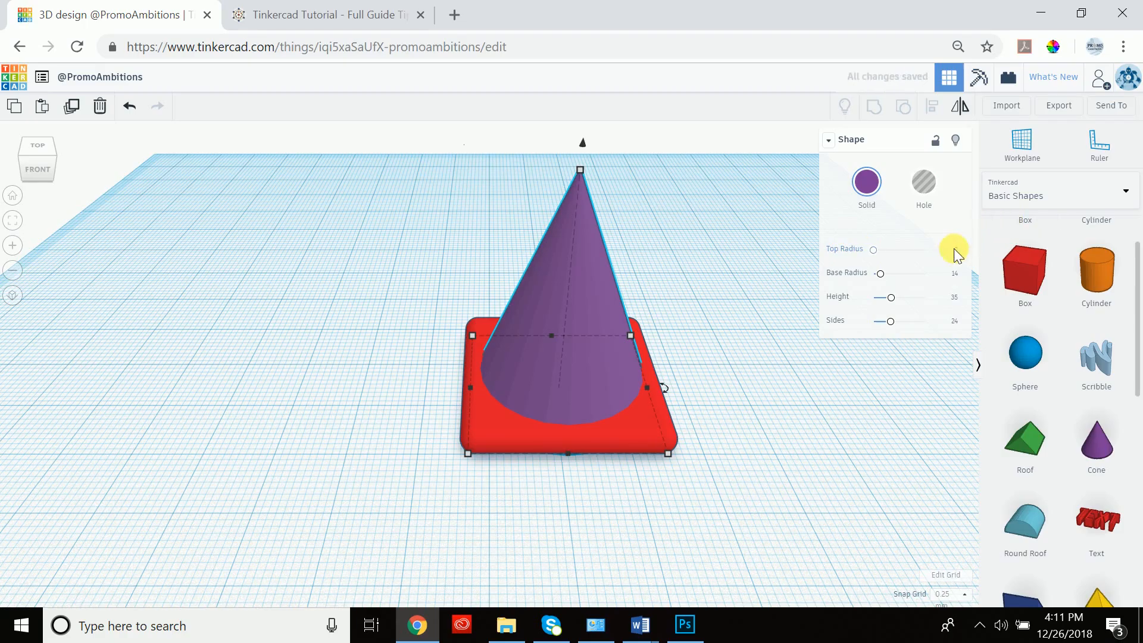
left_click(945, 251)
type("5.75")
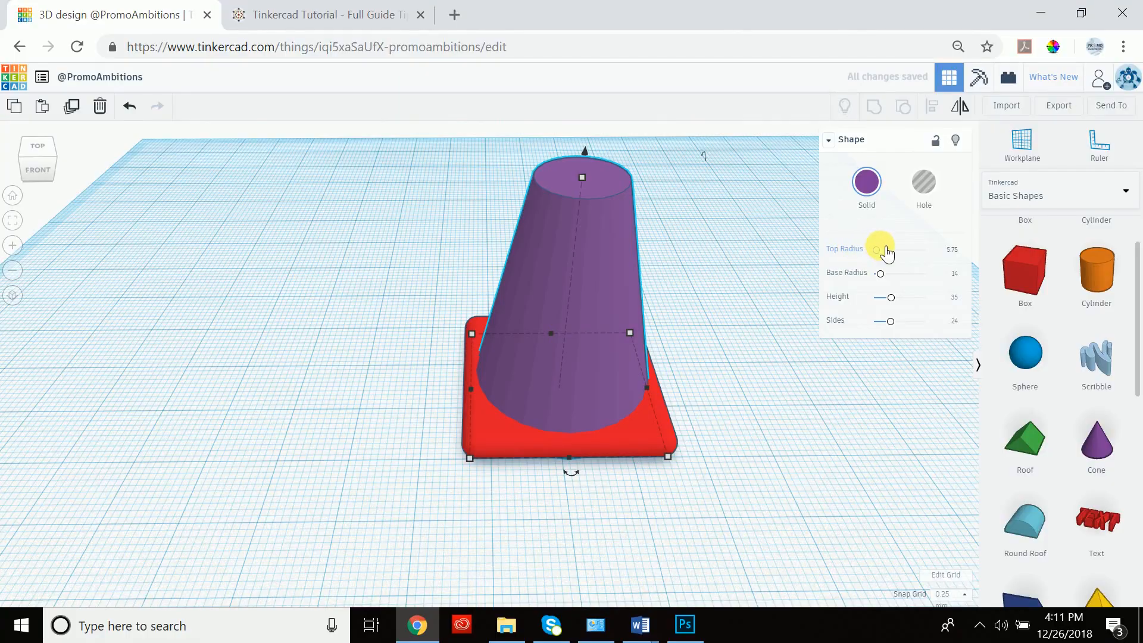
left_click(951, 250)
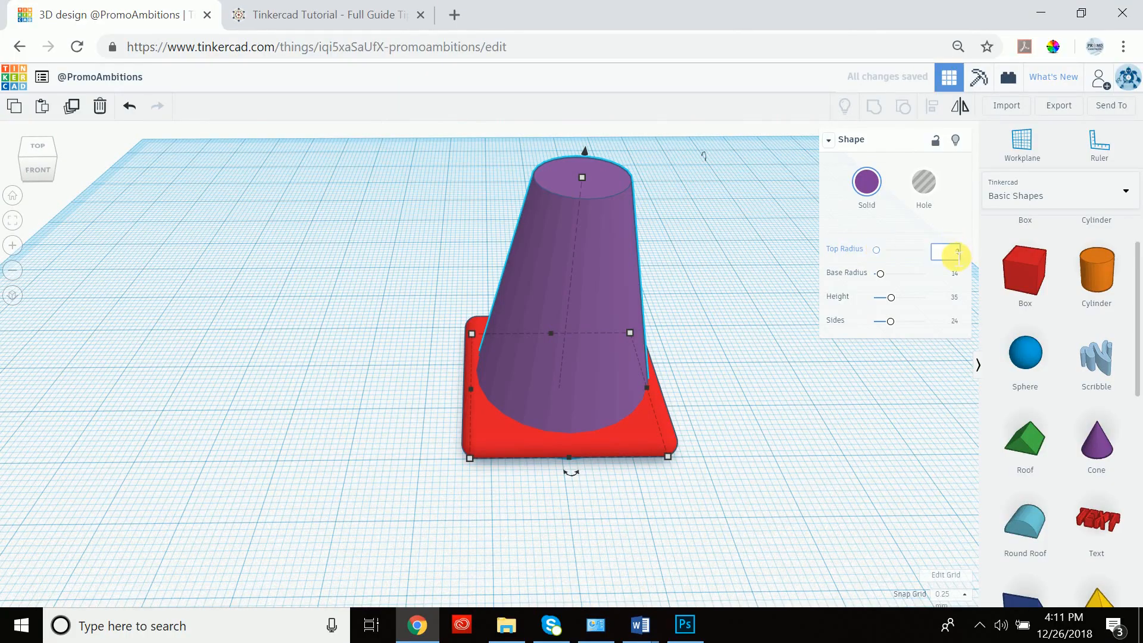
type("0")
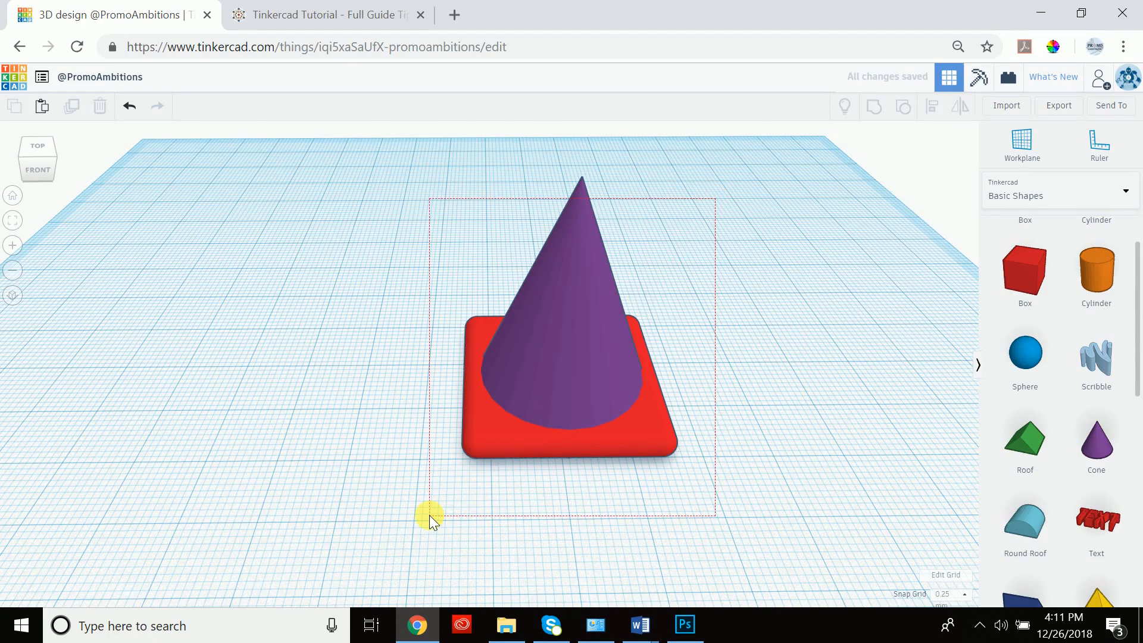
Step: Select the cone and rounded base and group them with Ctrl+G
left_click(874, 106)
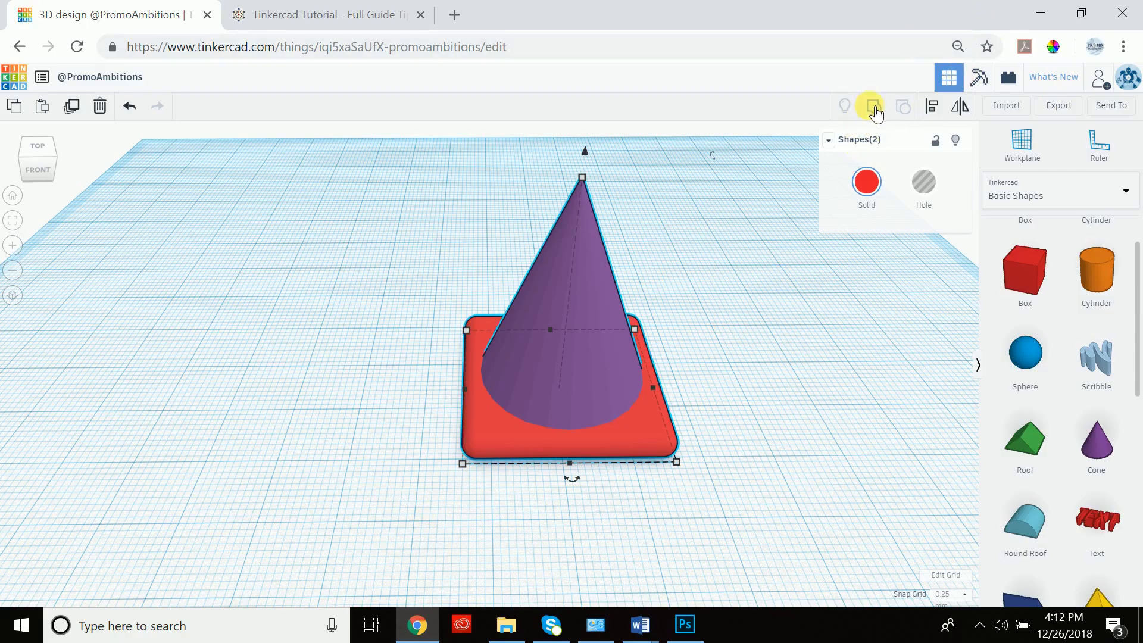
left_click(873, 106)
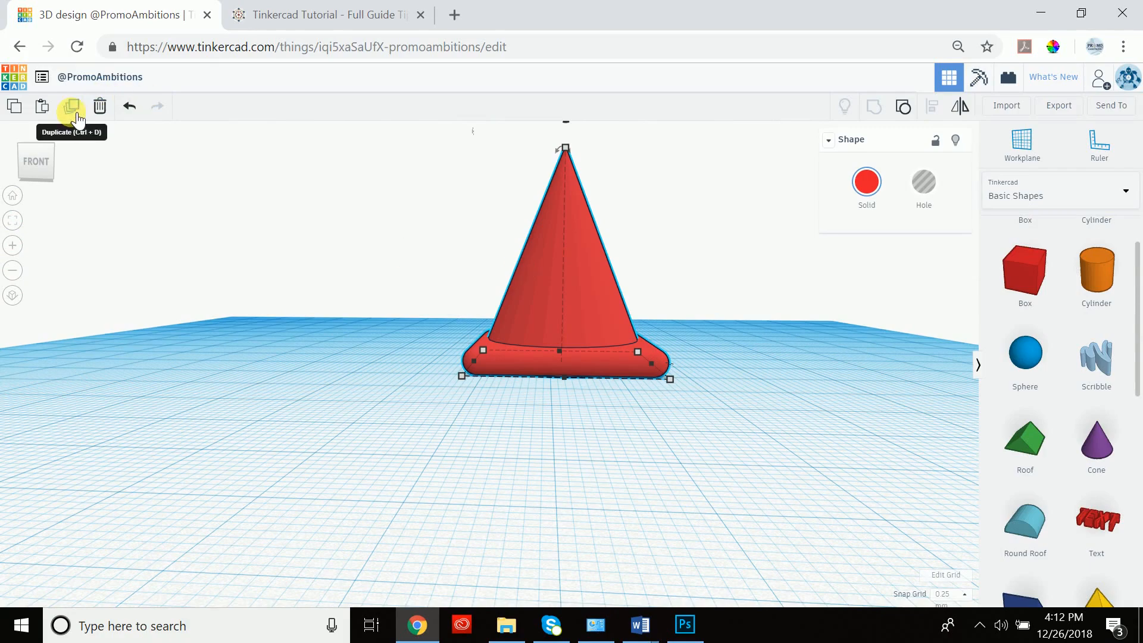
mouse_move(480, 224)
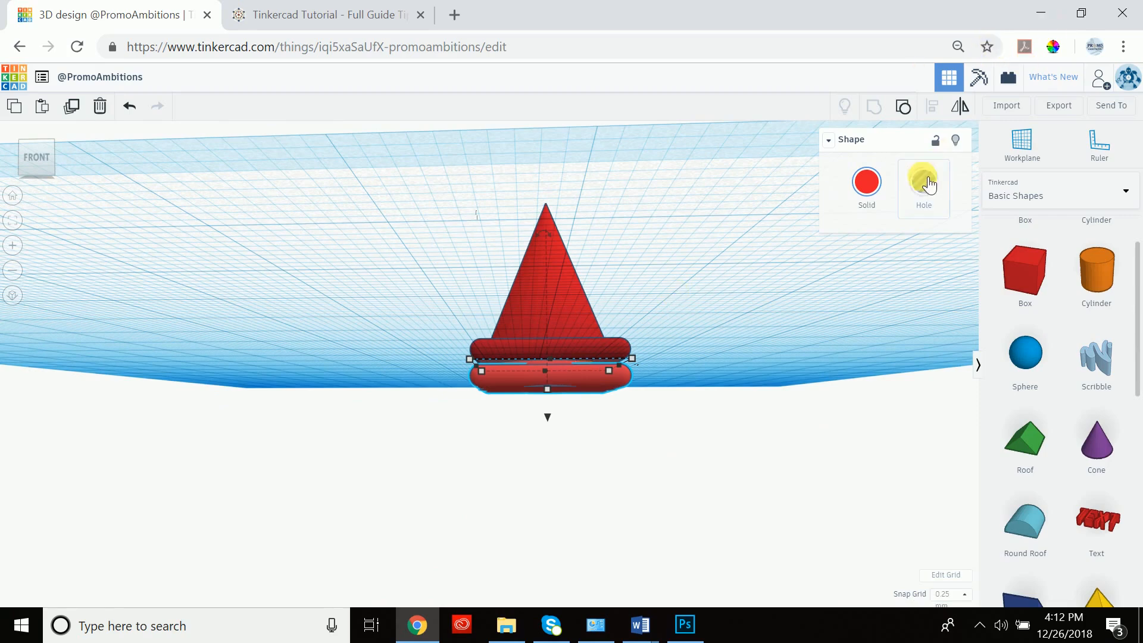
Step: Convert the duplicated slab below the cone into a hole
left_click(924, 181)
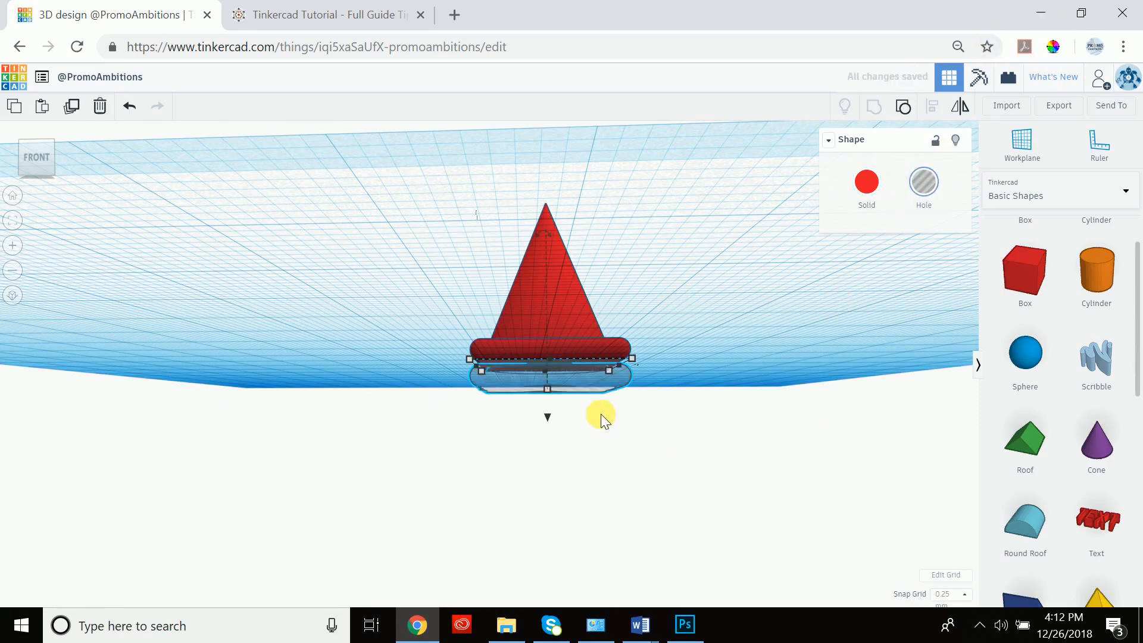
mouse_move(546, 288)
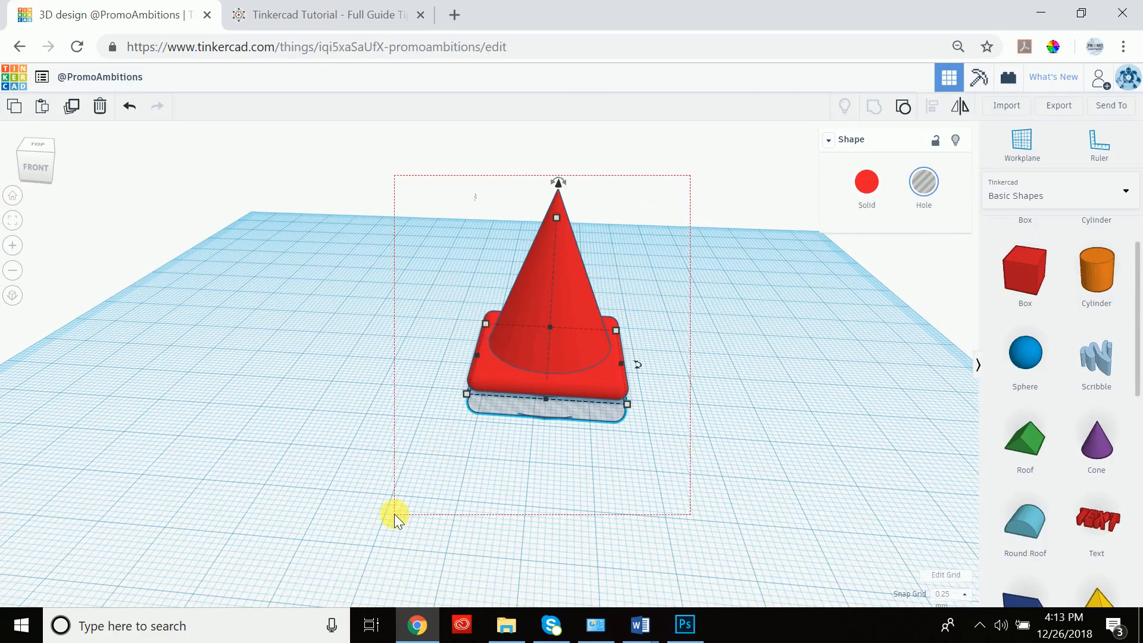
Step: Select the red cone with the hole slab and group them
left_click(872, 107)
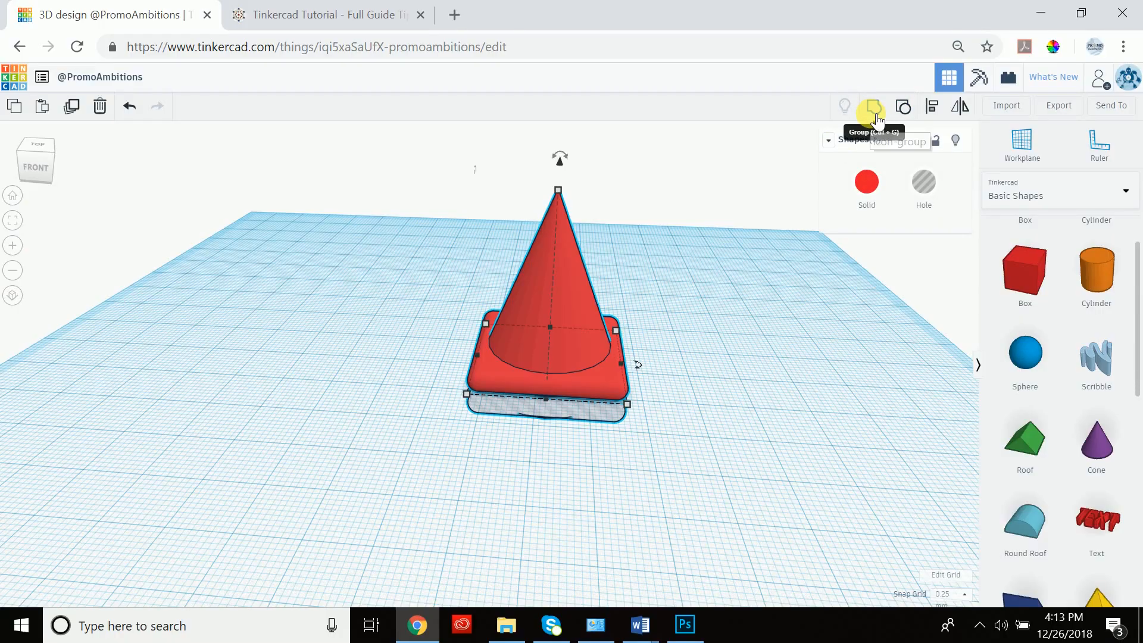
left_click(873, 107)
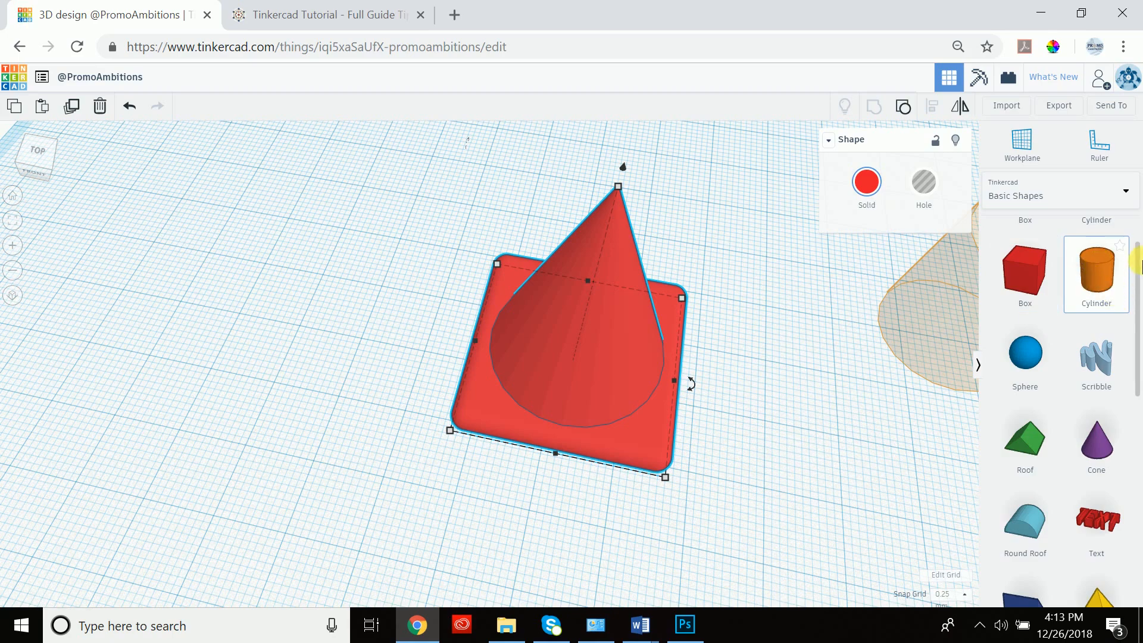
mouse_move(958, 451)
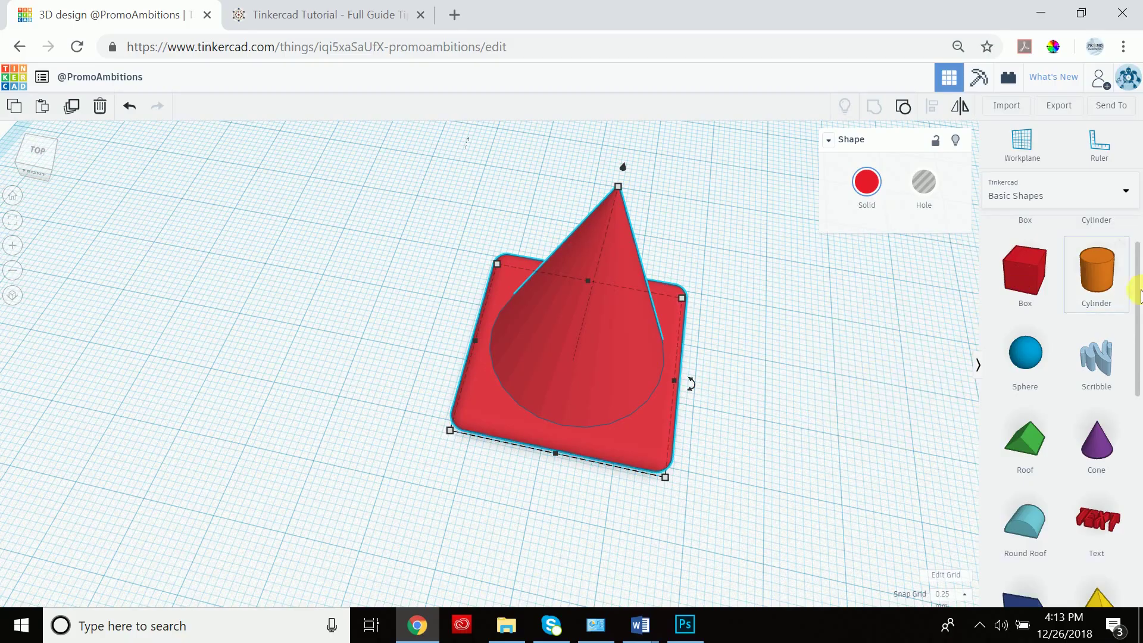
Step: Zoom the view out and back in around the hole cylinder beside the cone
scroll("down", 3)
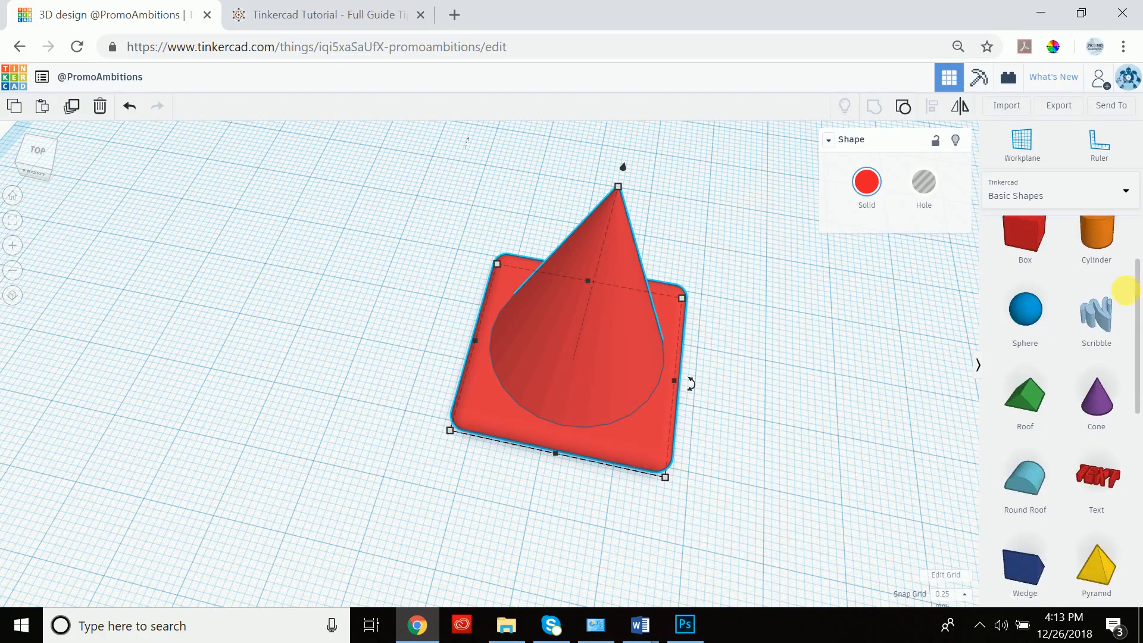
scroll("up", 3)
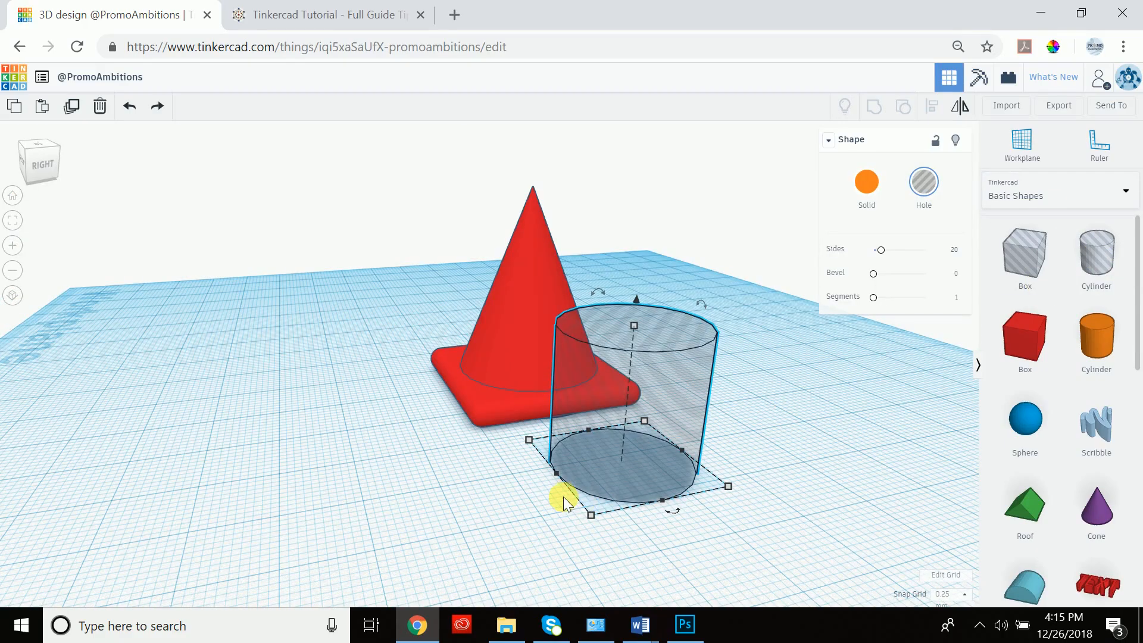
mouse_move(629, 474)
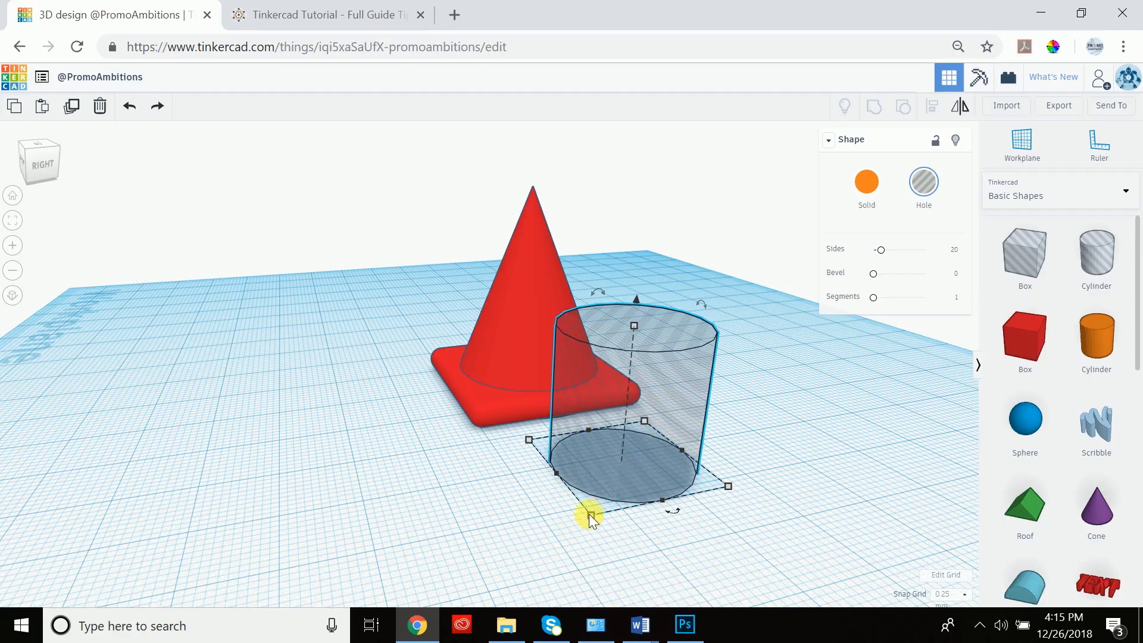
mouse_move(558, 558)
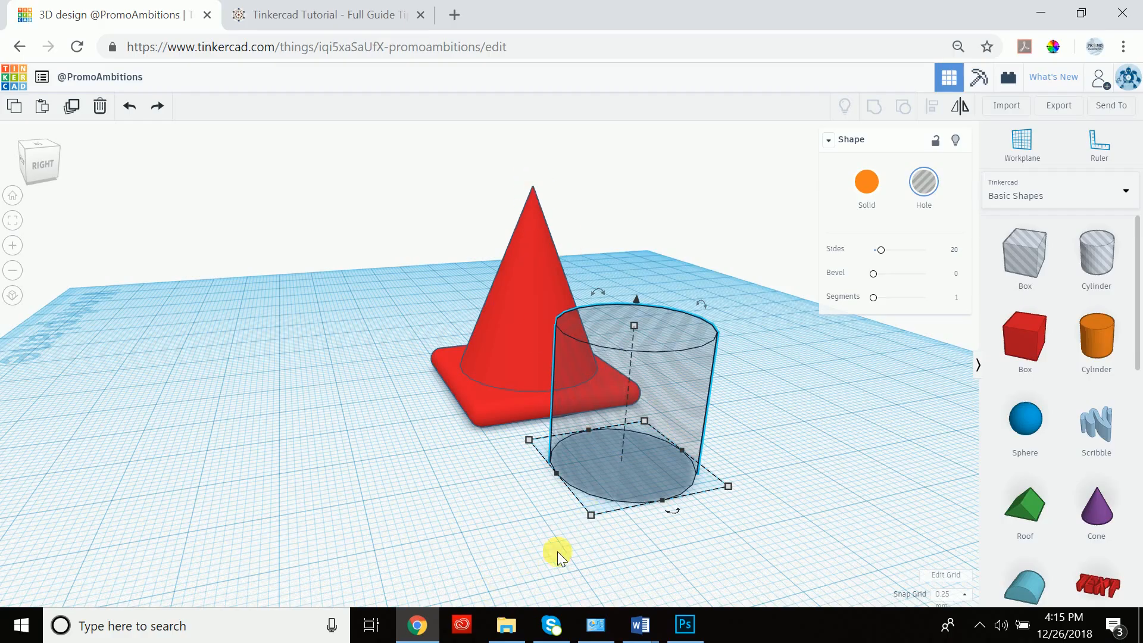
mouse_move(594, 517)
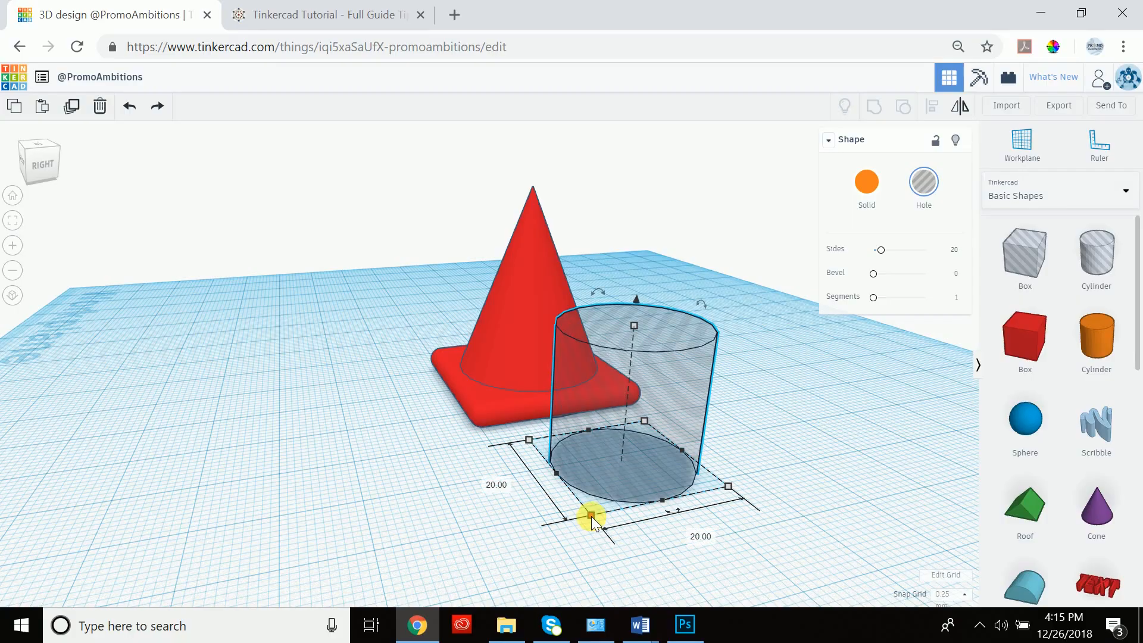
mouse_move(499, 488)
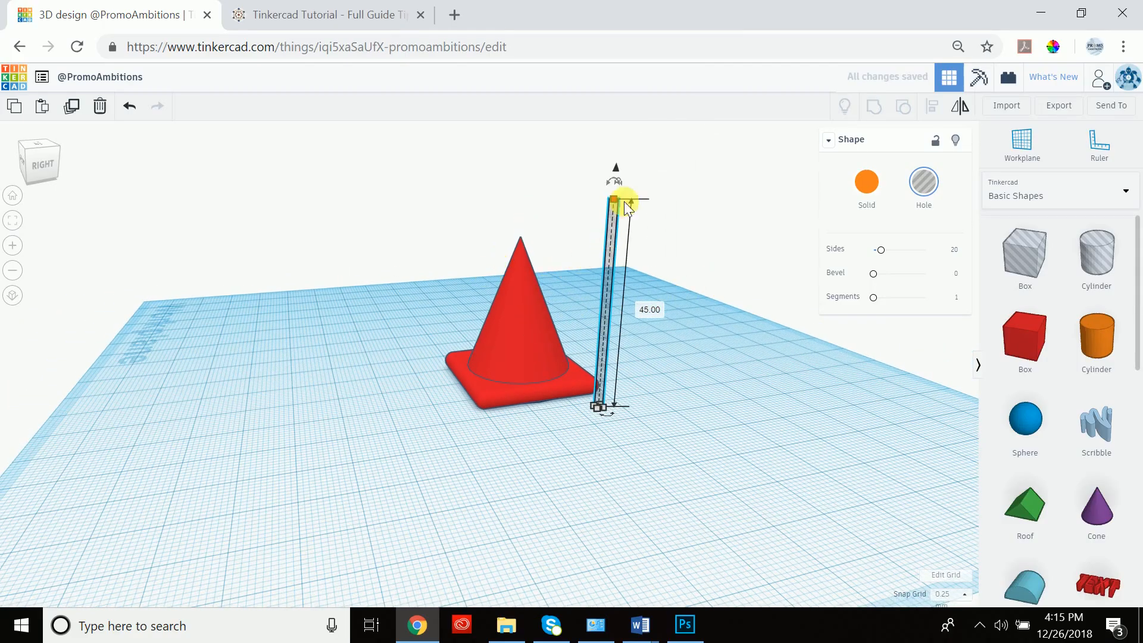
mouse_move(679, 232)
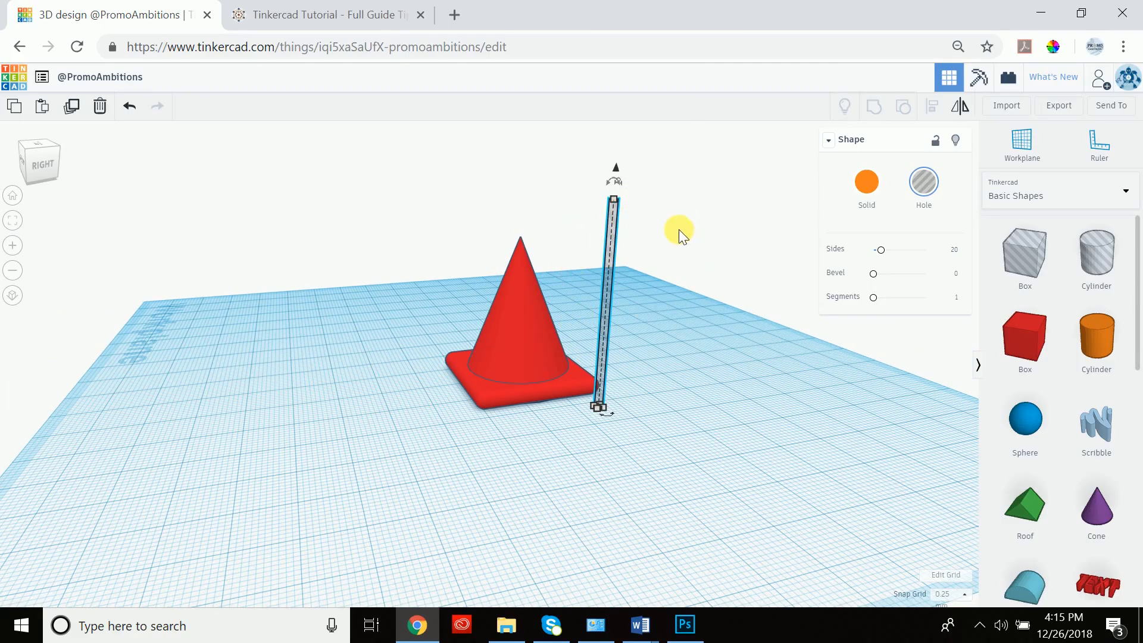
mouse_move(633, 231)
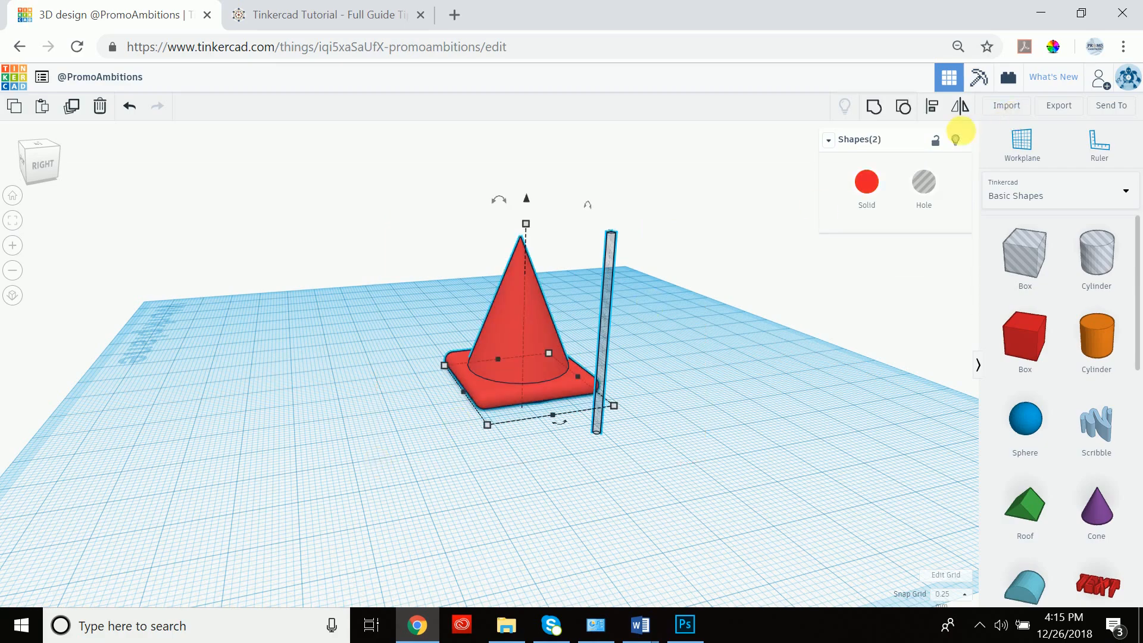
Step: Center the thin hole rod on the cone with Align, then group them
left_click(933, 106)
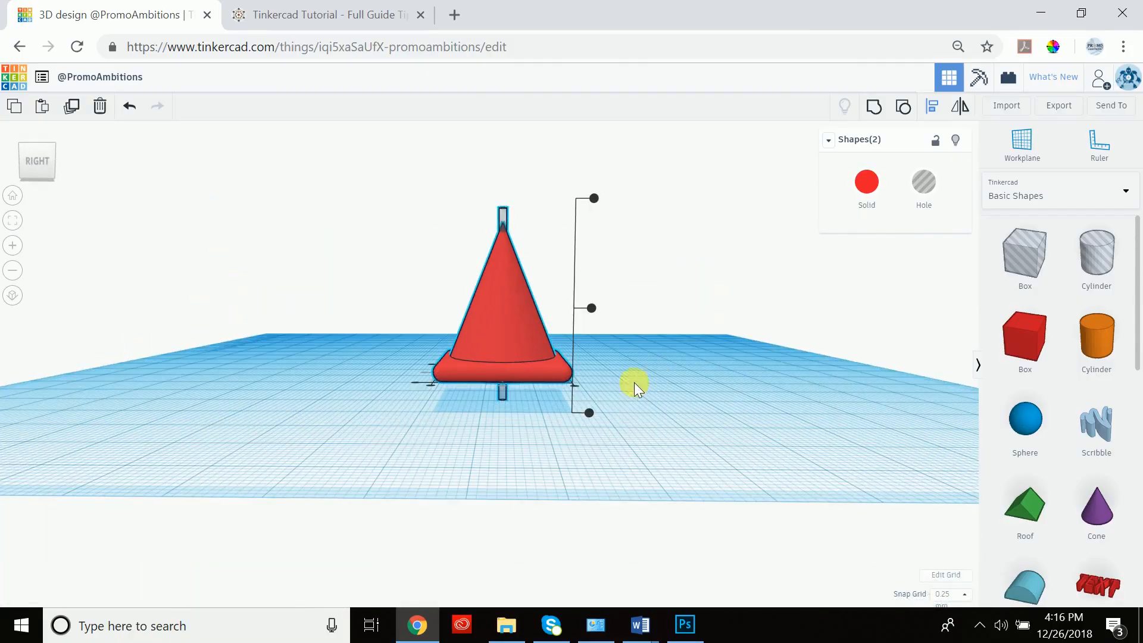
mouse_move(539, 201)
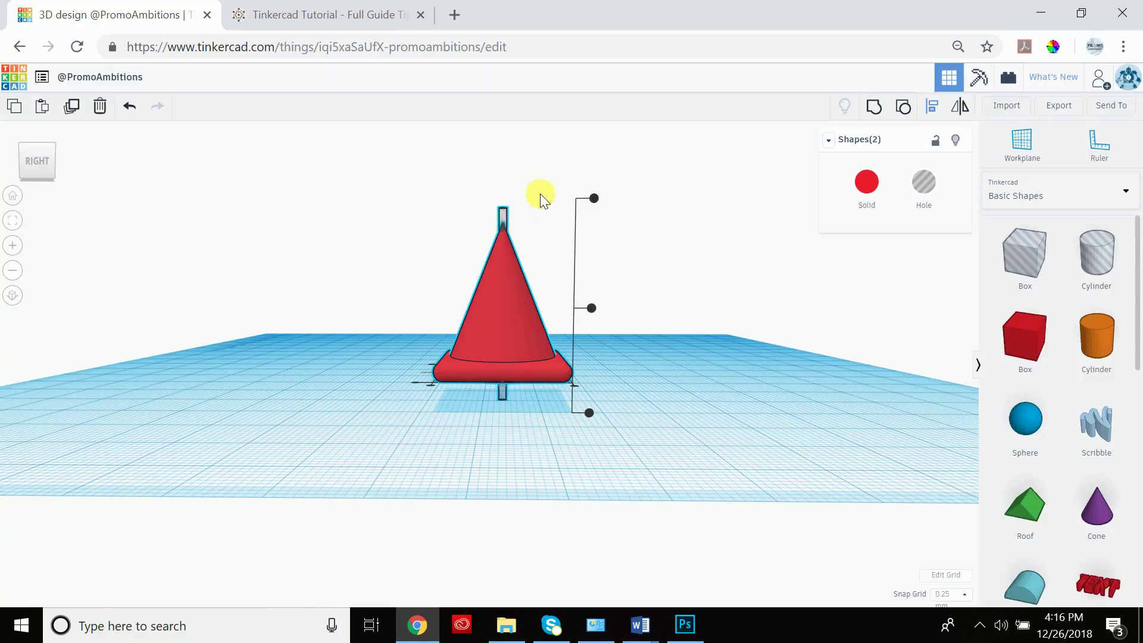
left_click(624, 161)
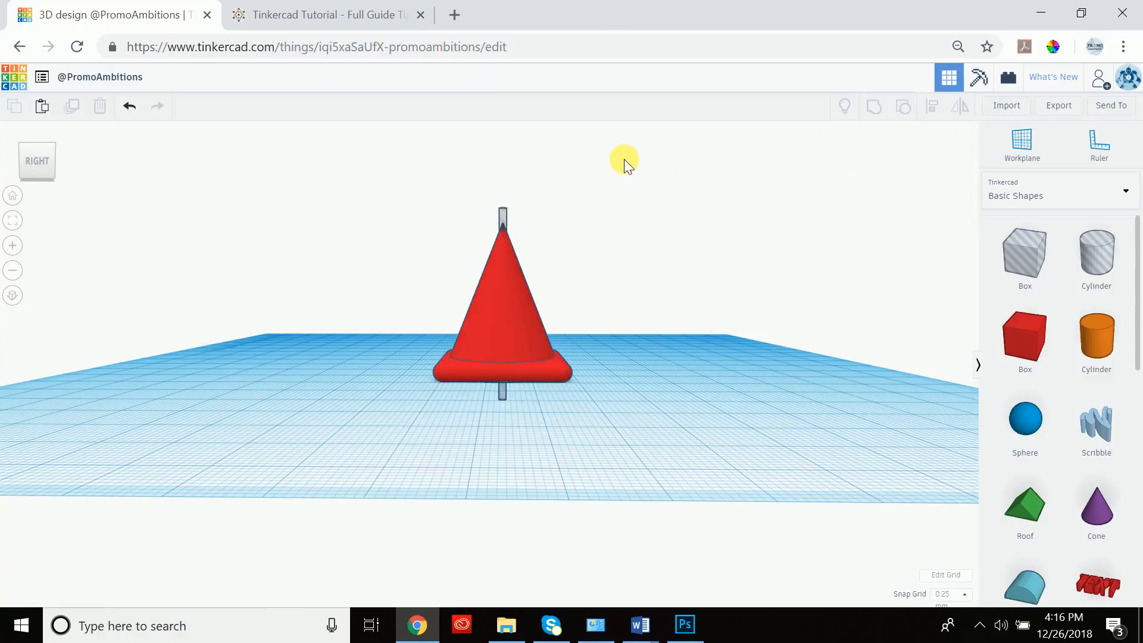
left_click(502, 306)
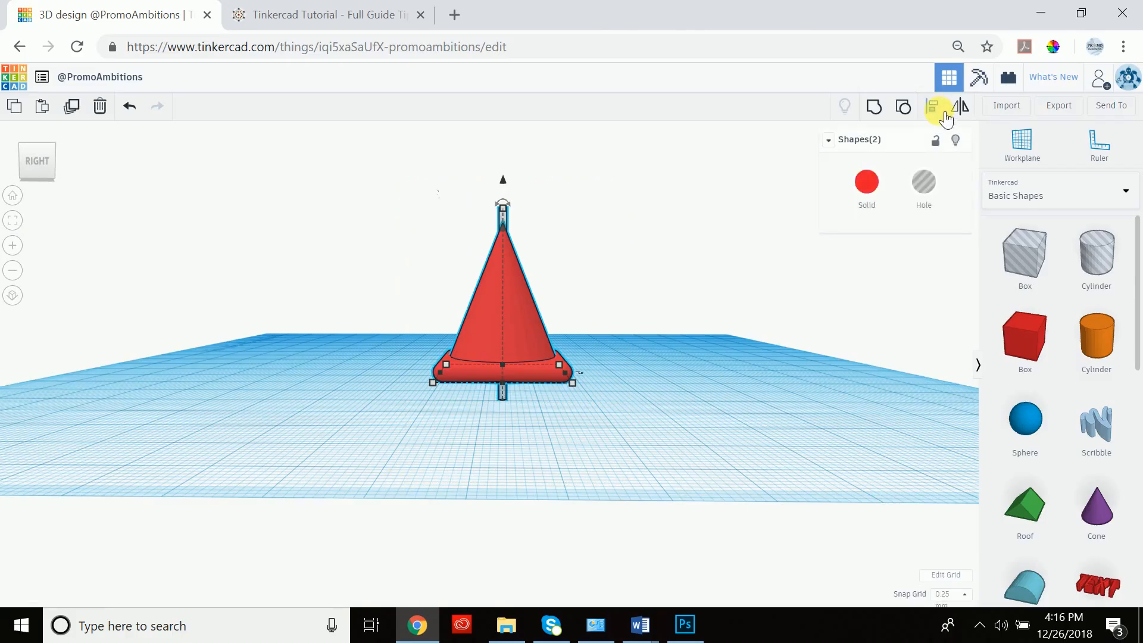
left_click(875, 106)
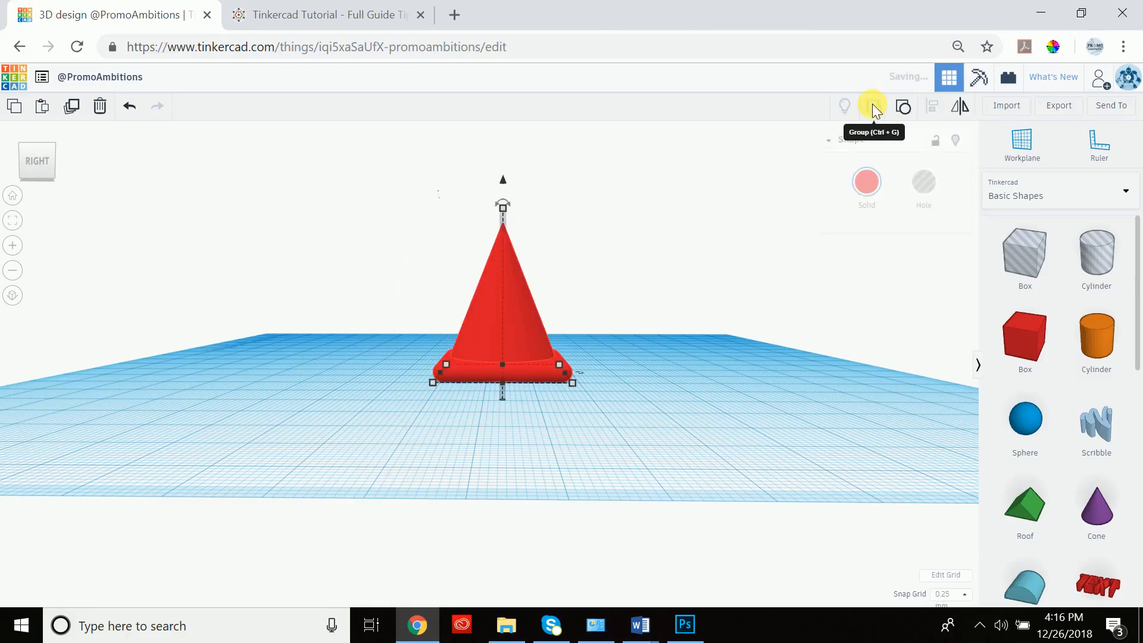
left_click(873, 106)
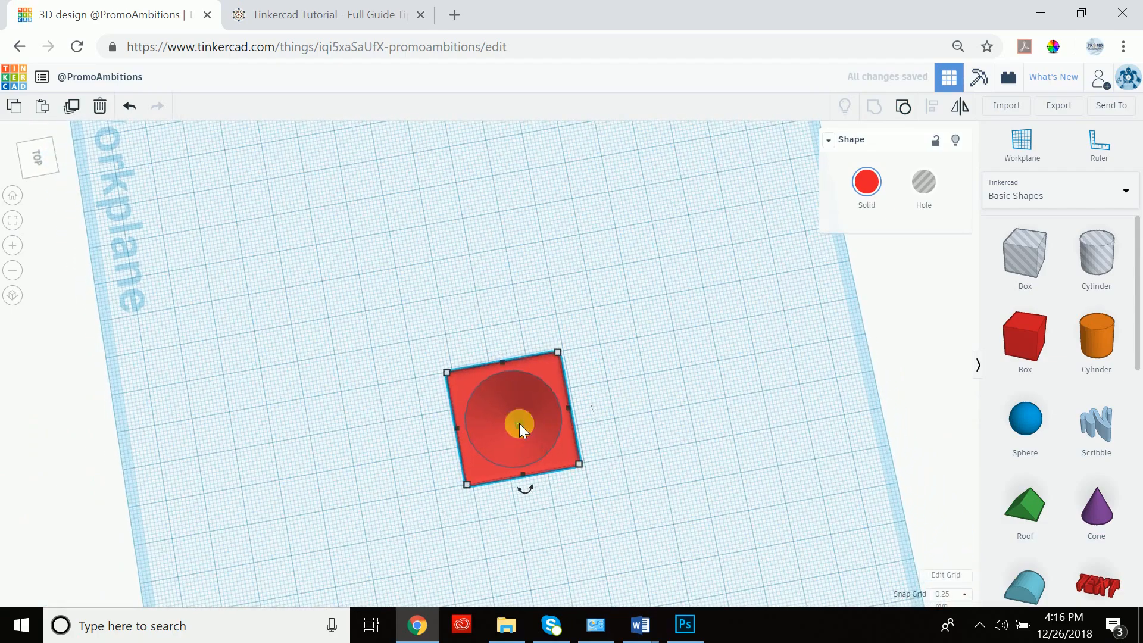
scroll("up", 3)
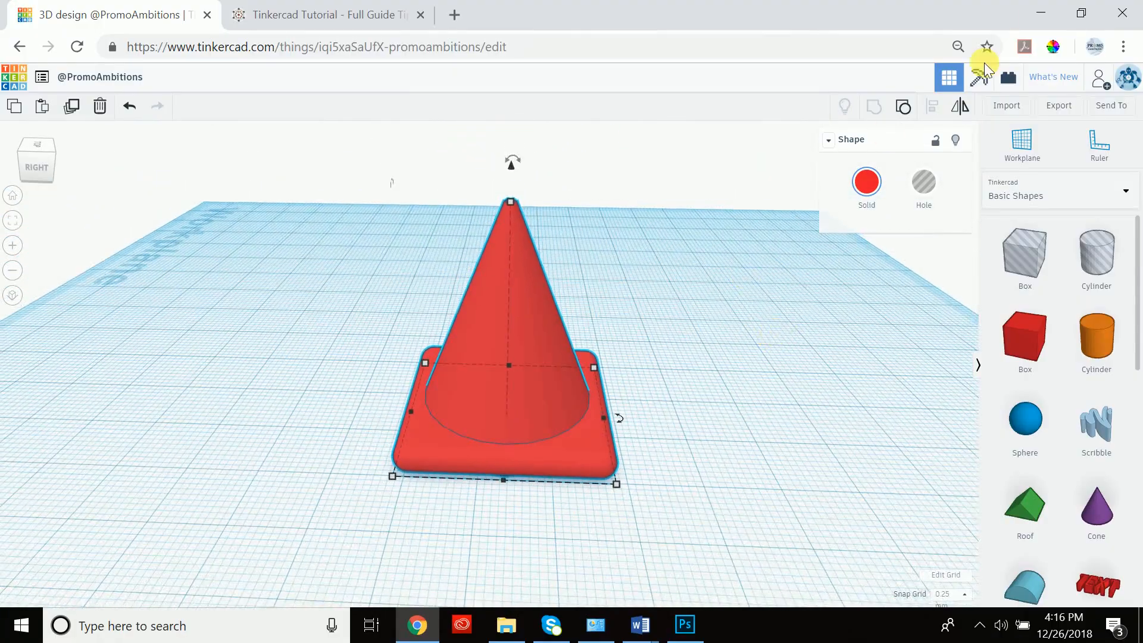
mouse_move(961, 107)
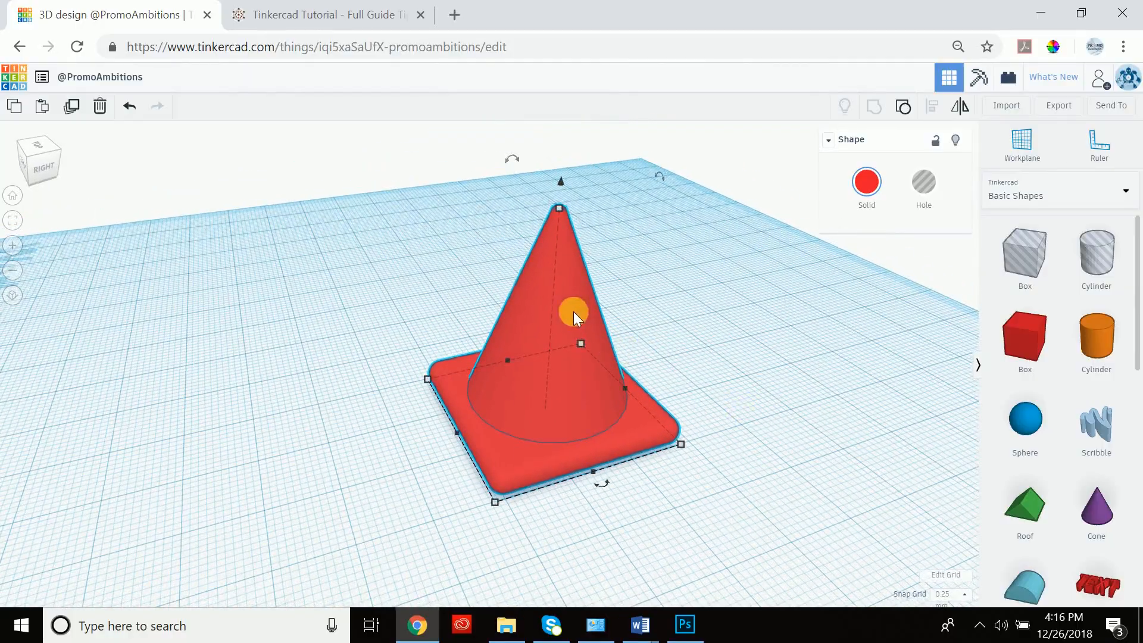
mouse_move(546, 306)
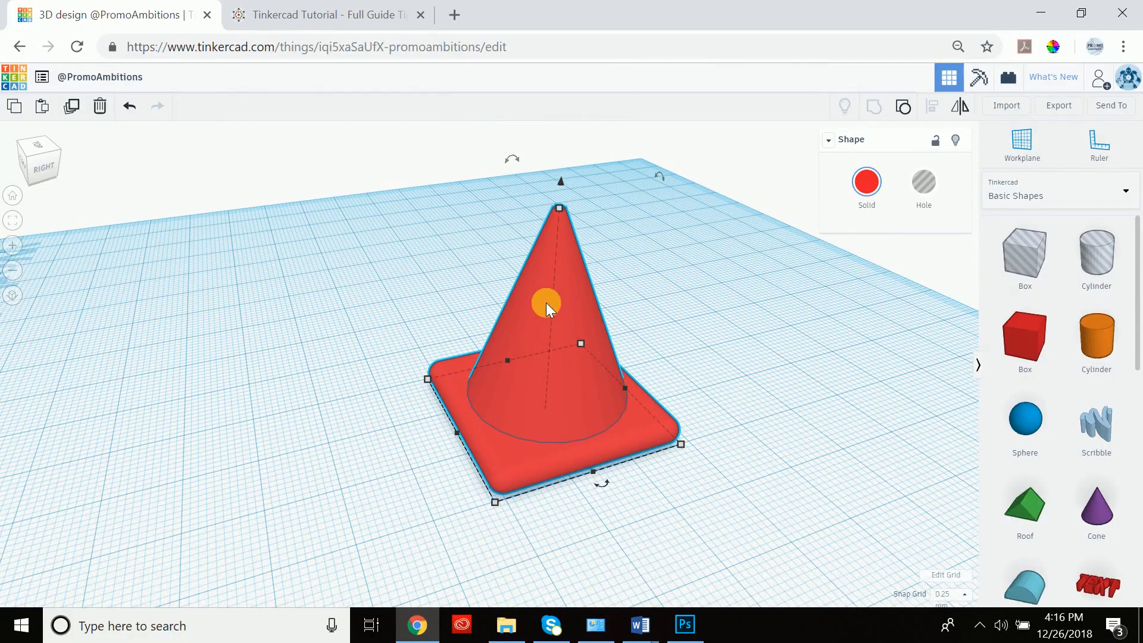
mouse_move(962, 107)
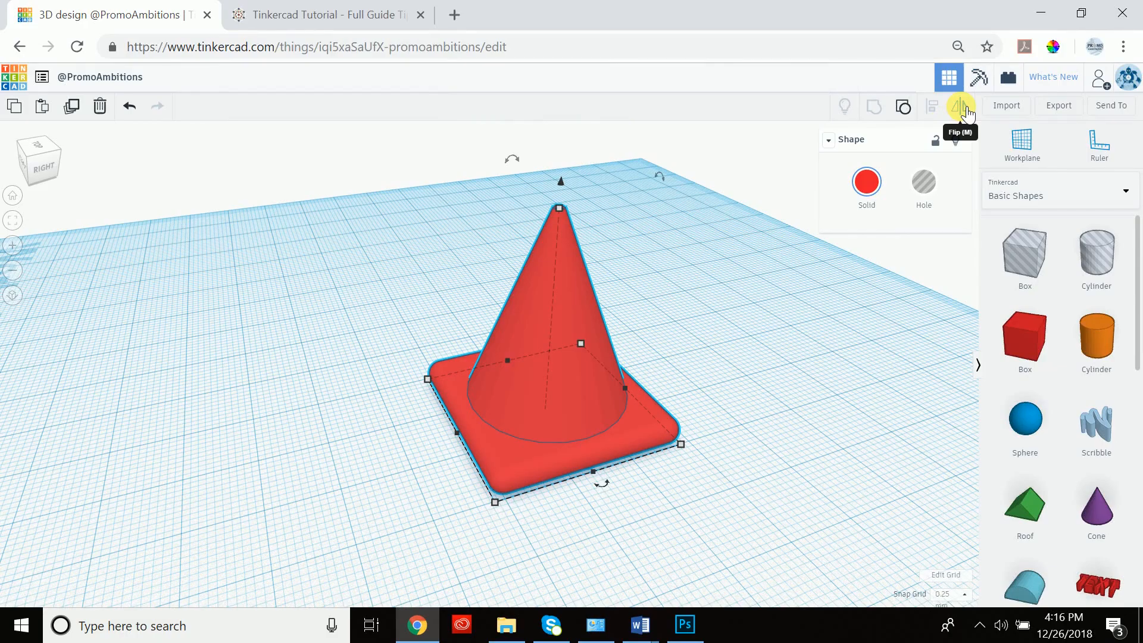
Step: Flip the pierced cone upside down to inspect its hollow base
left_click(961, 107)
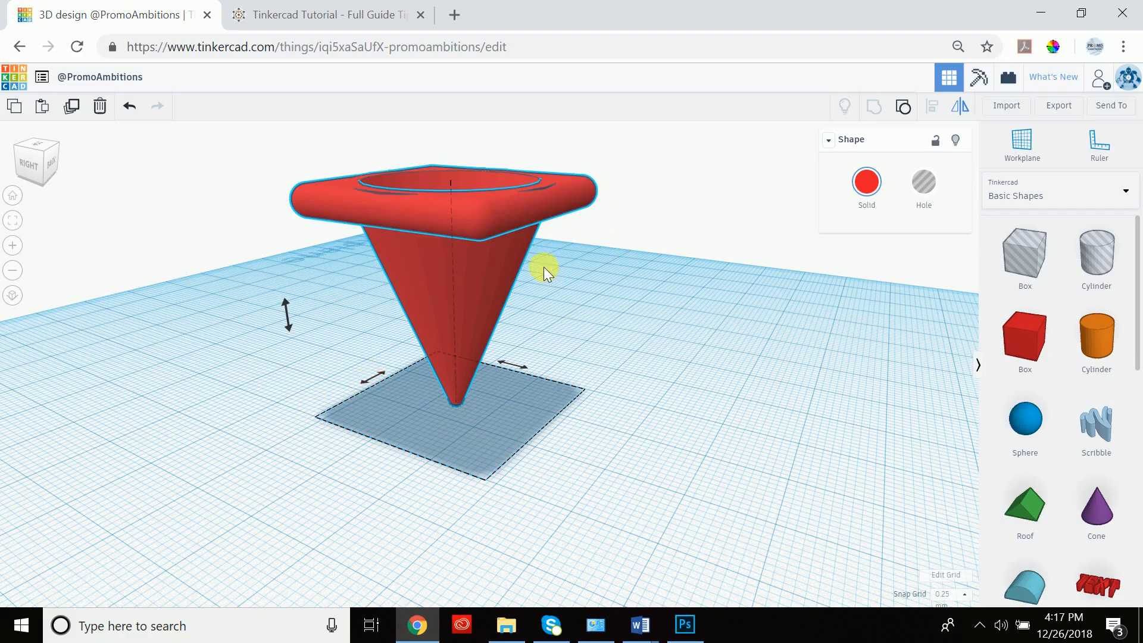
mouse_move(378, 383)
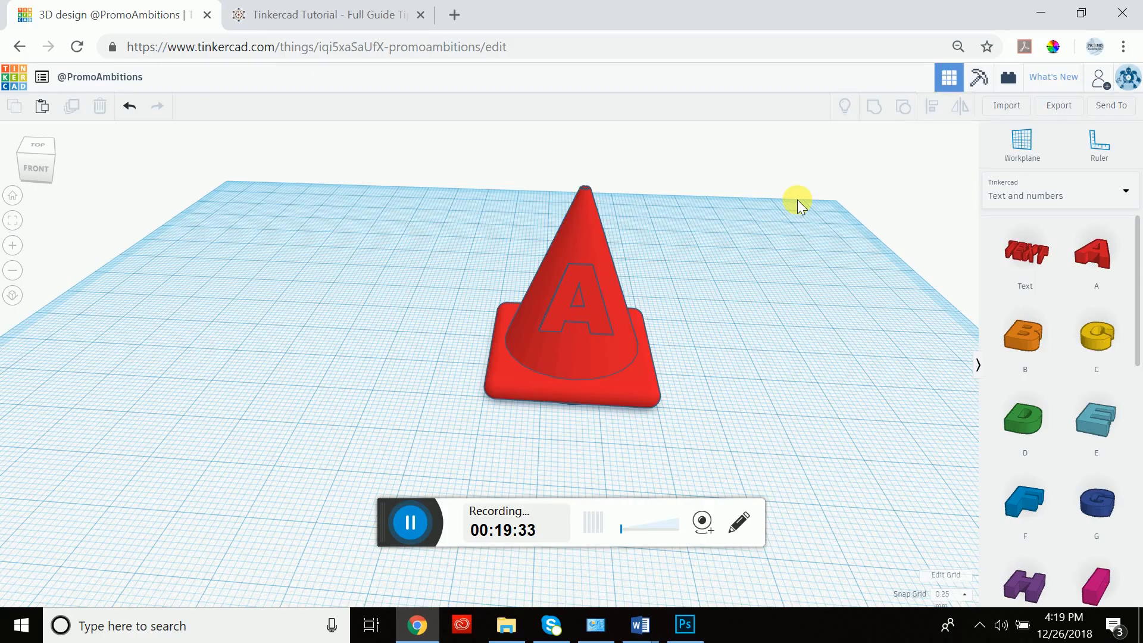
mouse_move(855, 106)
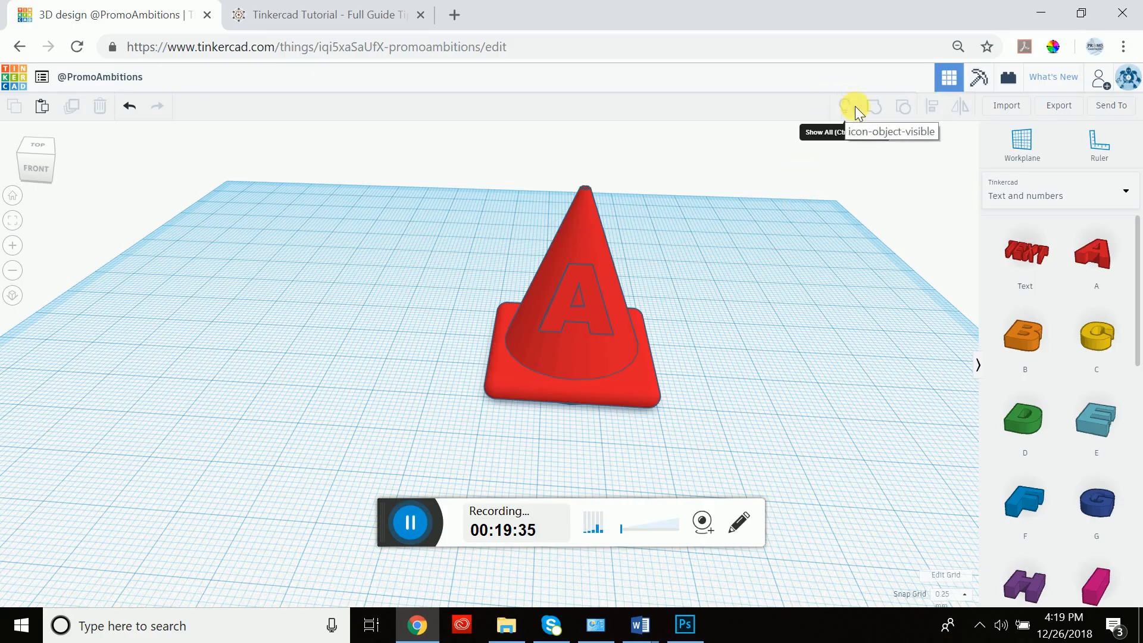
mouse_move(962, 107)
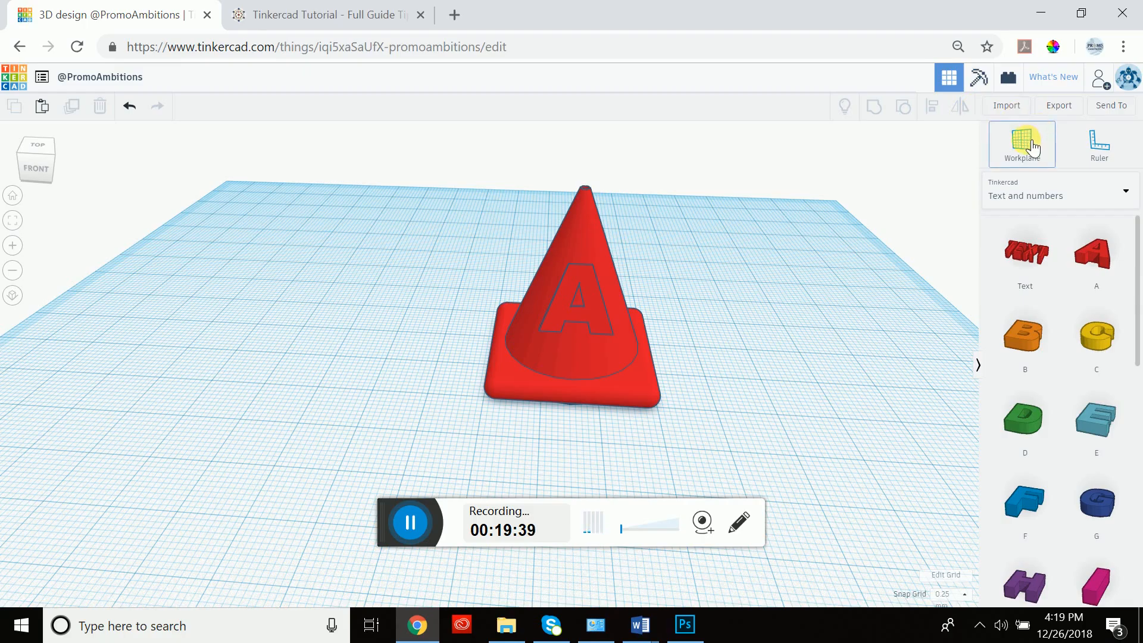
mouse_move(1100, 144)
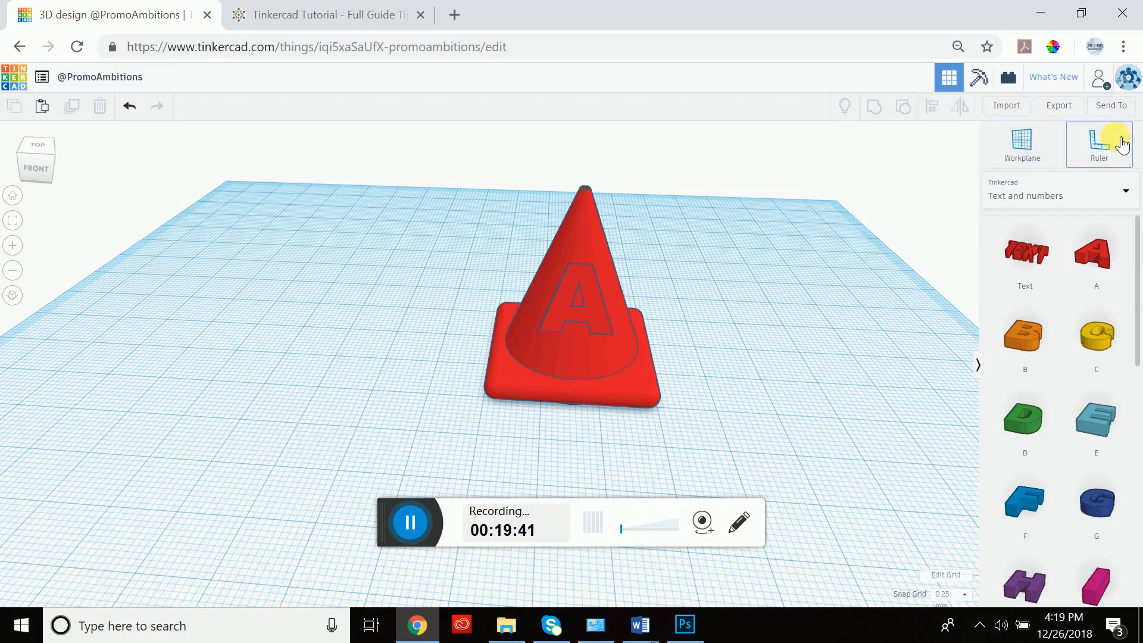
mouse_move(675, 368)
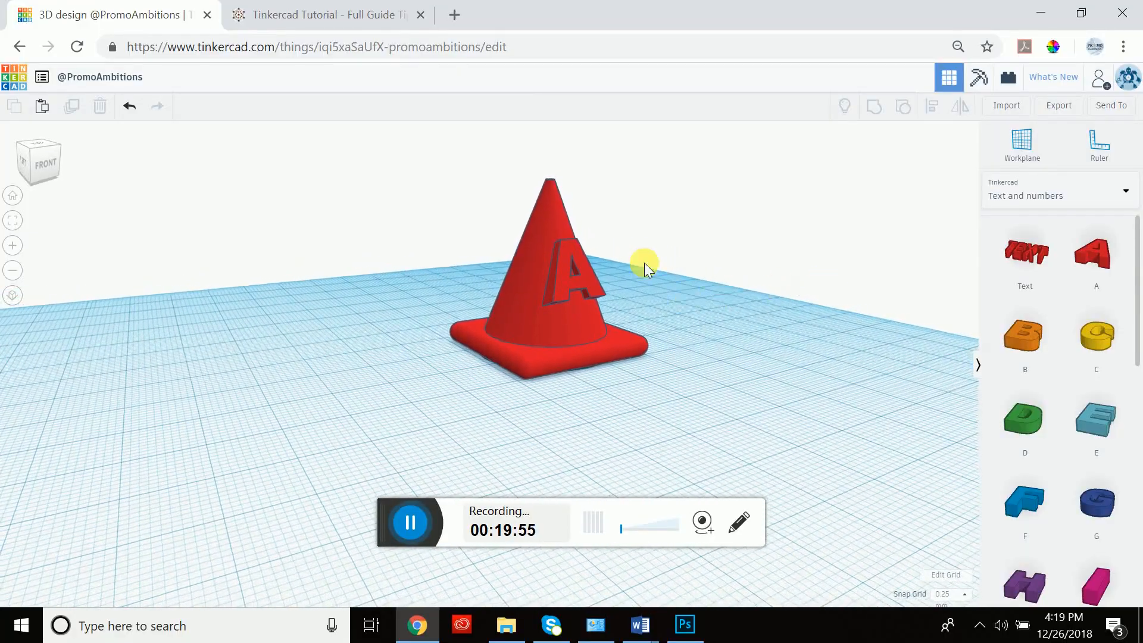
mouse_move(640, 260)
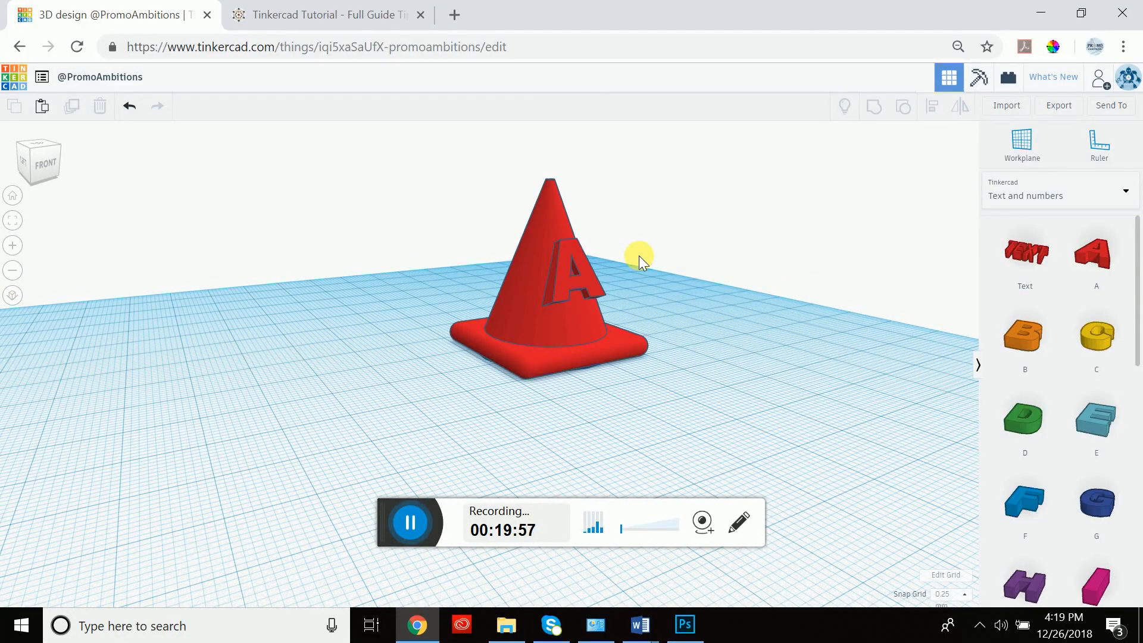
mouse_move(867, 107)
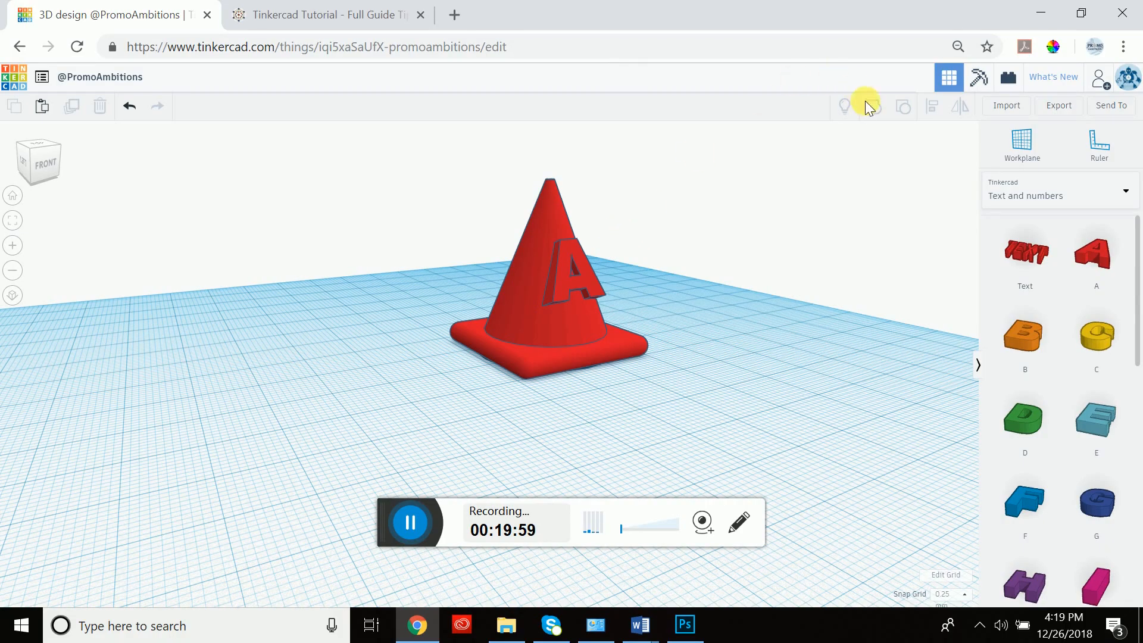
mouse_move(822, 137)
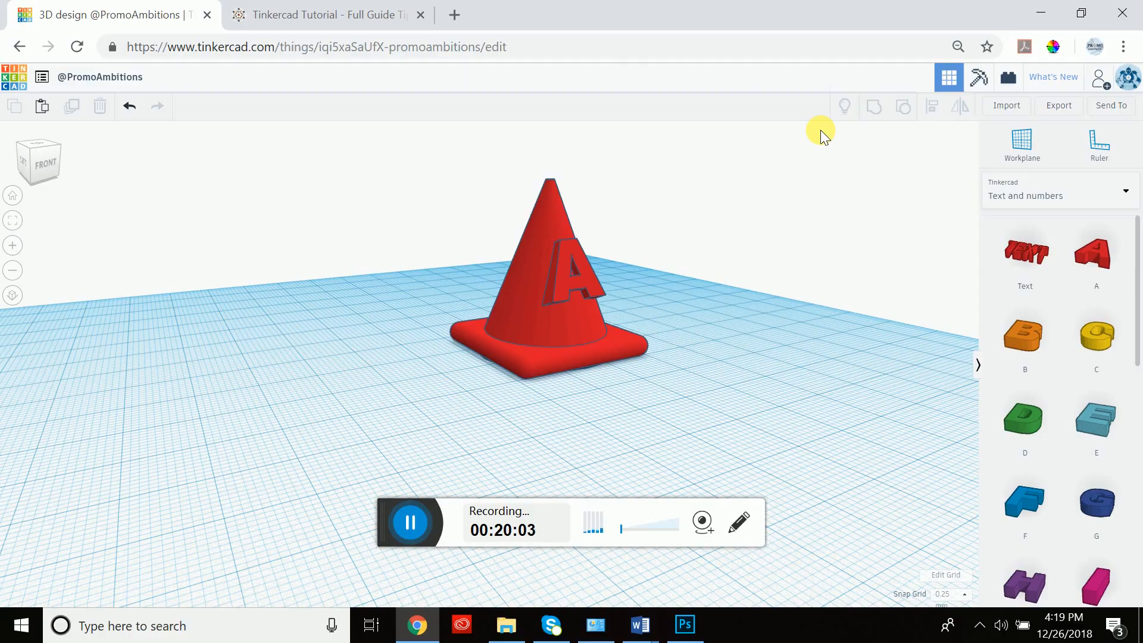
mouse_move(662, 290)
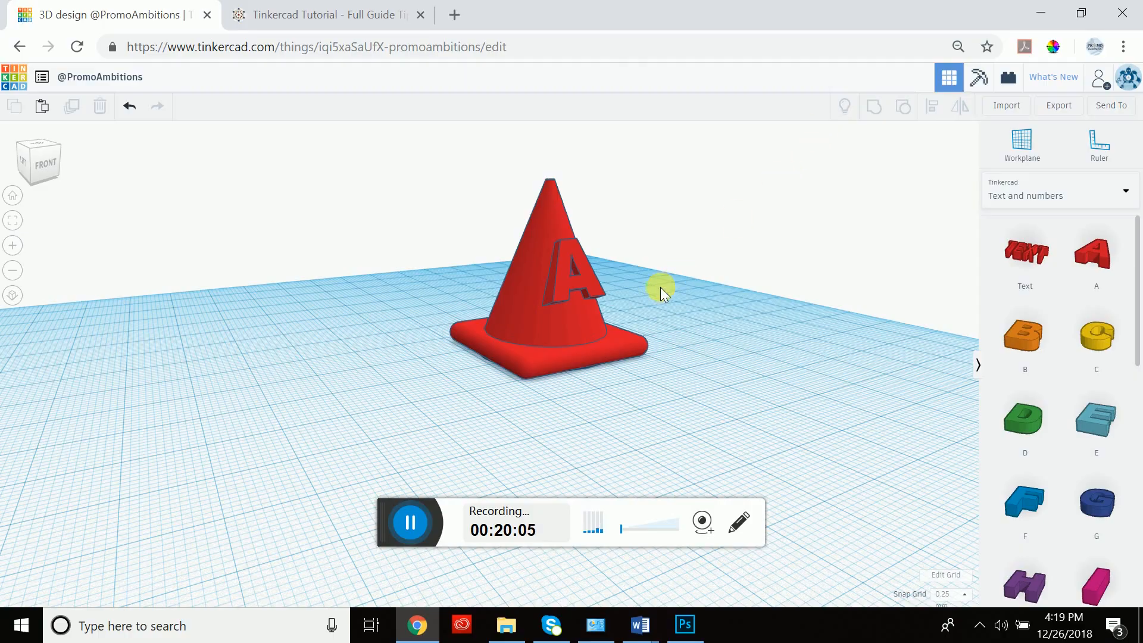
mouse_move(654, 296)
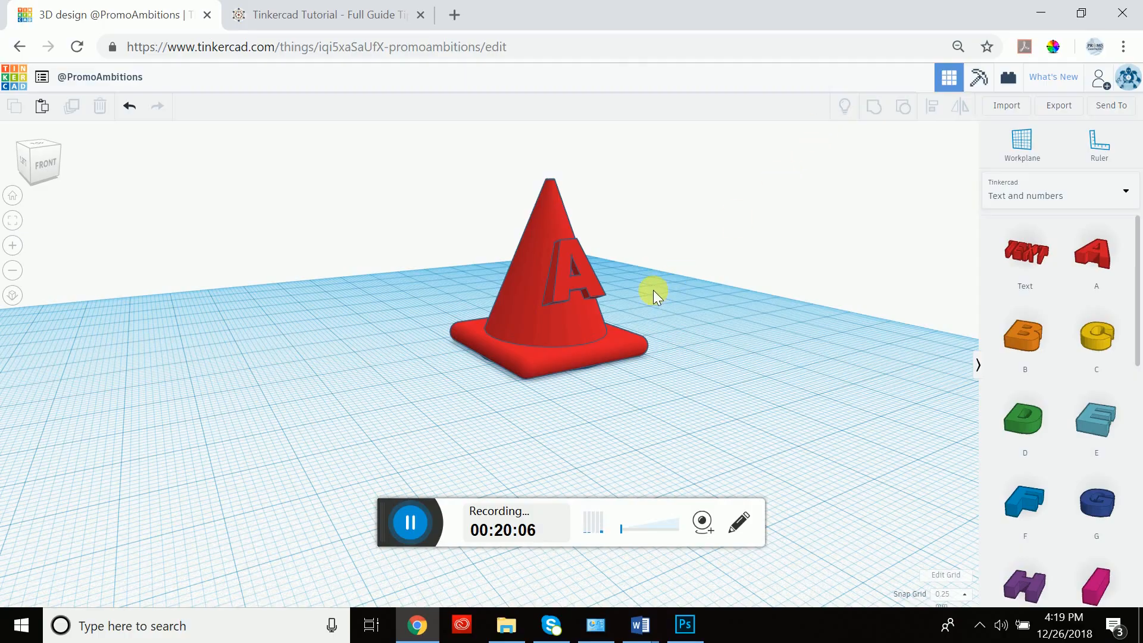